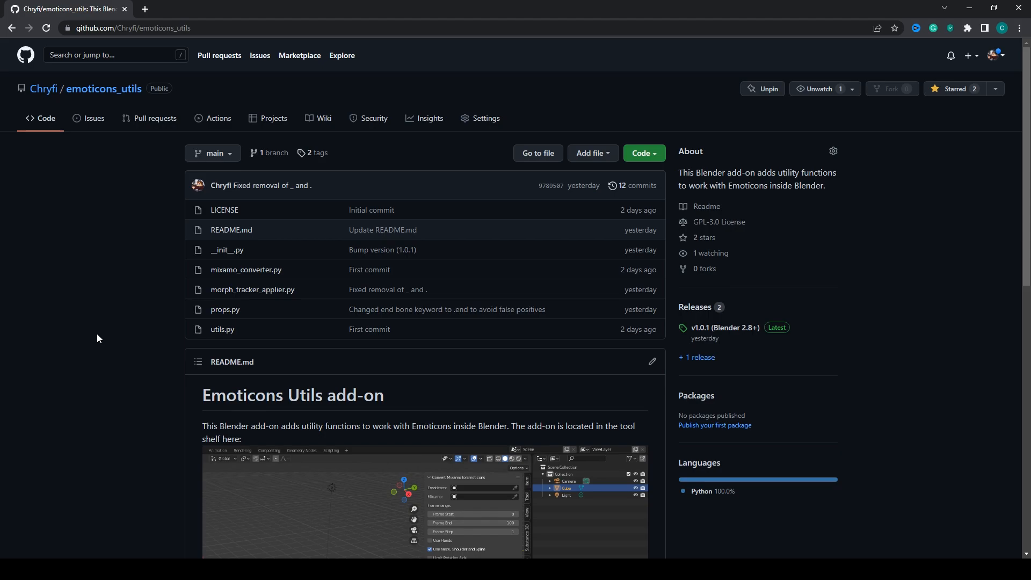
{"action": "mouse_move", "coordinate": [154, 352]}
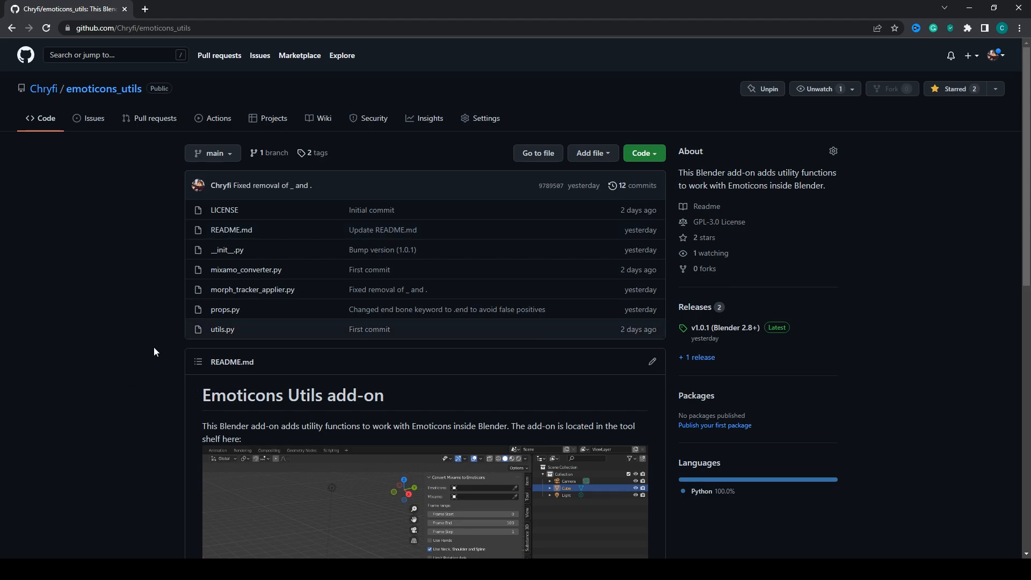
{"action": "mouse_move", "coordinate": [125, 304]}
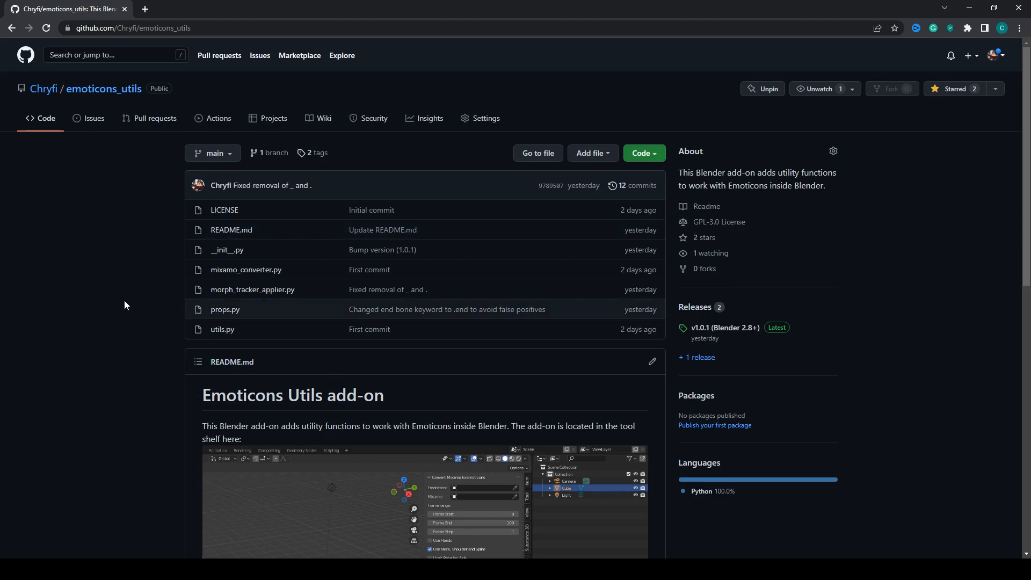
Browse the releases page and download emoticons_utils.zip from the v1.0.1 assets
{"action": "scroll", "scroll_direction": "down", "scroll_amount": 3}
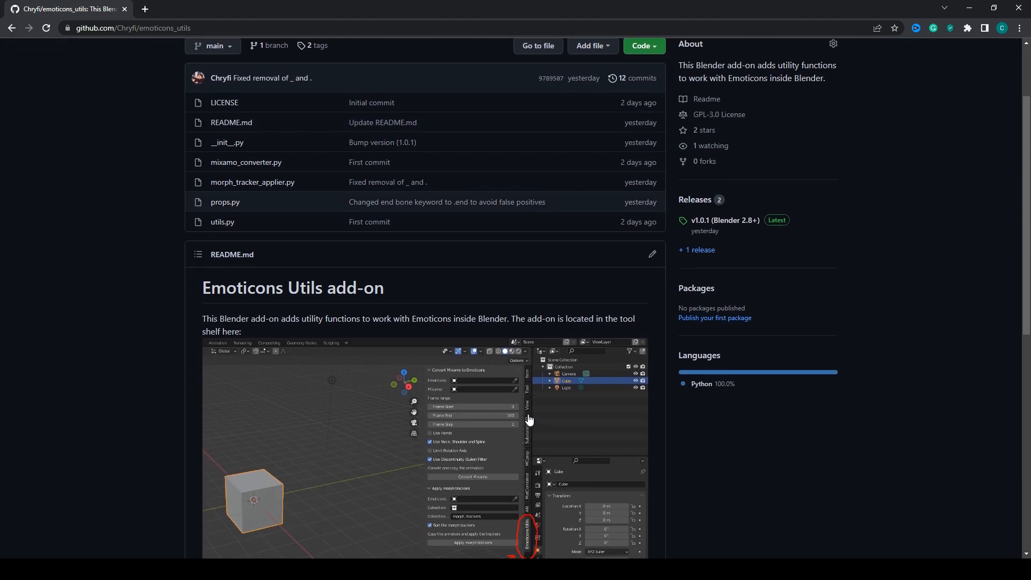
{"action": "scroll", "scroll_direction": "up", "scroll_amount": 3}
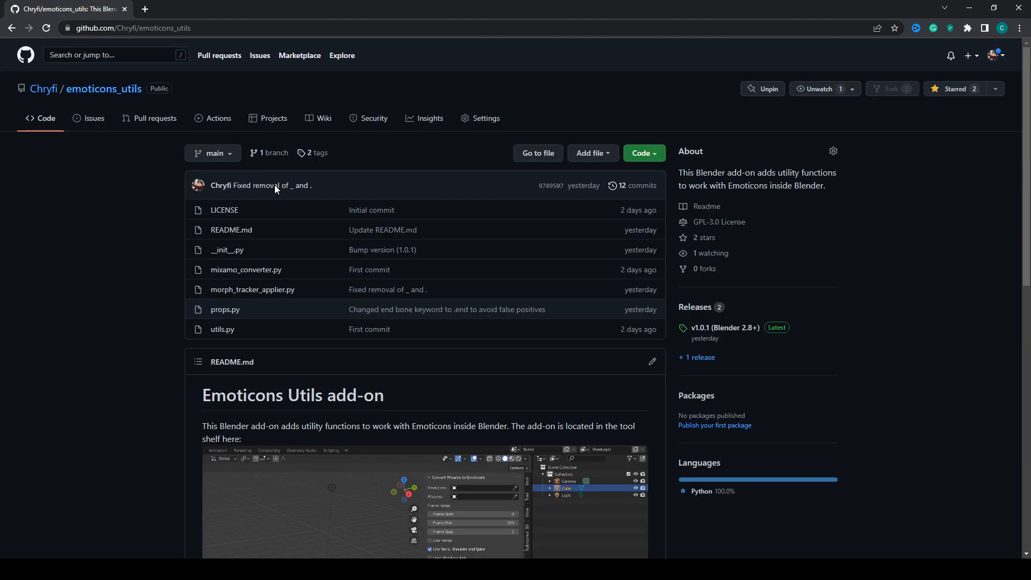
{"action": "mouse_move", "coordinate": [114, 255]}
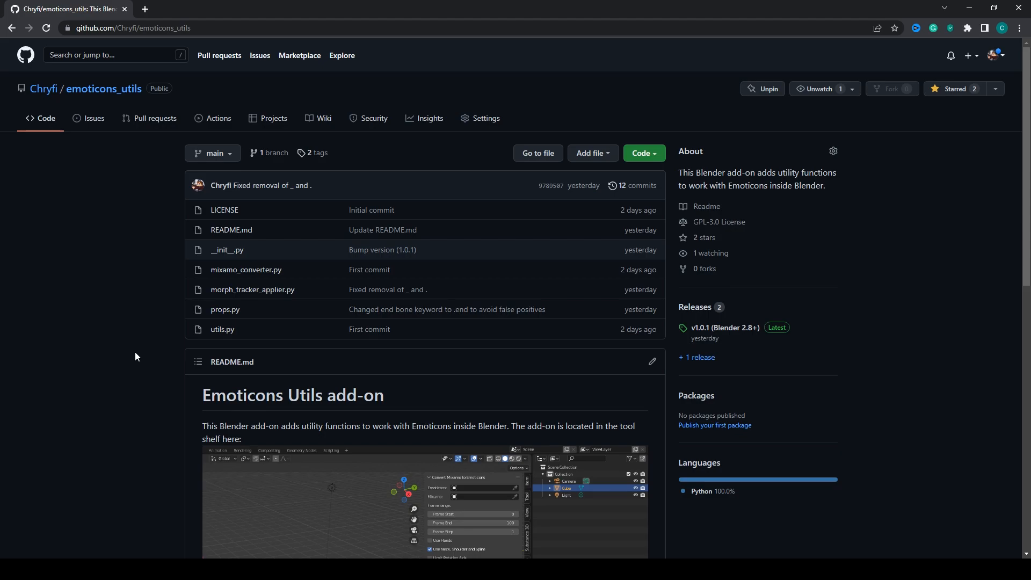
{"action": "scroll", "scroll_direction": "down", "scroll_amount": 3}
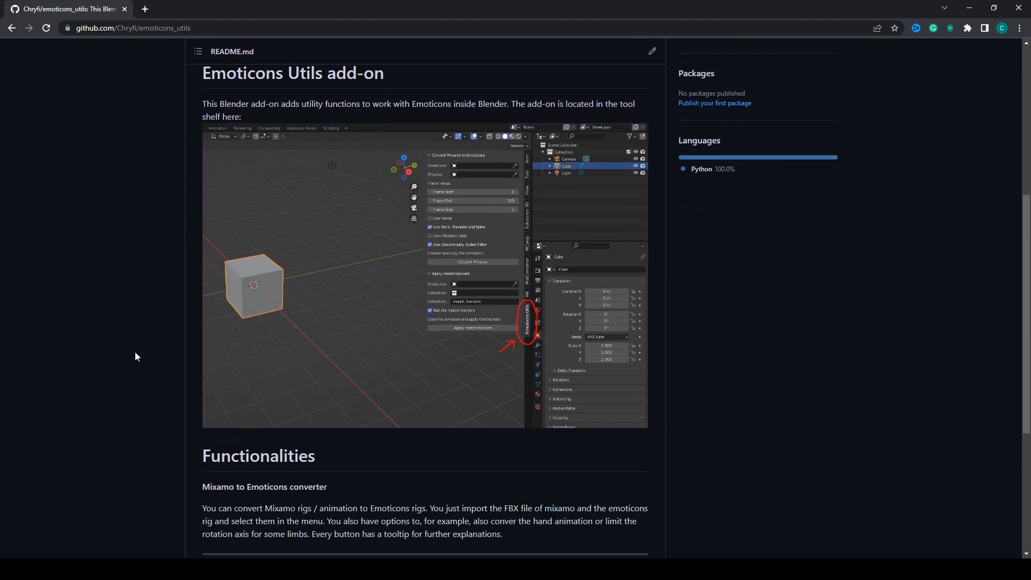
{"action": "mouse_move", "coordinate": [768, 315]}
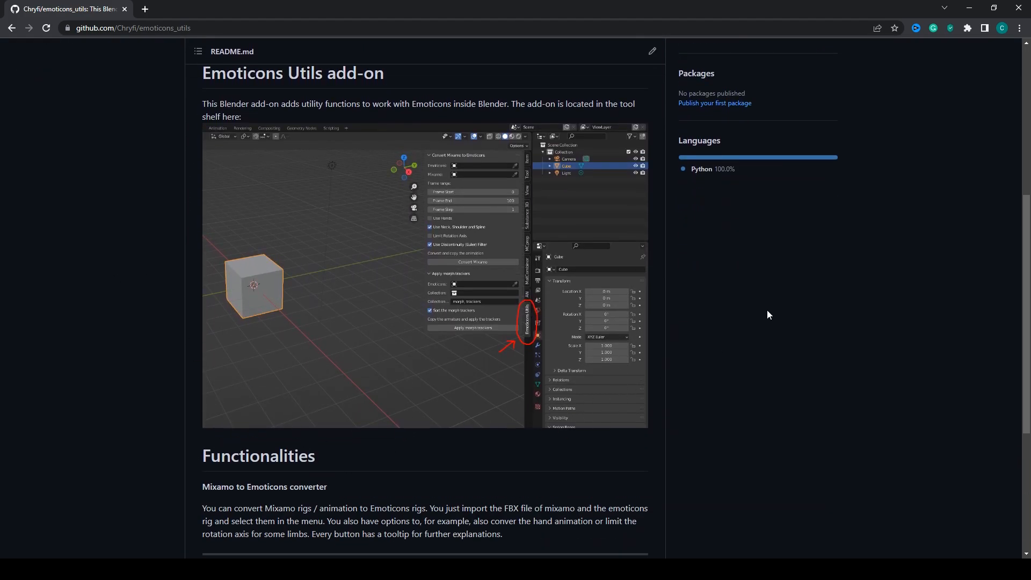
{"action": "mouse_move", "coordinate": [530, 184]}
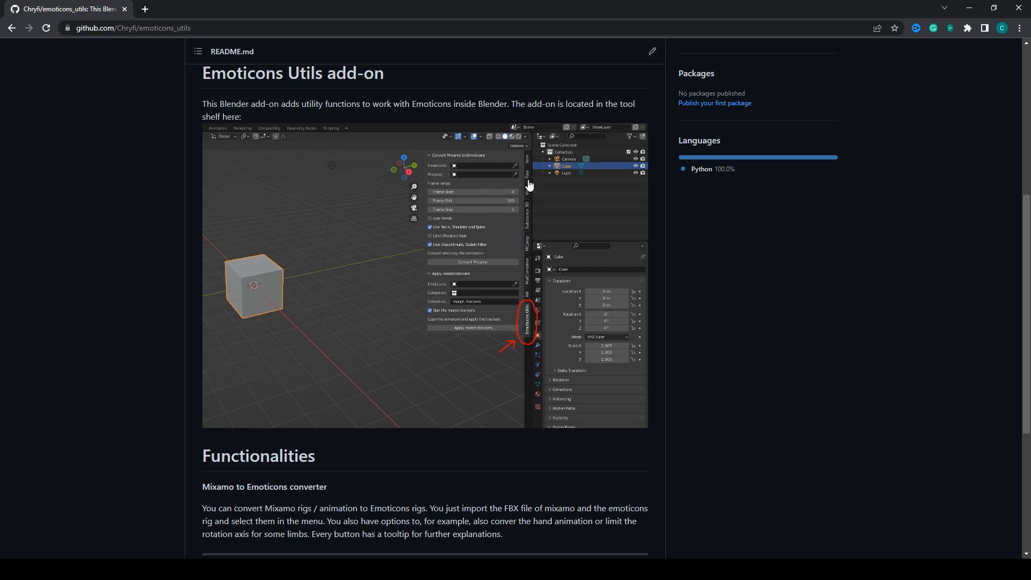
{"action": "mouse_move", "coordinate": [179, 306]}
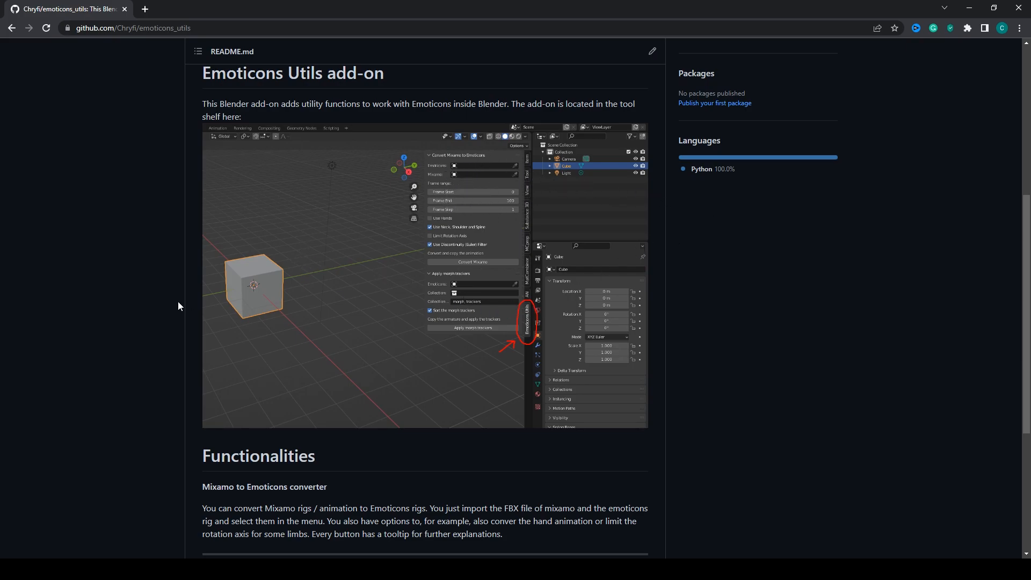
{"action": "mouse_move", "coordinate": [450, 319]}
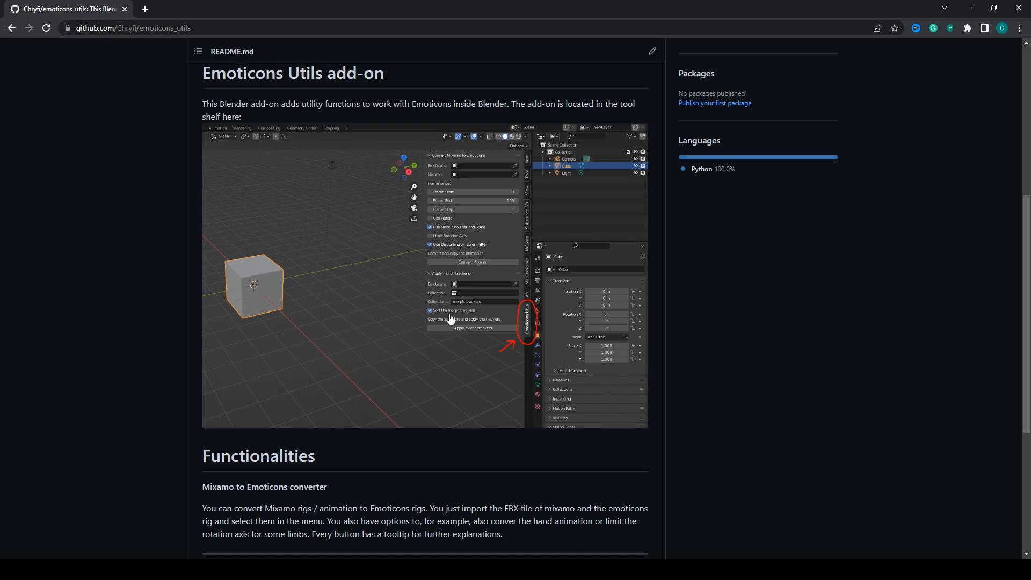
{"action": "mouse_move", "coordinate": [551, 215]}
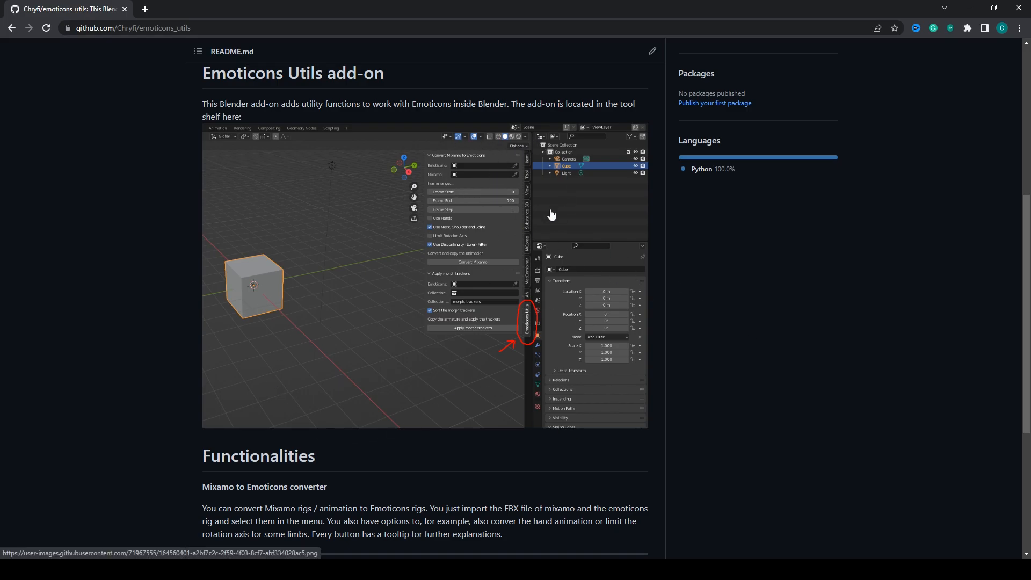
{"action": "mouse_move", "coordinate": [146, 339]}
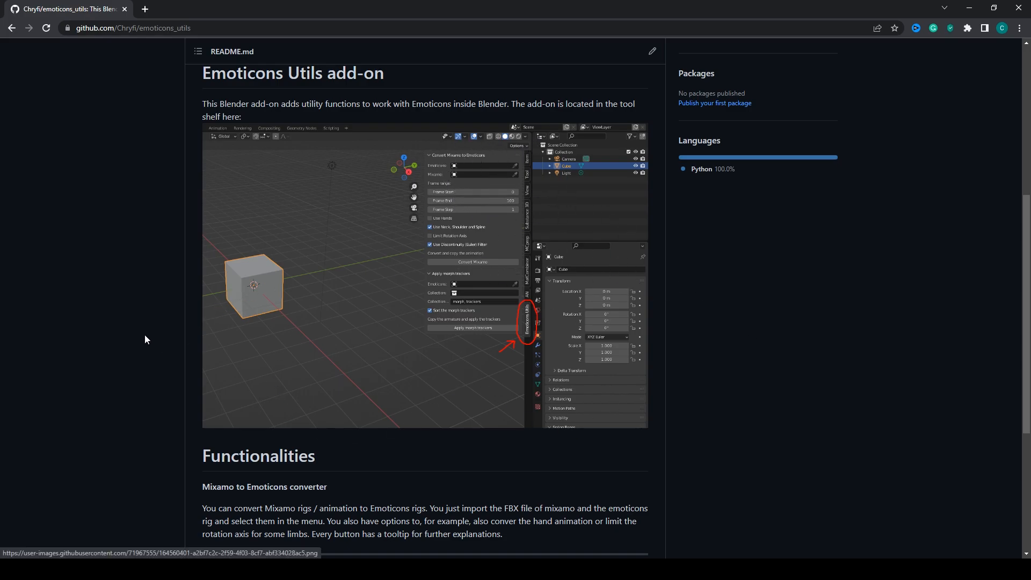
{"action": "mouse_move", "coordinate": [97, 327]}
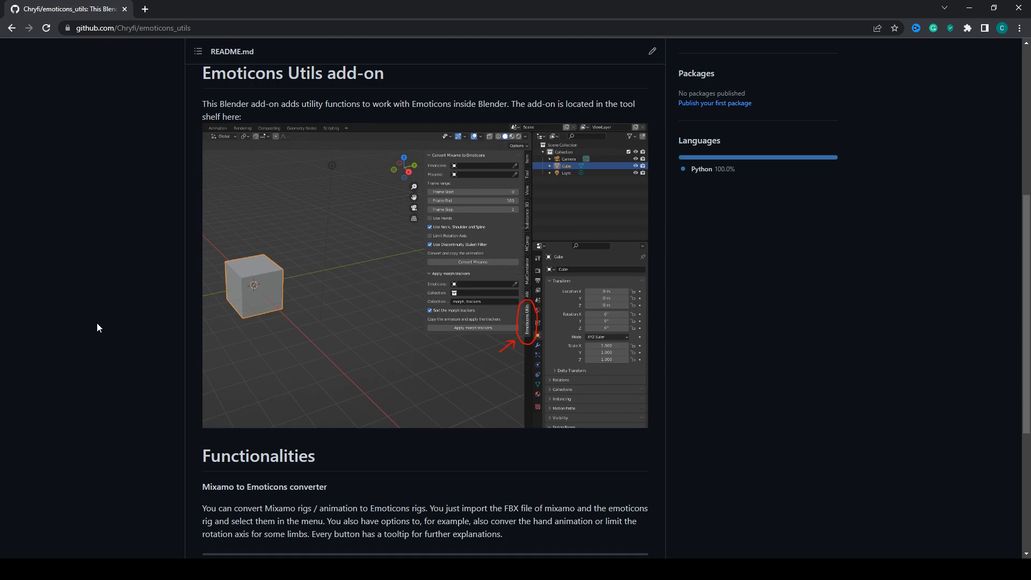
{"action": "mouse_move", "coordinate": [128, 355]}
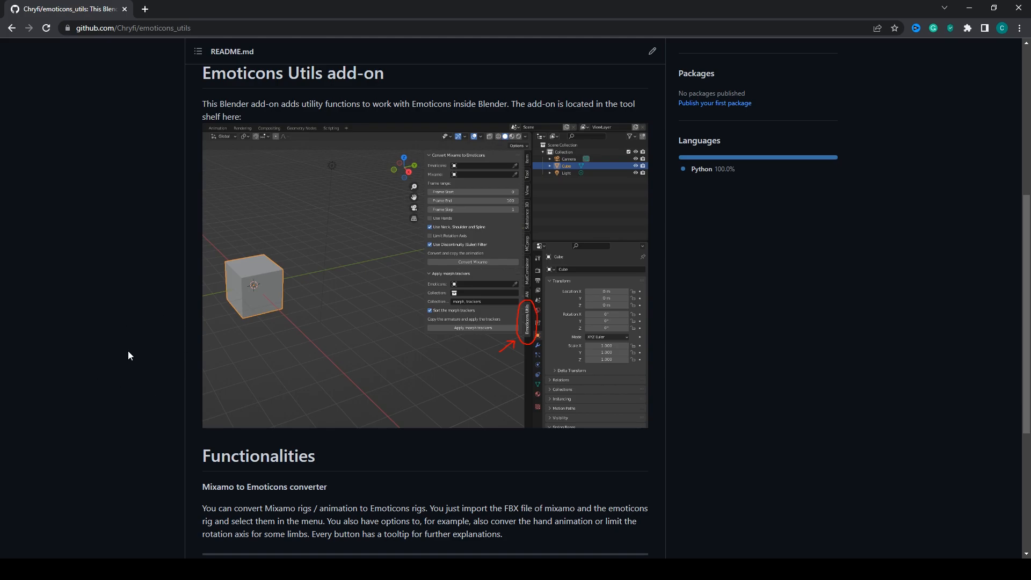
{"action": "scroll", "scroll_direction": "down", "scroll_amount": 3}
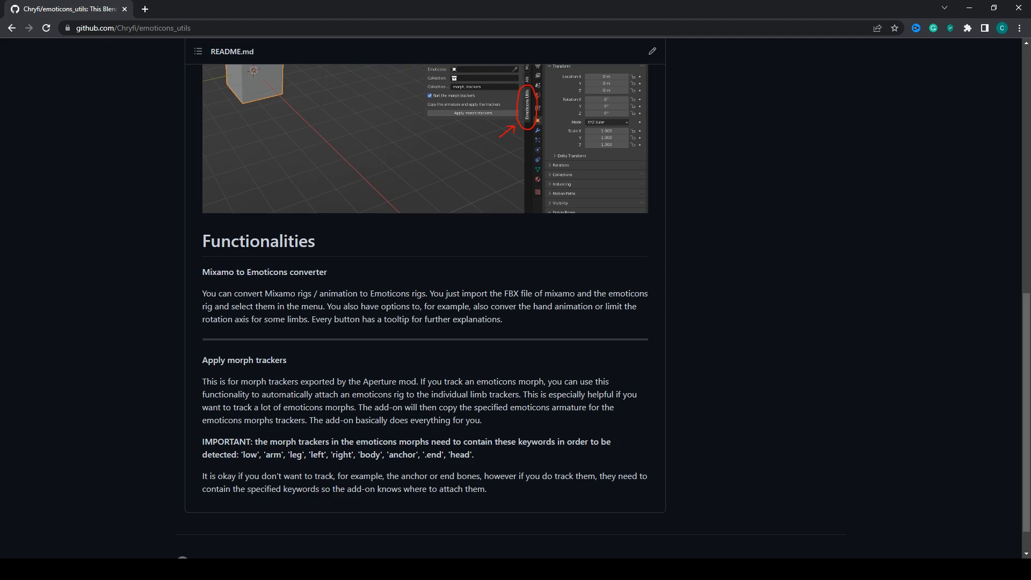
{"action": "mouse_move", "coordinate": [237, 376]}
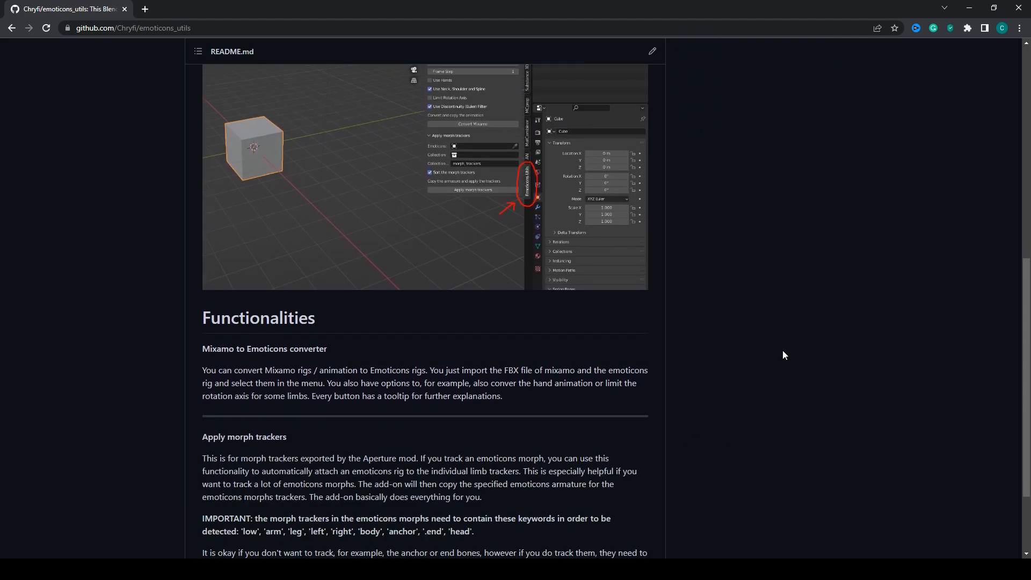
{"action": "scroll", "scroll_direction": "down", "scroll_amount": 3}
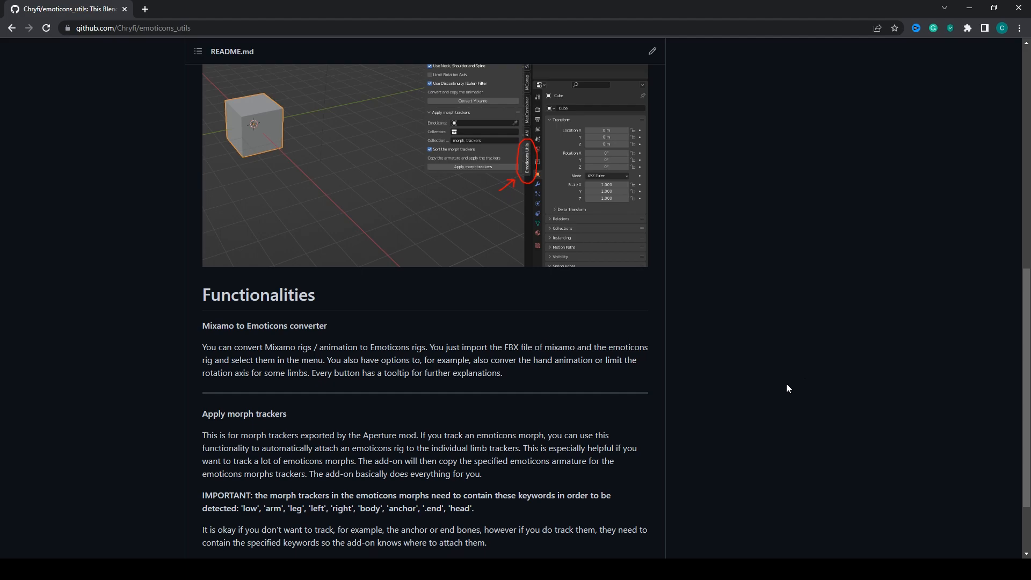
{"action": "scroll", "scroll_direction": "up", "scroll_amount": 3}
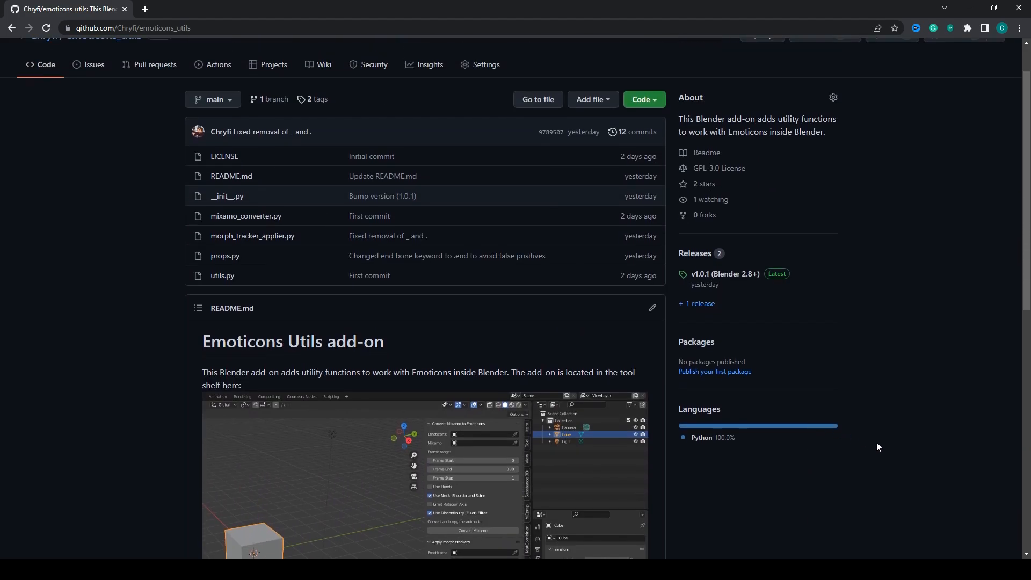
{"action": "scroll", "scroll_direction": "up", "scroll_amount": 3}
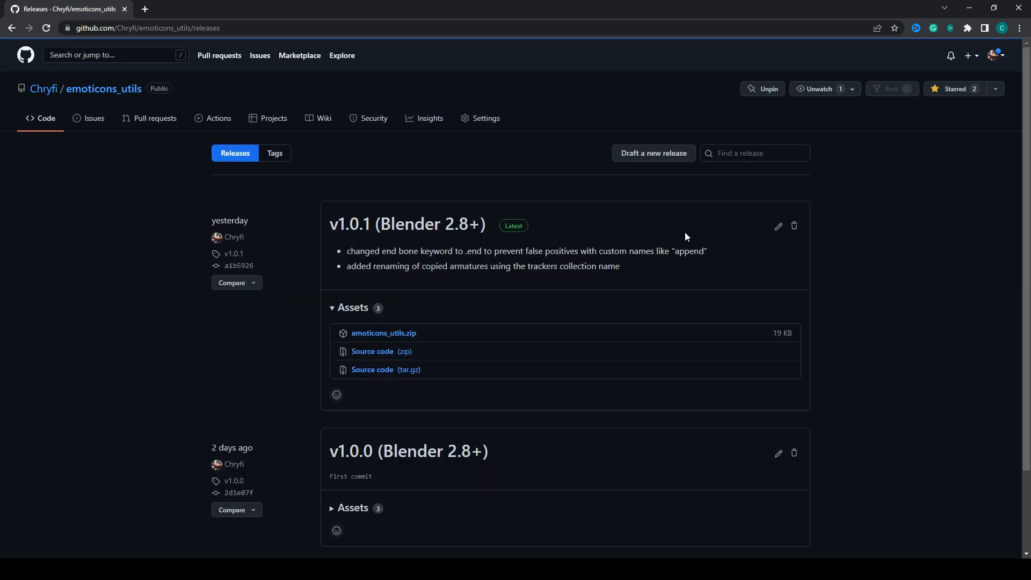
{"action": "mouse_move", "coordinate": [391, 243]}
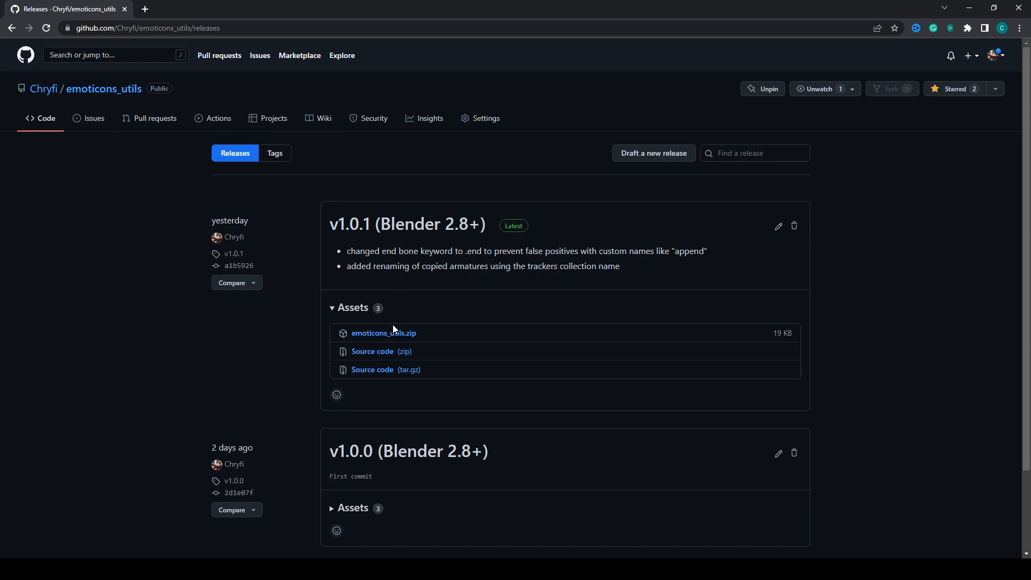
{"action": "left_click", "coordinate": [383, 333]}
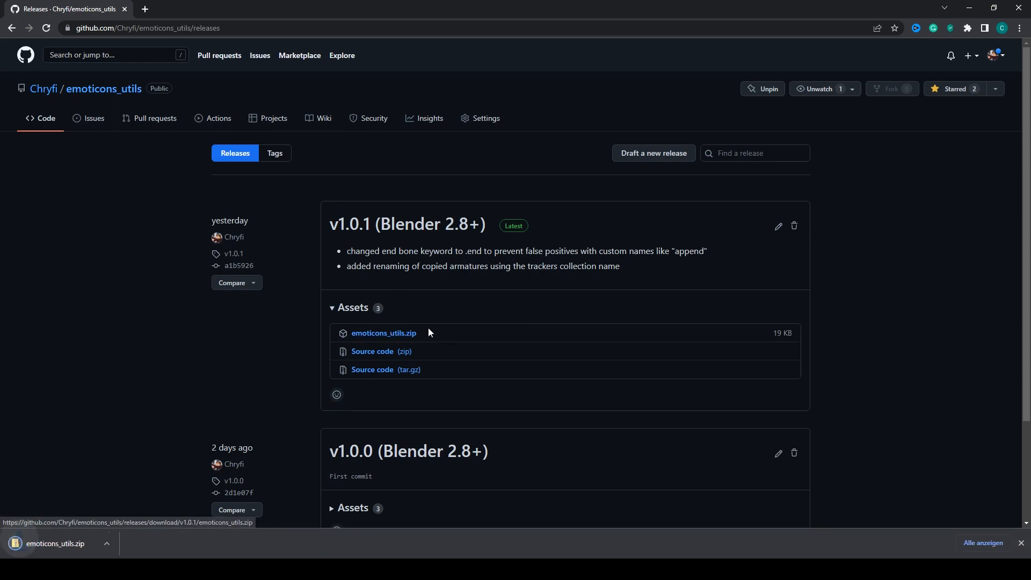
{"action": "mouse_move", "coordinate": [383, 333]}
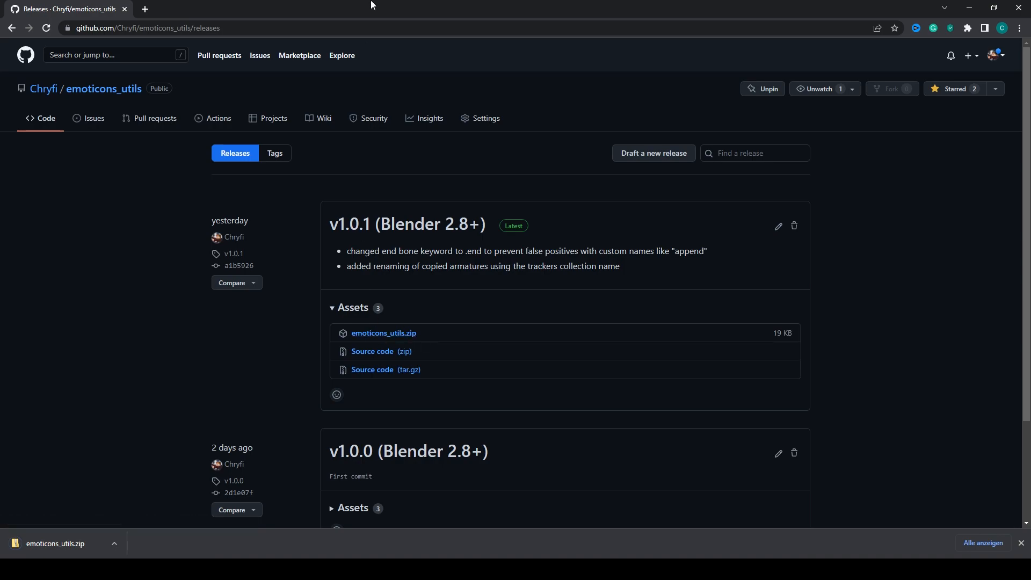
{"action": "mouse_move", "coordinate": [327, 5]}
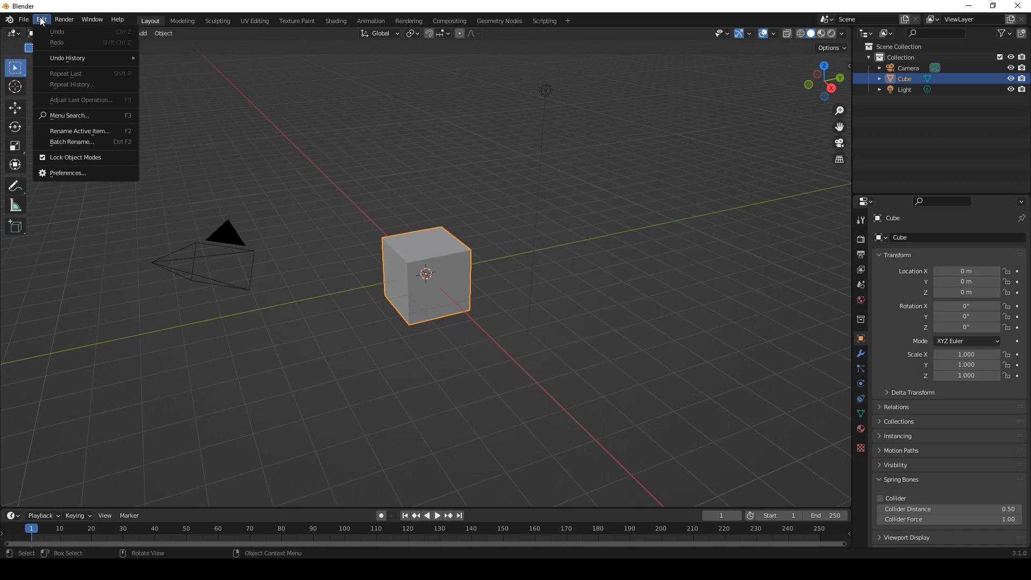
Install emoticons_utils.zip from Downloads in Preferences and enable 'Object: Emoticons Utils'
{"action": "left_click", "coordinate": [67, 173]}
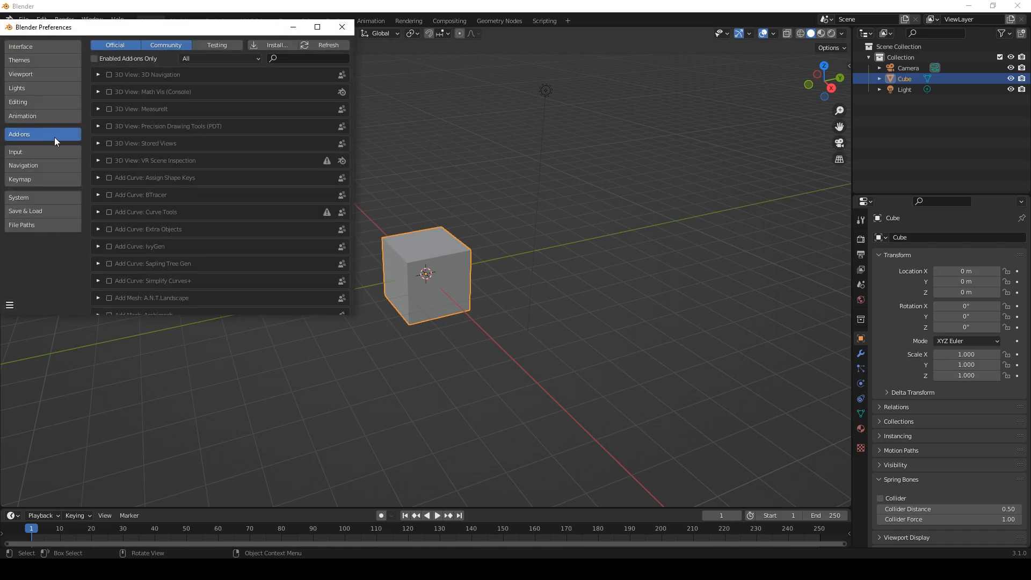
{"action": "left_click", "coordinate": [275, 44]}
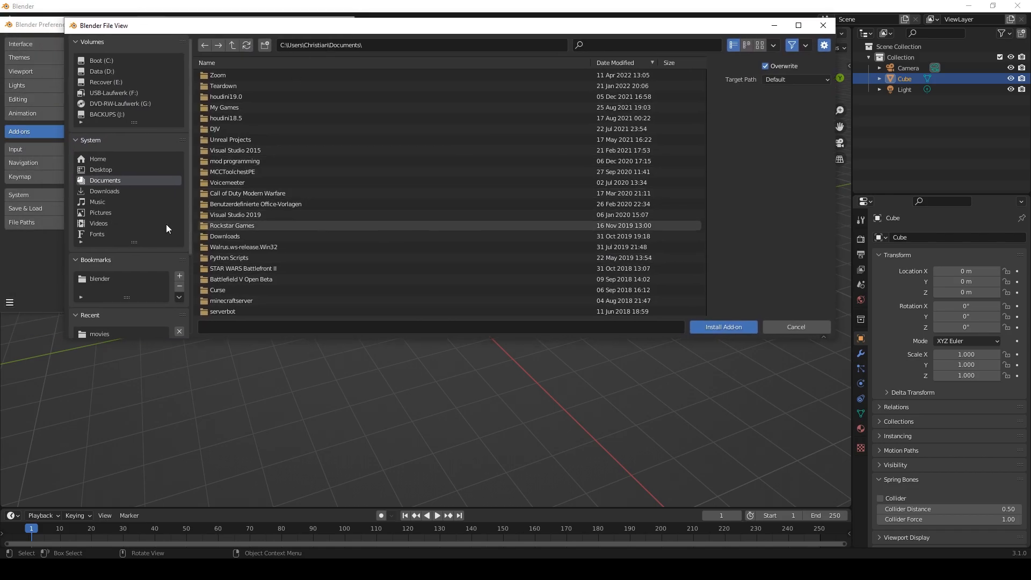
{"action": "left_click", "coordinate": [104, 191]}
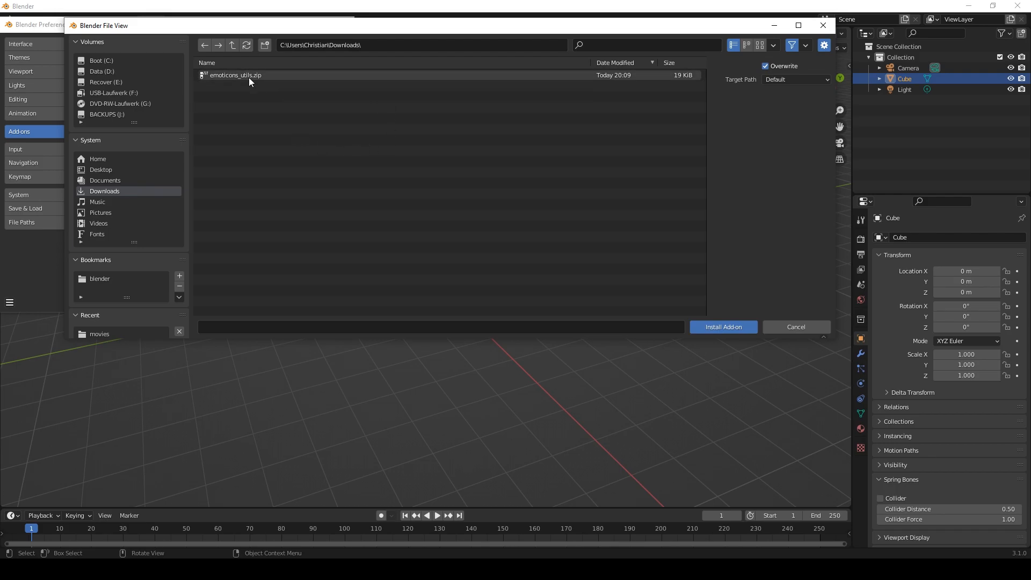
{"action": "left_click", "coordinate": [721, 327]}
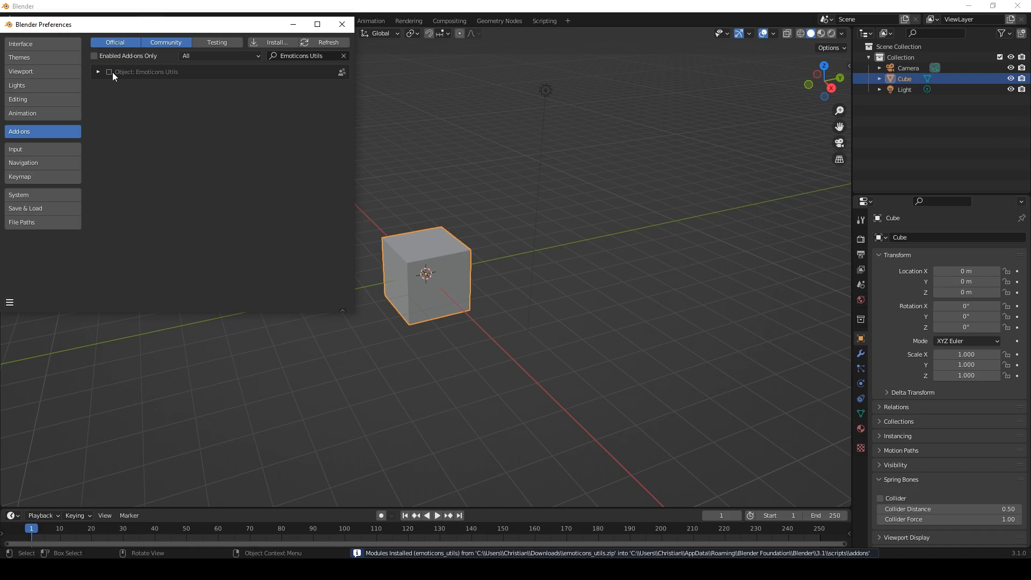
{"action": "left_click", "coordinate": [98, 72]}
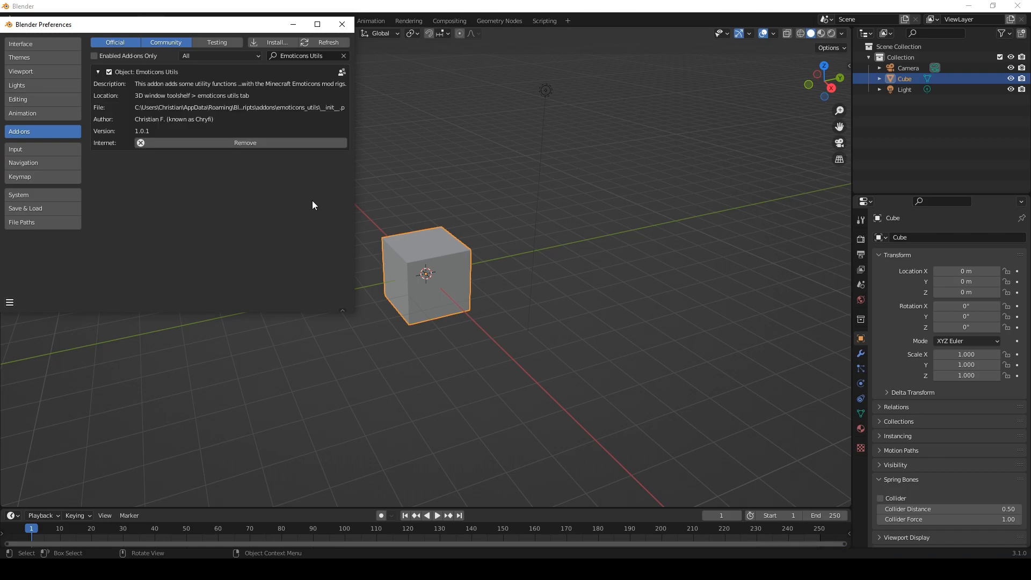
{"action": "left_click", "coordinate": [341, 24]}
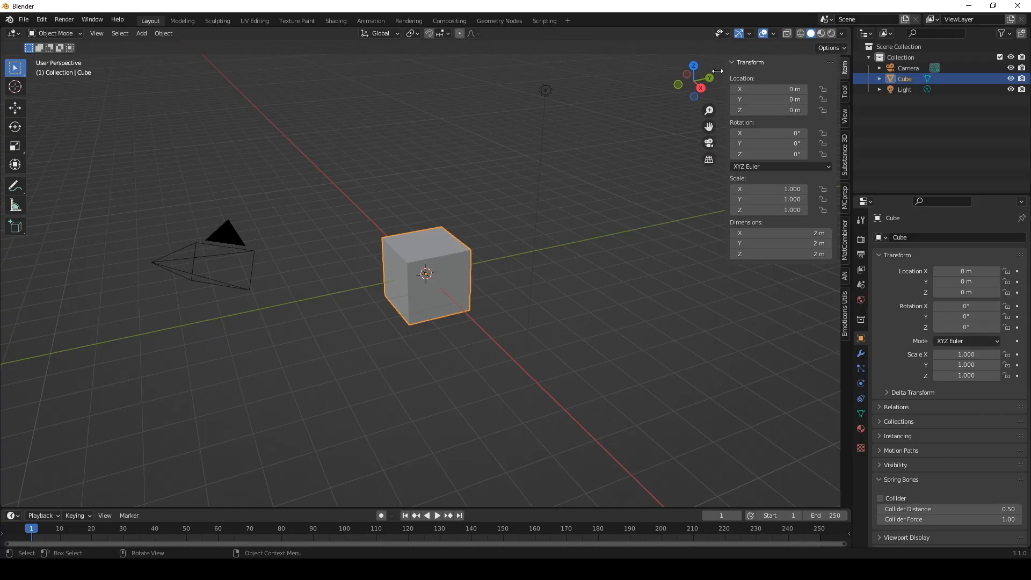
Show the Emoticons Utils tab in the 3D viewport sidebar
{"action": "left_click", "coordinate": [846, 309]}
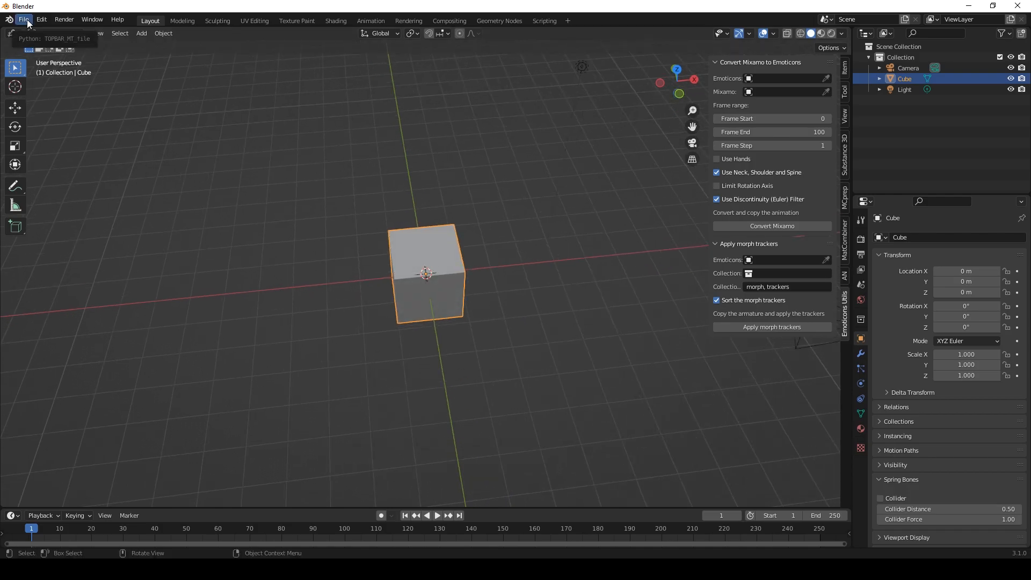
Append Armature and body from default_3d.blend in the emoticons tracker rigs folder
{"action": "left_click", "coordinate": [23, 19]}
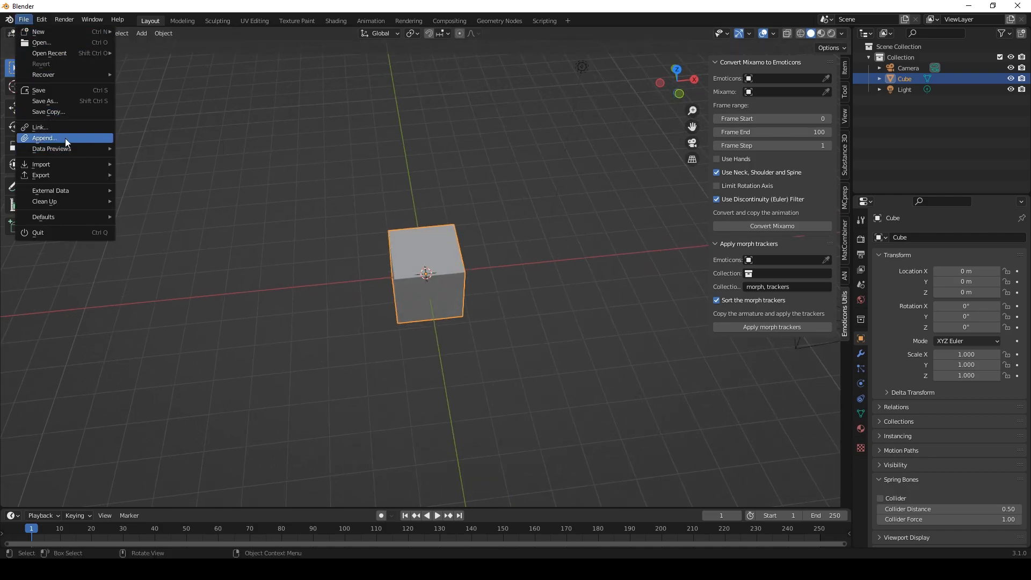
{"action": "left_click", "coordinate": [44, 138]}
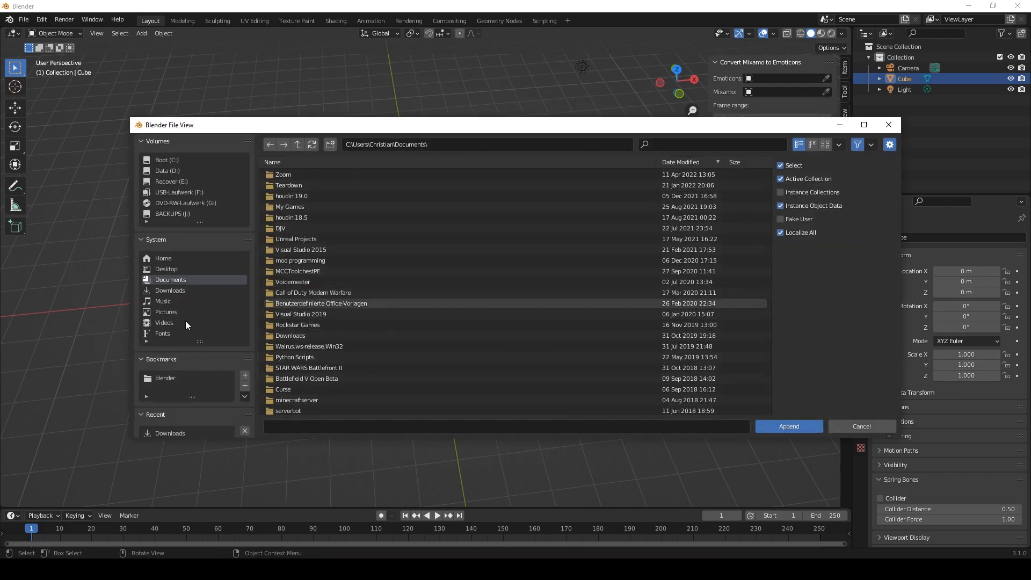
{"action": "mouse_move", "coordinate": [235, 295]}
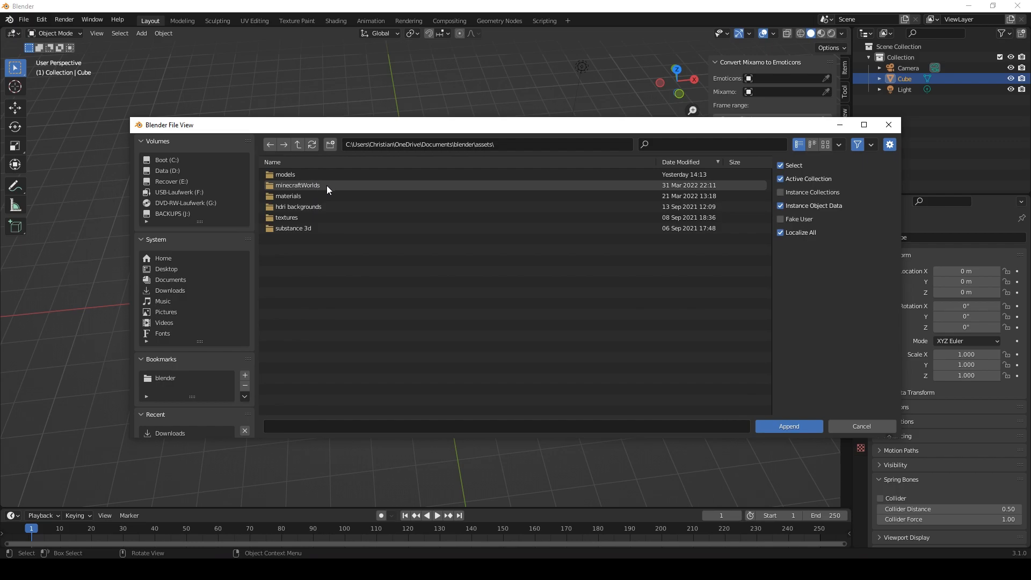
{"action": "mouse_move", "coordinate": [317, 197]}
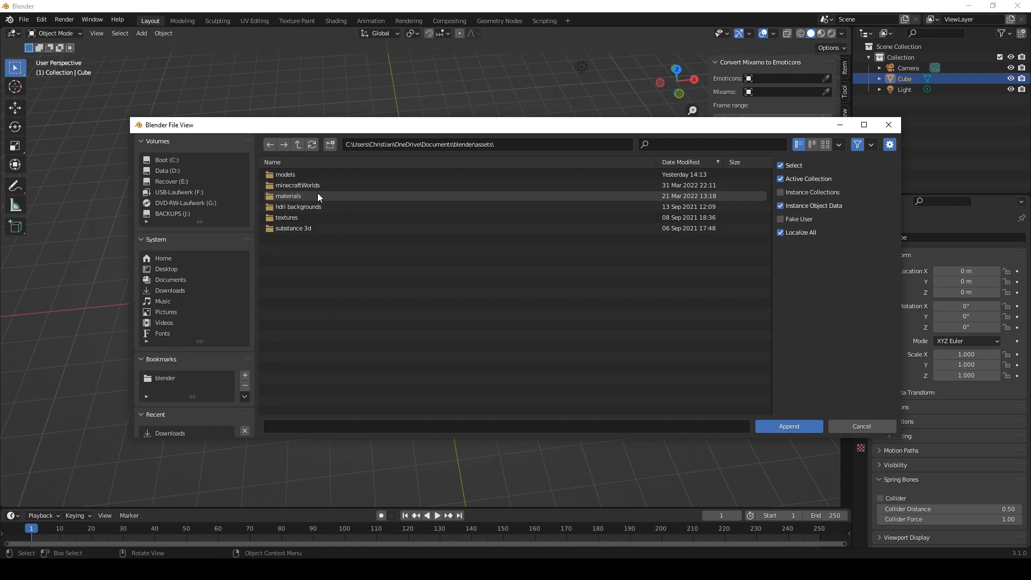
{"action": "double_click", "coordinate": [285, 174]}
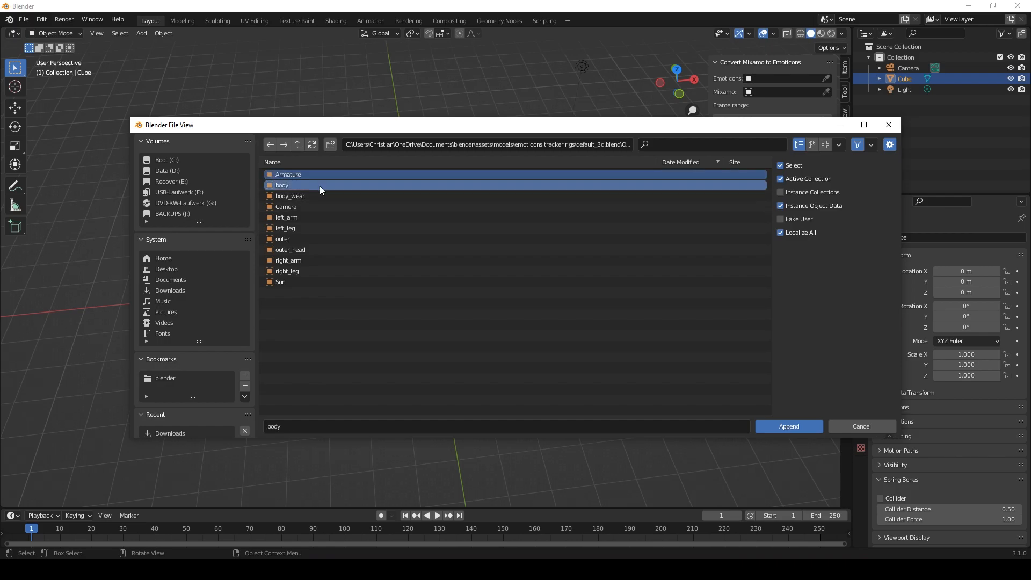
{"action": "mouse_move", "coordinate": [788, 425]}
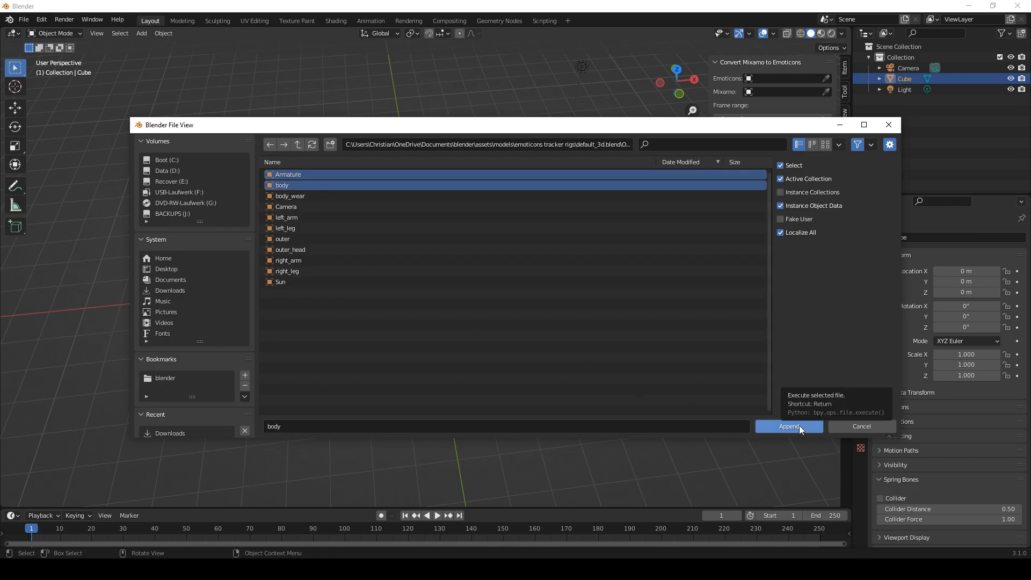
{"action": "left_click", "coordinate": [787, 426]}
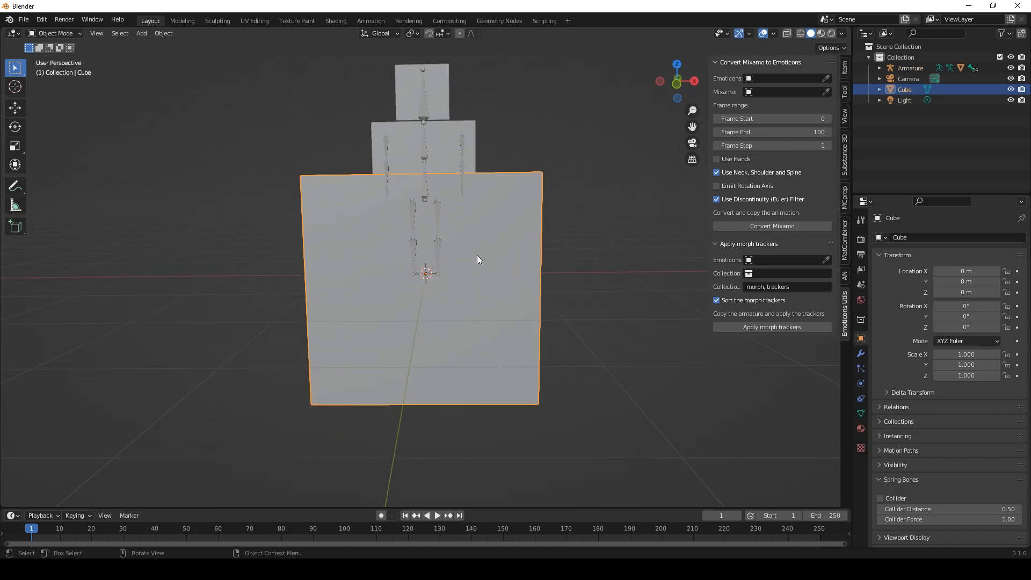
Delete the default cube and pick Armature in the Emoticons field
{"action": "key", "text": "x"}
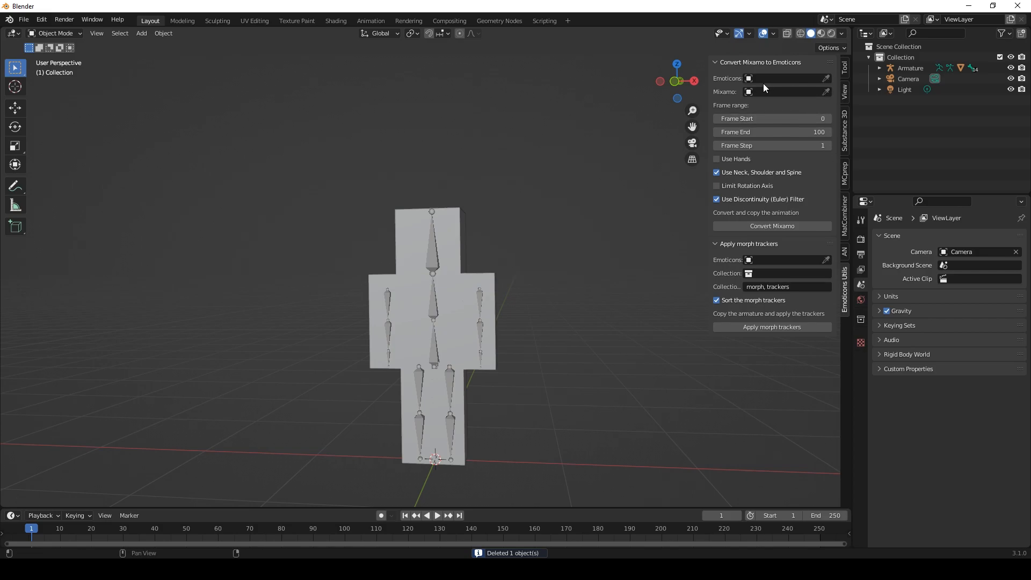
{"action": "mouse_move", "coordinate": [799, 86]}
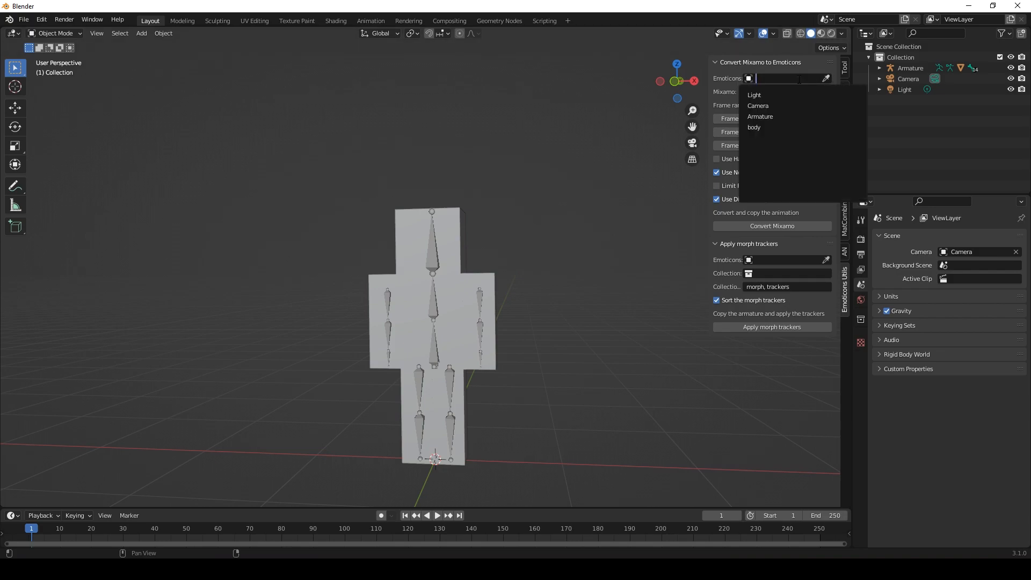
{"action": "left_click", "coordinate": [759, 116]}
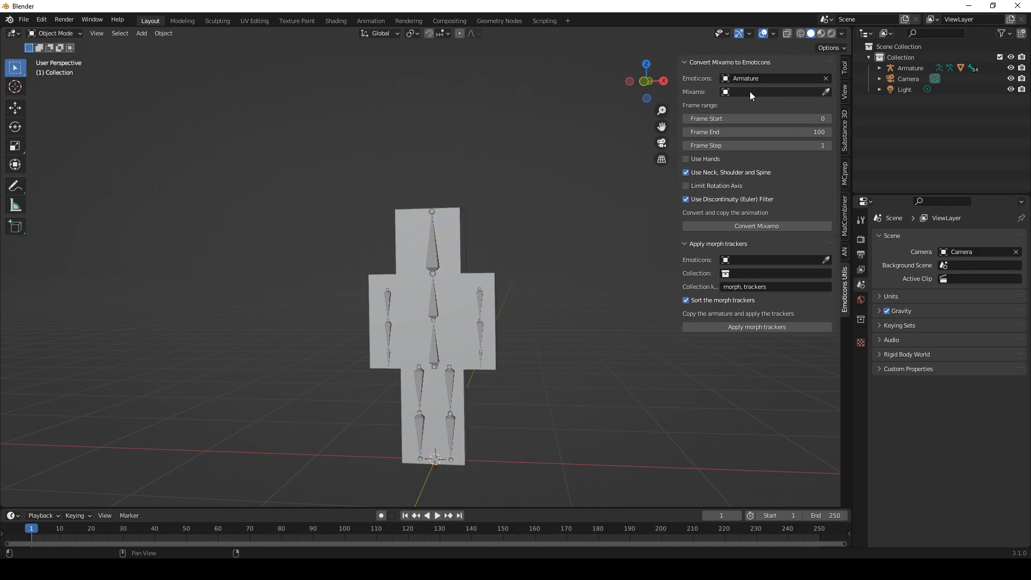
{"action": "mouse_move", "coordinate": [765, 97]}
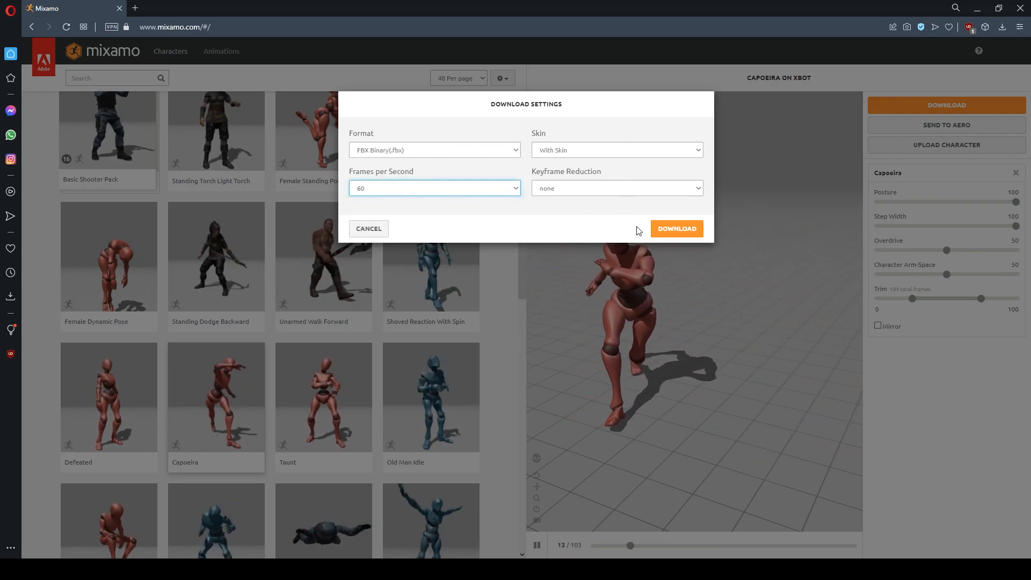
Download the Capoeira animation as FBX Binary with skin at 60 fps
{"action": "left_click", "coordinate": [676, 228]}
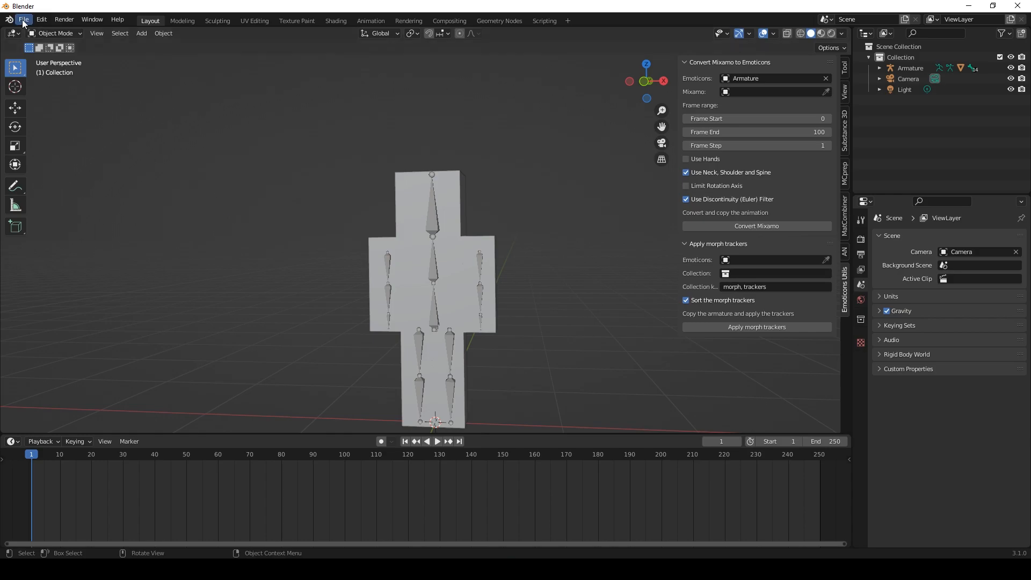
Select Capoeira.fbx in the FBX import dialog and review its Armature options
{"action": "left_click", "coordinate": [23, 18]}
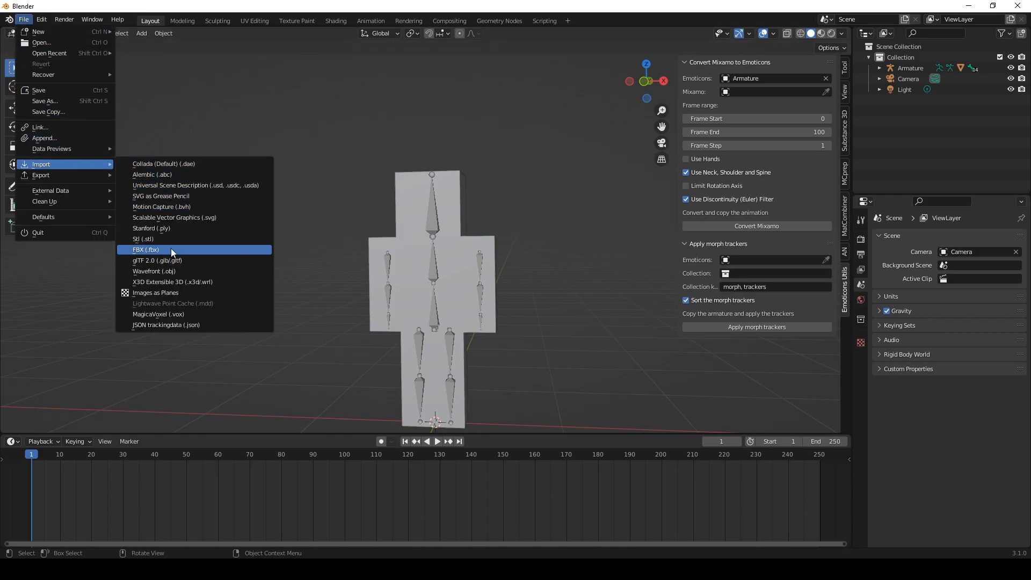
{"action": "left_click", "coordinate": [145, 249]}
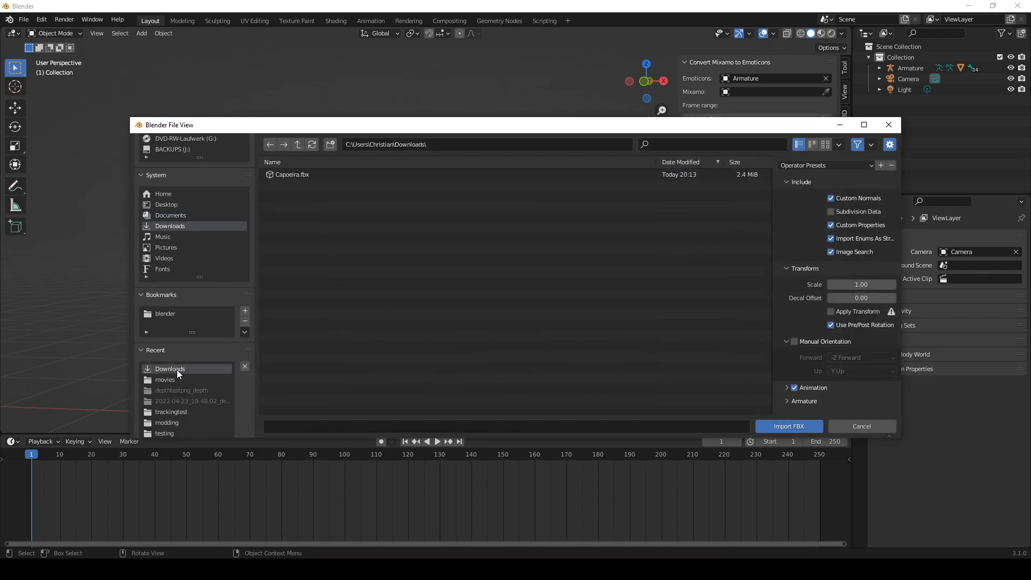
{"action": "left_click", "coordinate": [293, 174]}
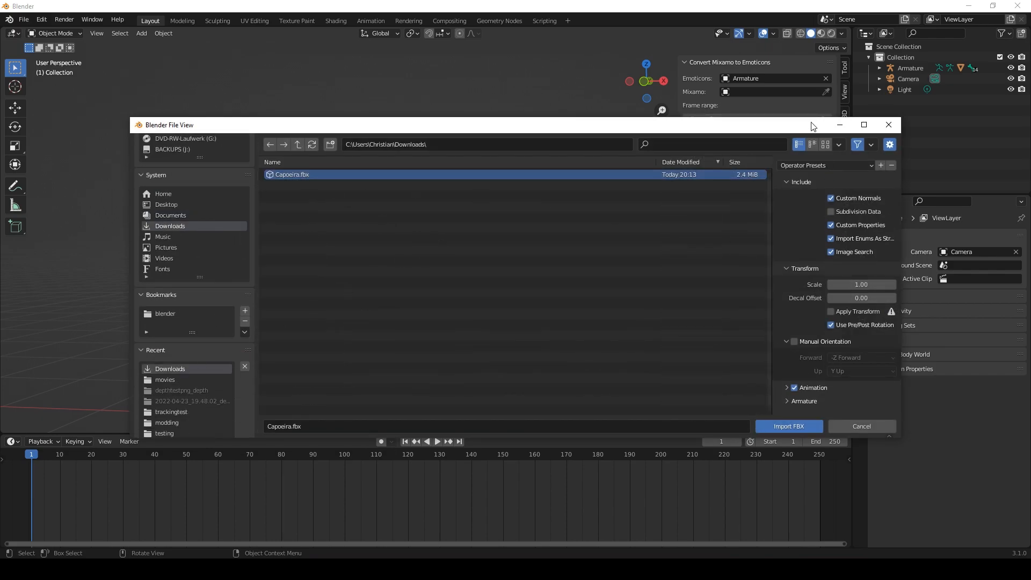
{"action": "mouse_move", "coordinate": [812, 410]}
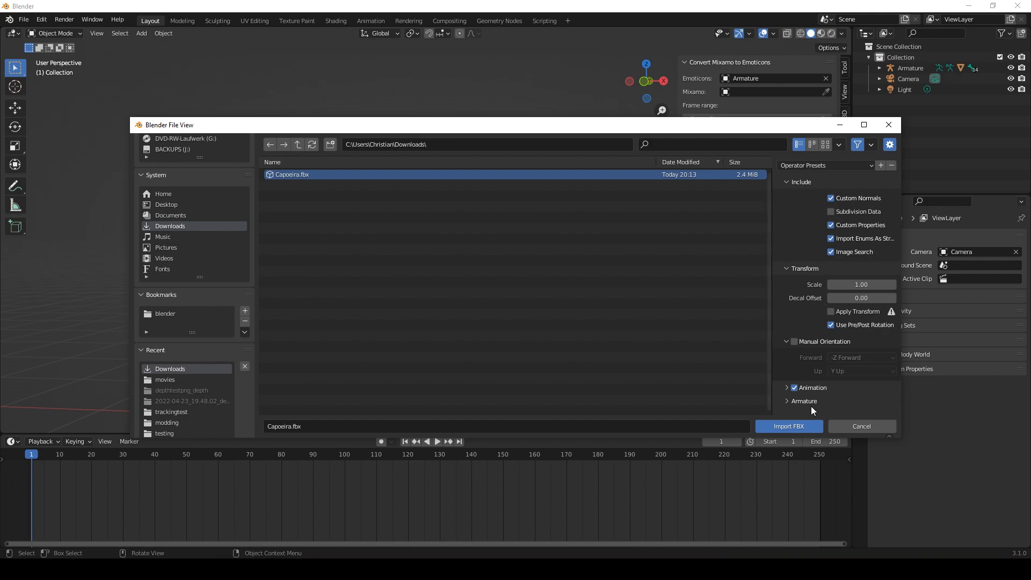
{"action": "left_click", "coordinate": [803, 401]}
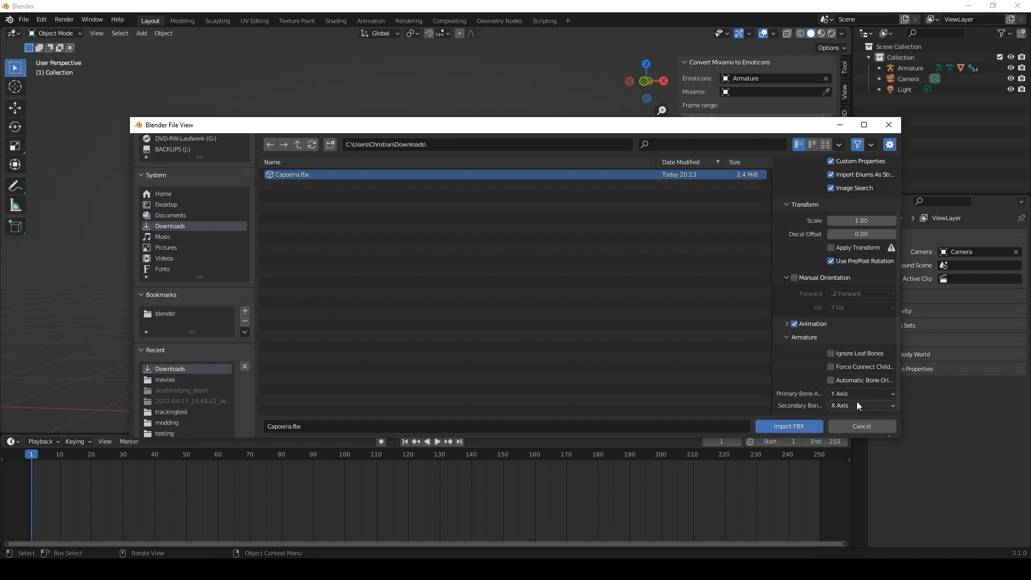
{"action": "scroll", "scroll_direction": "up", "scroll_amount": 3}
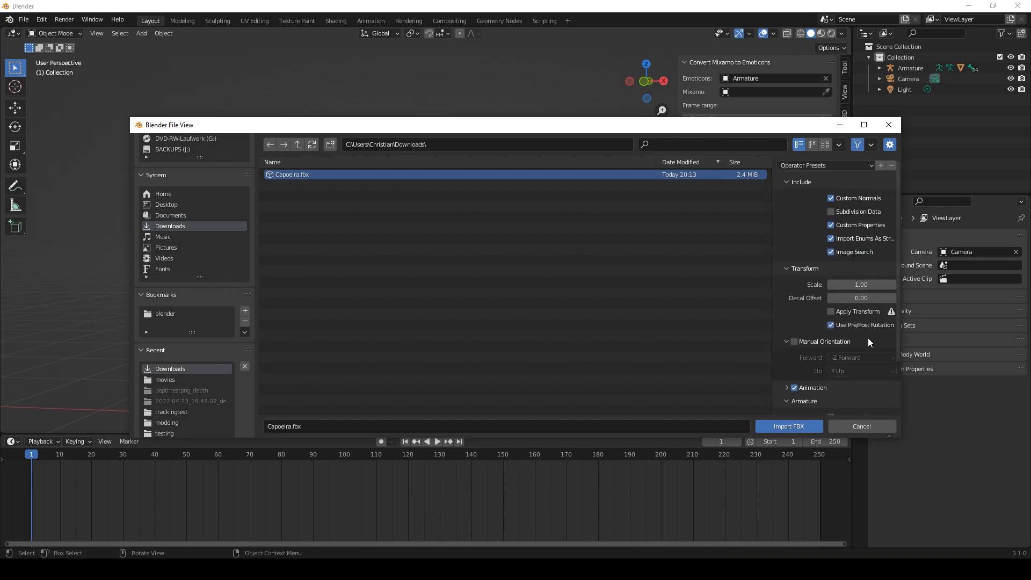
{"action": "scroll", "scroll_direction": "down", "scroll_amount": 3}
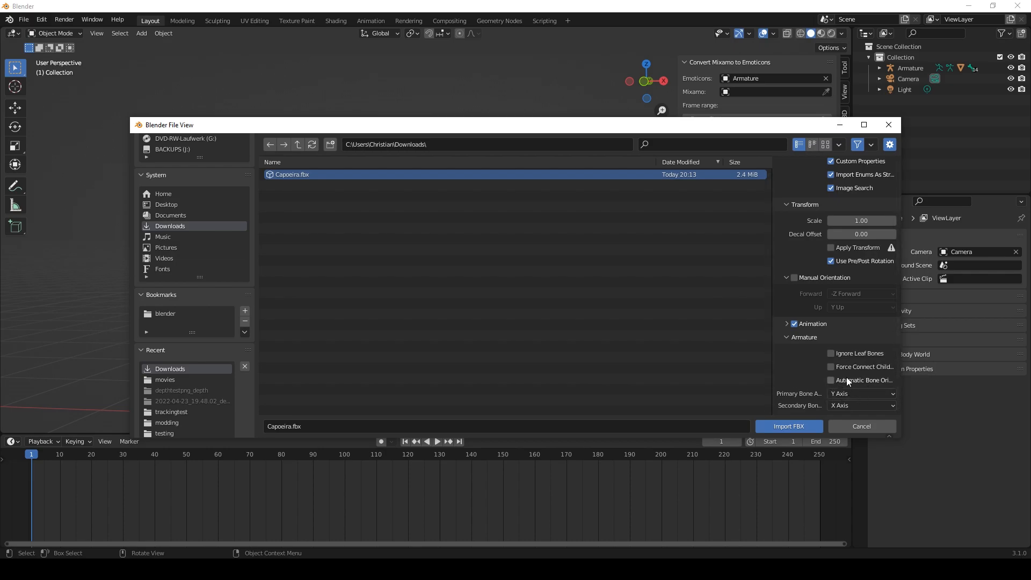
{"action": "mouse_move", "coordinate": [848, 380]}
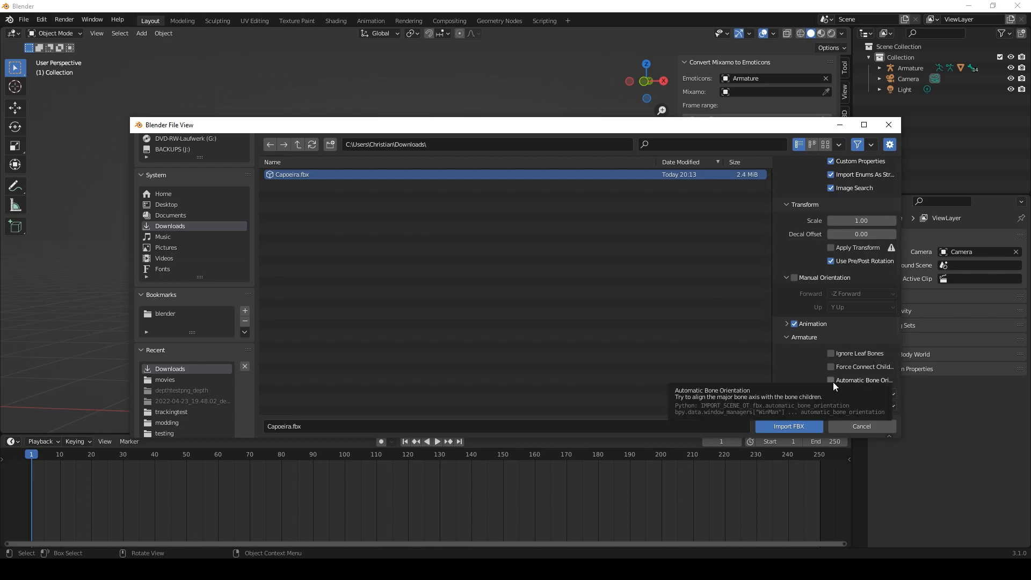
{"action": "left_click", "coordinate": [831, 380]}
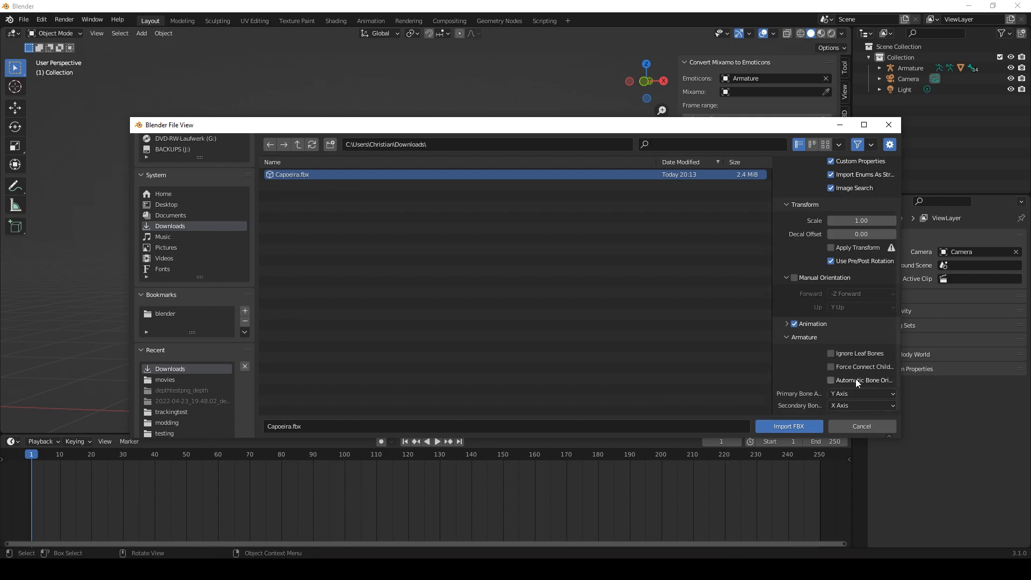
{"action": "mouse_move", "coordinate": [470, 226]}
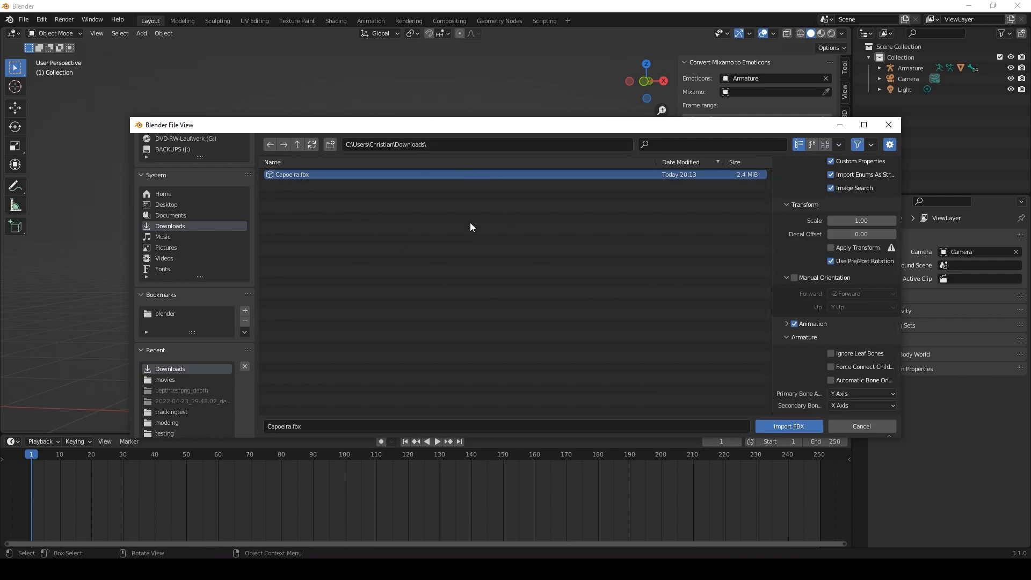
{"action": "mouse_move", "coordinate": [367, 192]}
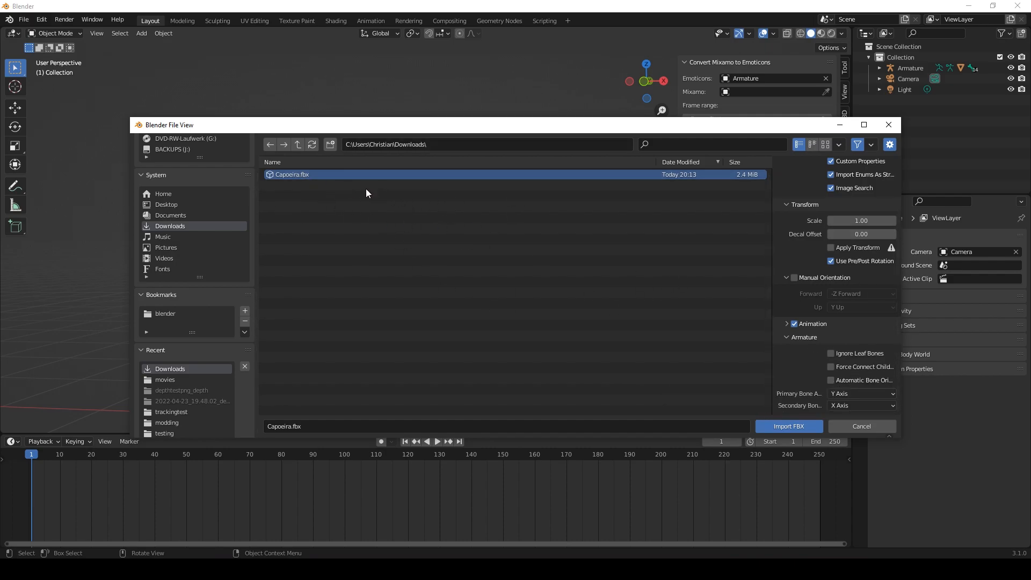
Import Capoeira.fbx as Armature.001 and play its animation from the first frame
{"action": "left_click", "coordinate": [788, 426]}
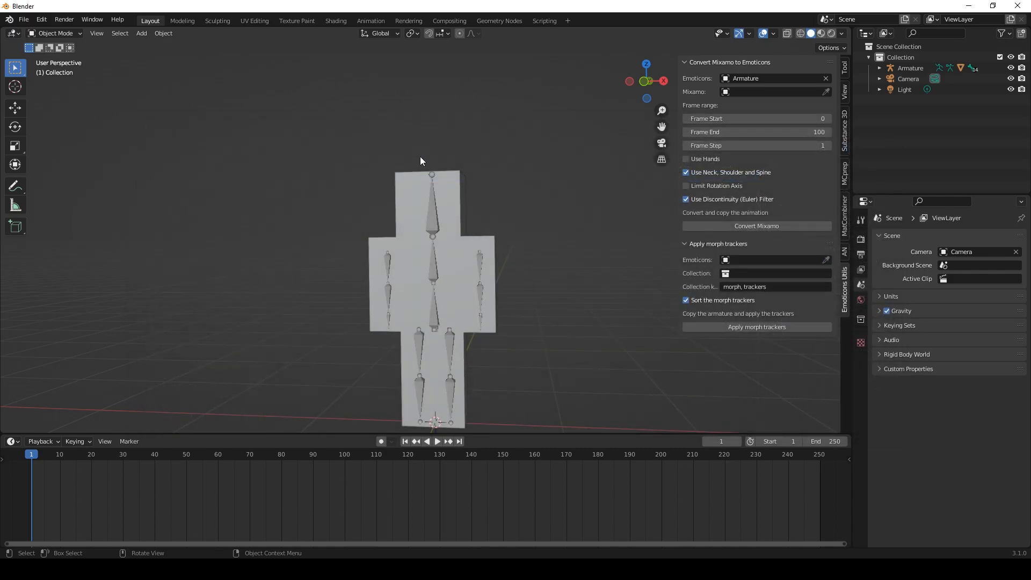
{"action": "left_click", "coordinate": [756, 226]}
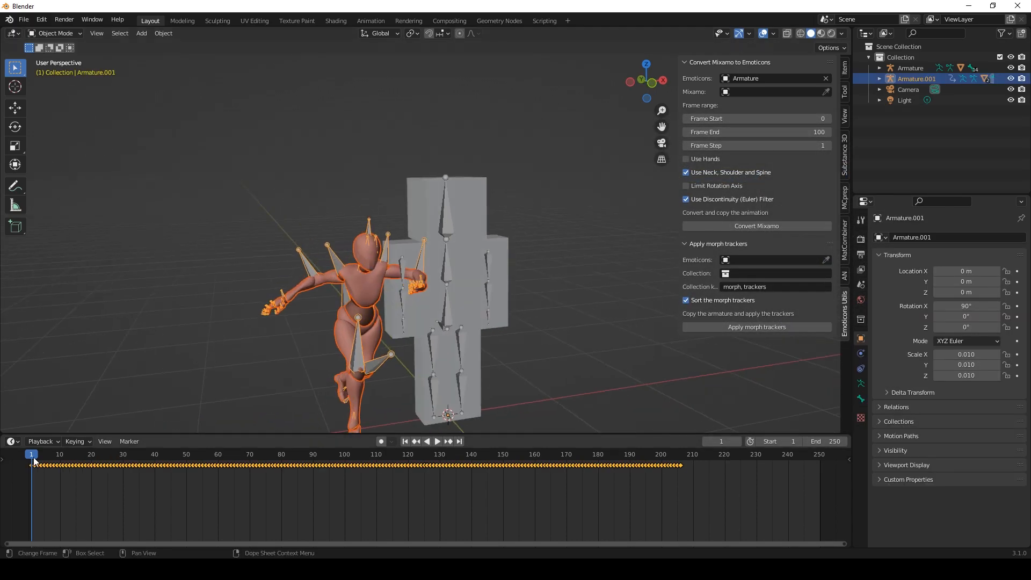
{"action": "left_click", "coordinate": [437, 442]}
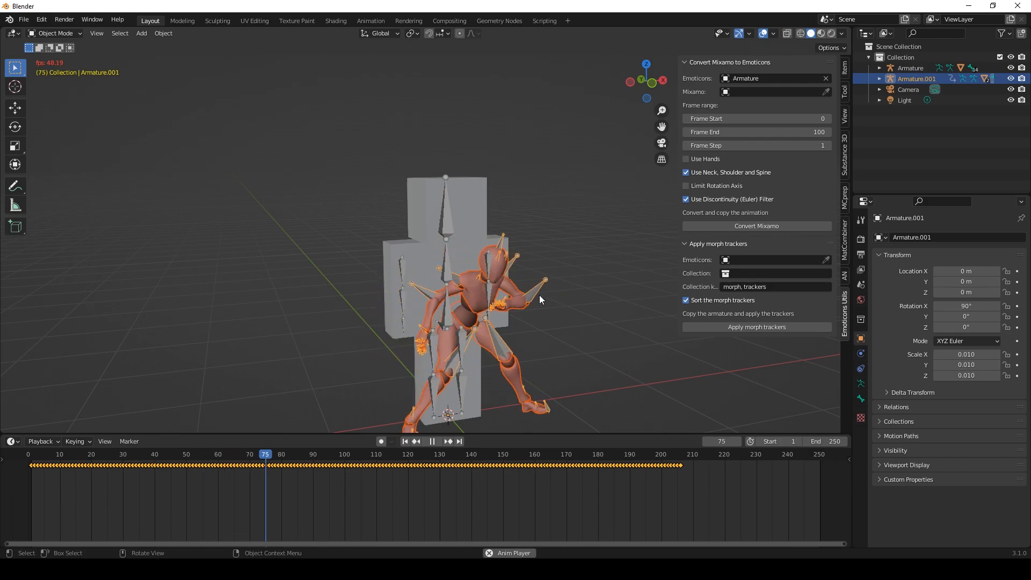
Set Armature.001 as the Mixamo source and the conversion Frame End to 206
{"action": "left_click", "coordinate": [431, 442]}
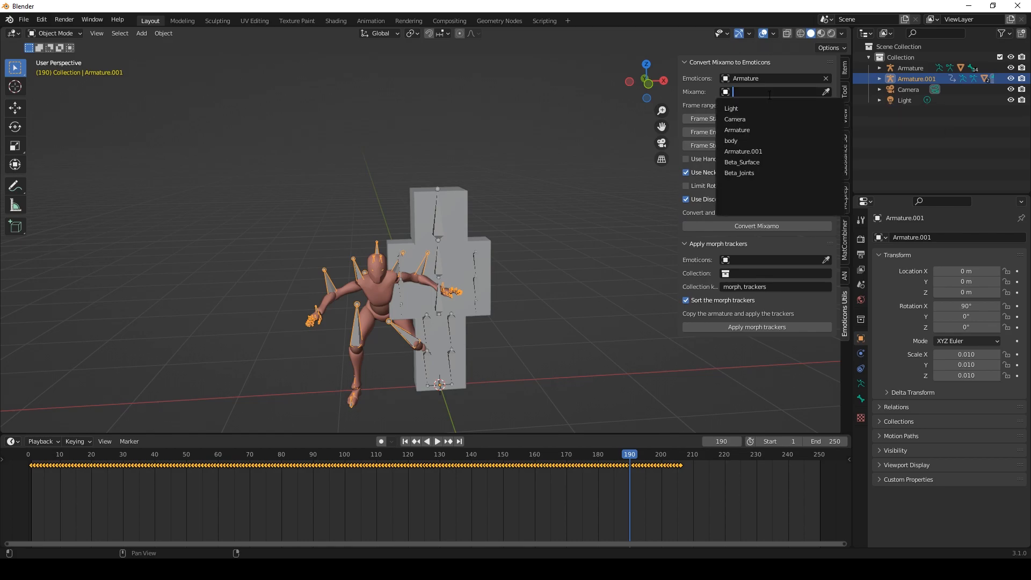
{"action": "mouse_move", "coordinate": [741, 151]}
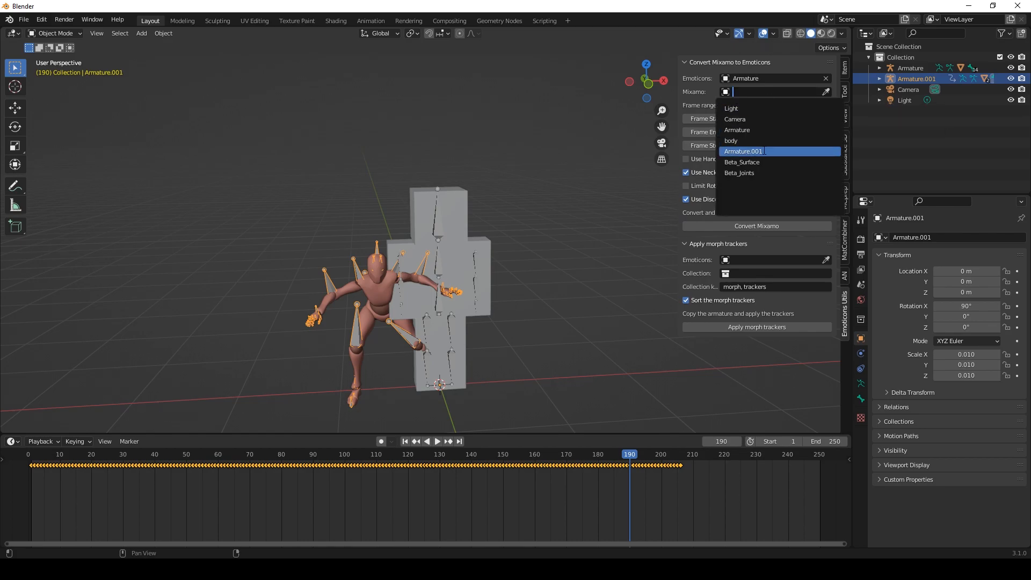
{"action": "left_click", "coordinate": [742, 152]}
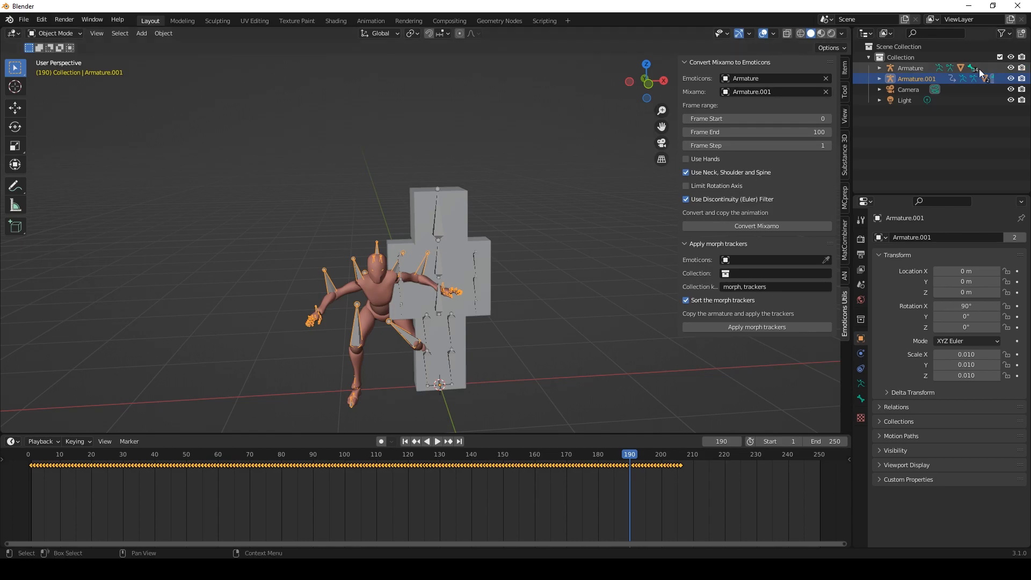
{"action": "left_click", "coordinate": [436, 442]}
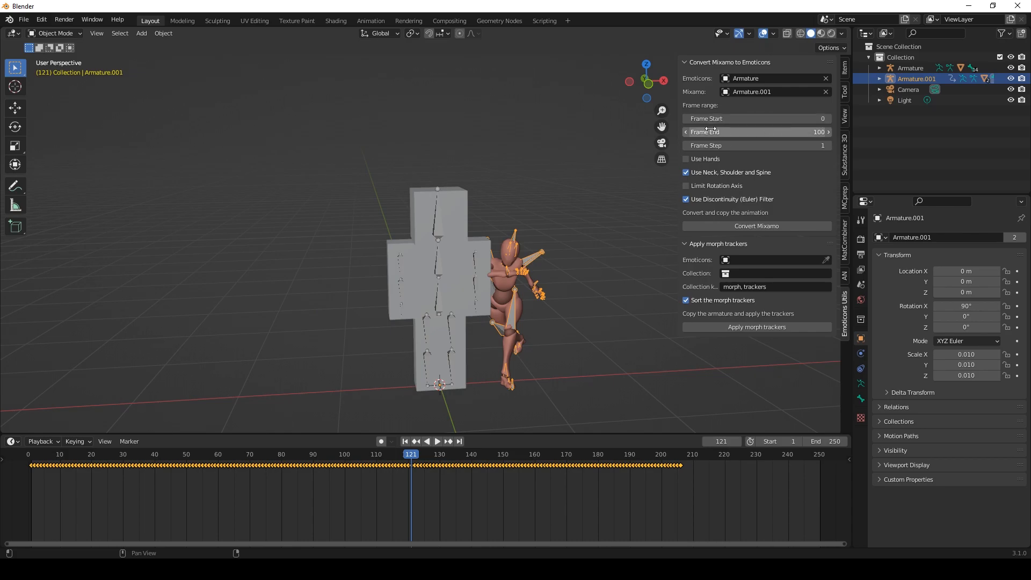
{"action": "left_click", "coordinate": [680, 454]}
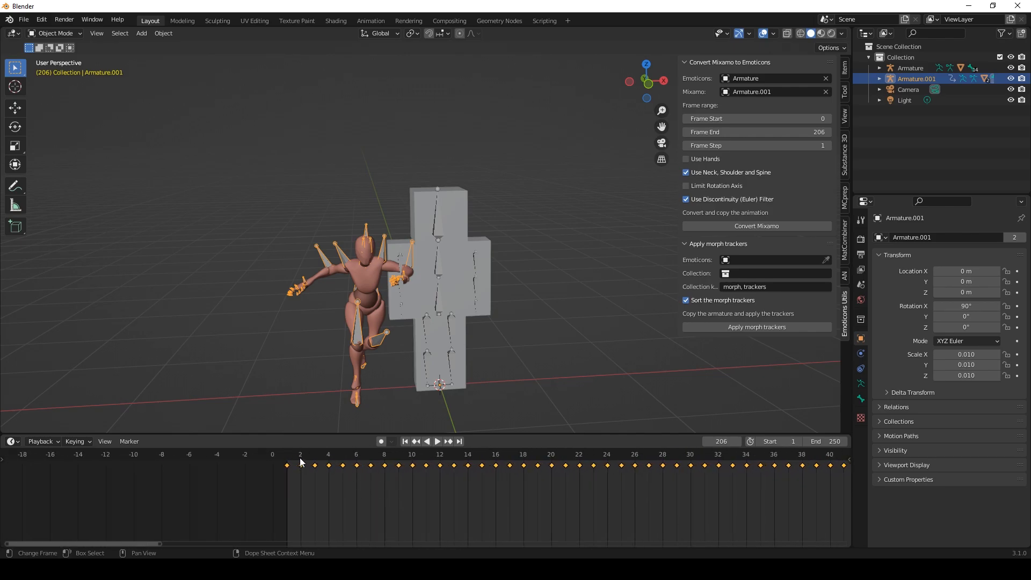
{"action": "left_click", "coordinate": [437, 441]}
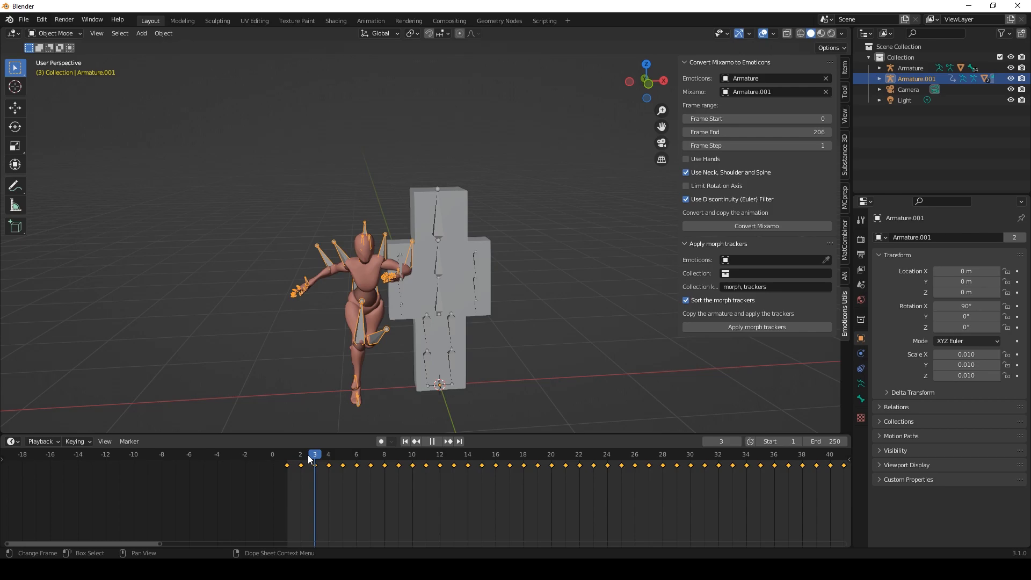
{"action": "left_click", "coordinate": [301, 453]}
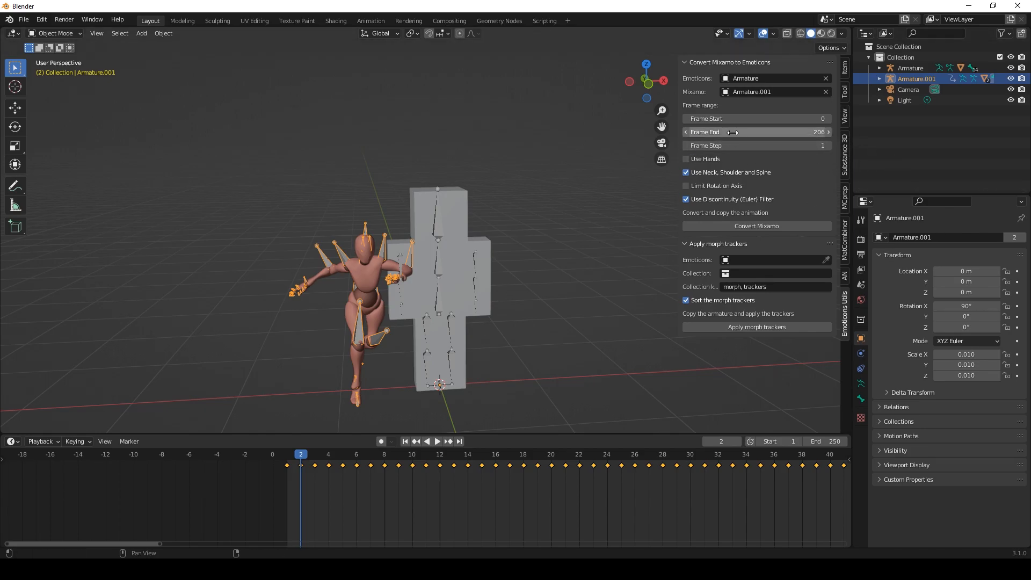
{"action": "mouse_move", "coordinate": [704, 158]}
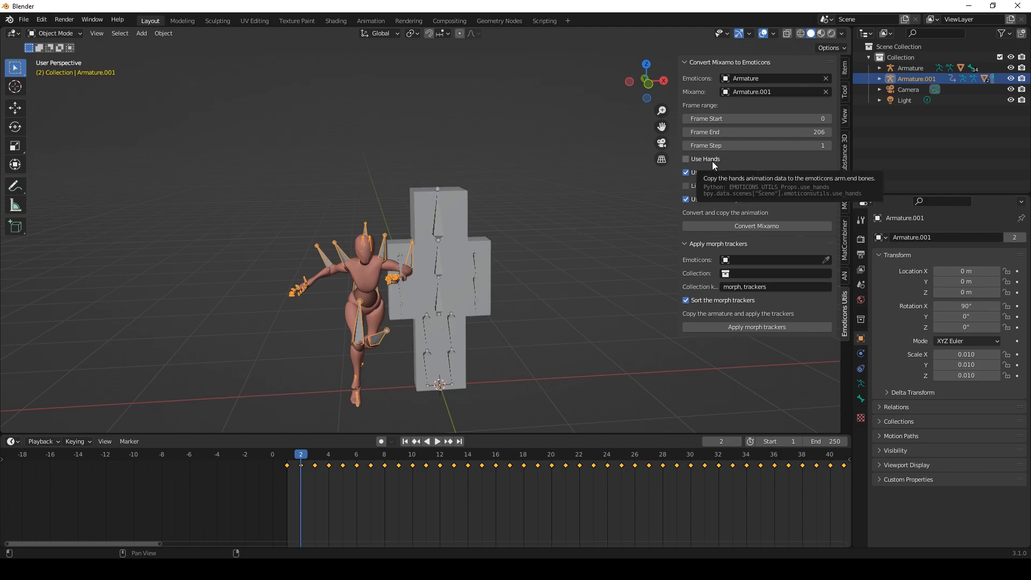
{"action": "mouse_move", "coordinate": [317, 303]}
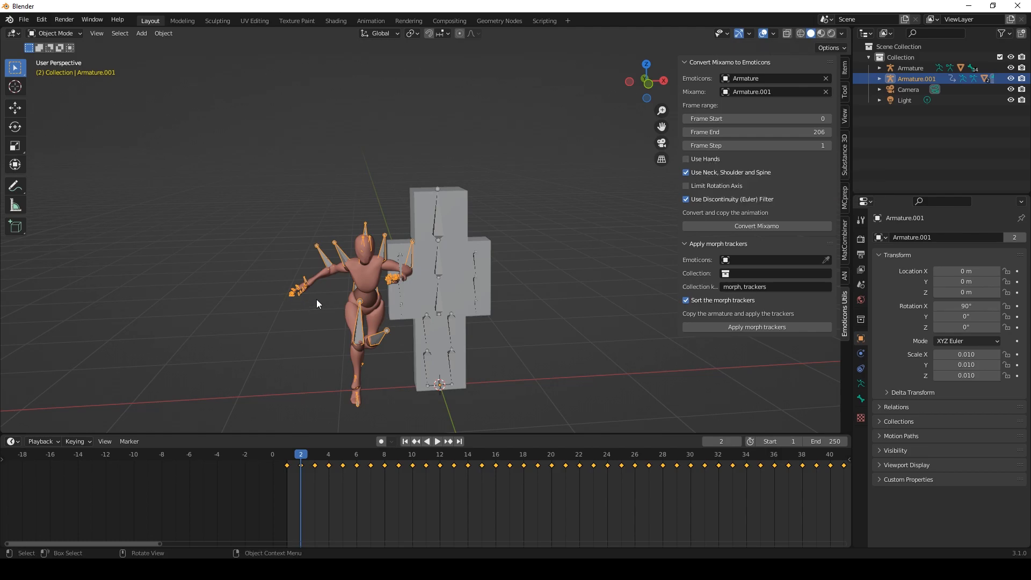
Switch Armature.001 to Pose Mode and rotate the right shoulder bone to inspect it
{"action": "left_click", "coordinate": [55, 33]}
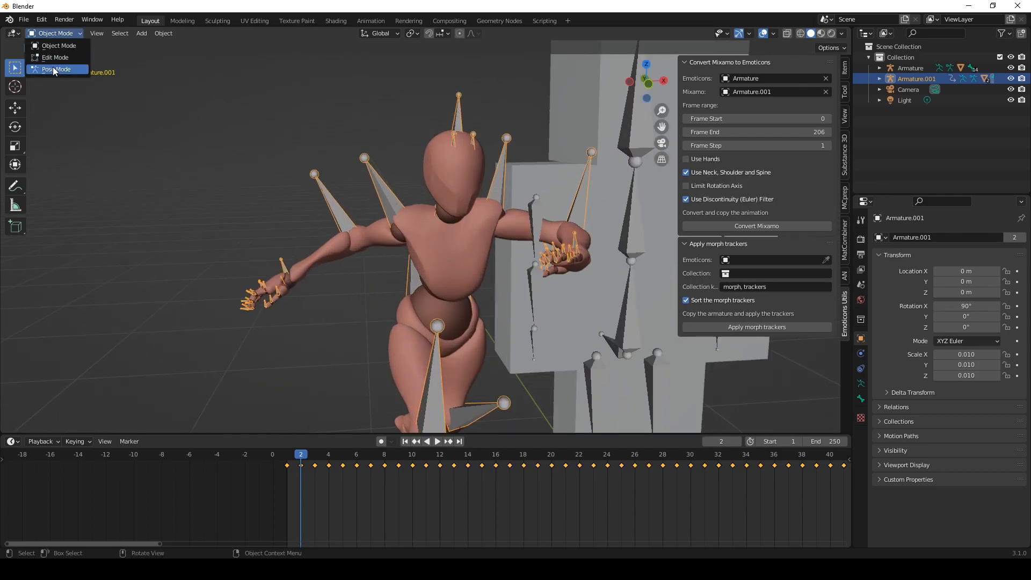
{"action": "left_click", "coordinate": [55, 70]}
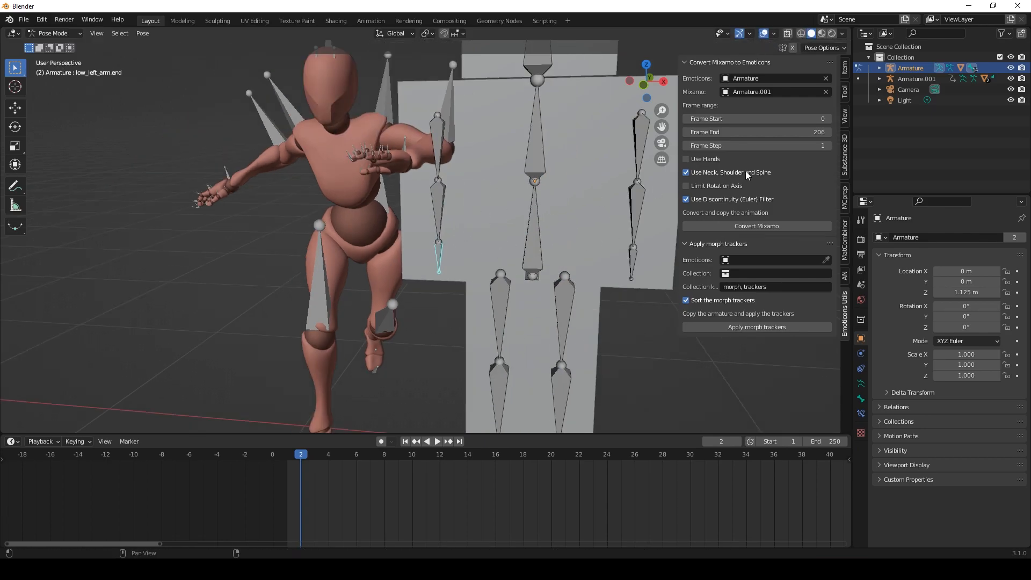
{"action": "mouse_move", "coordinate": [746, 172]}
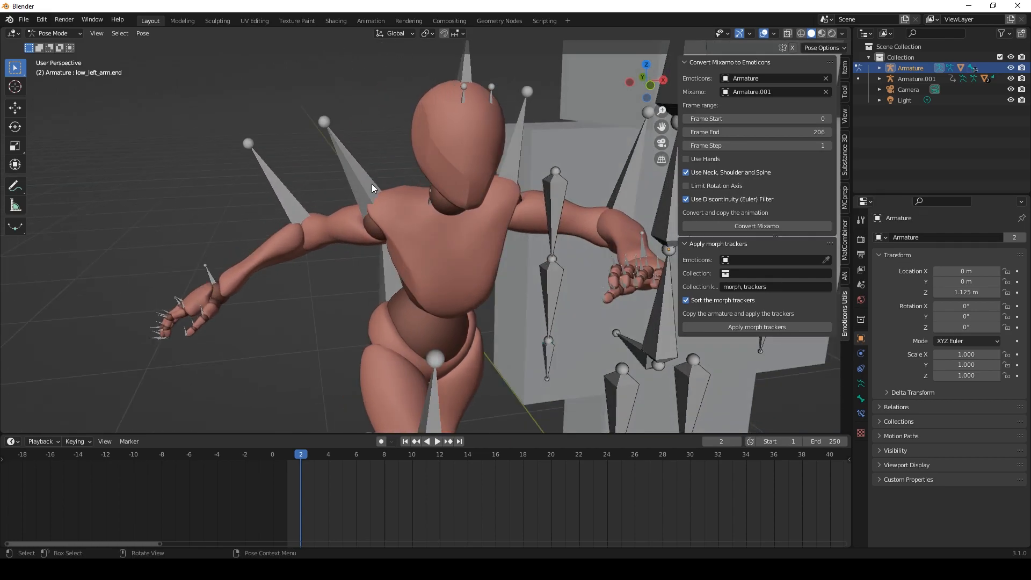
{"action": "left_click", "coordinate": [916, 79]}
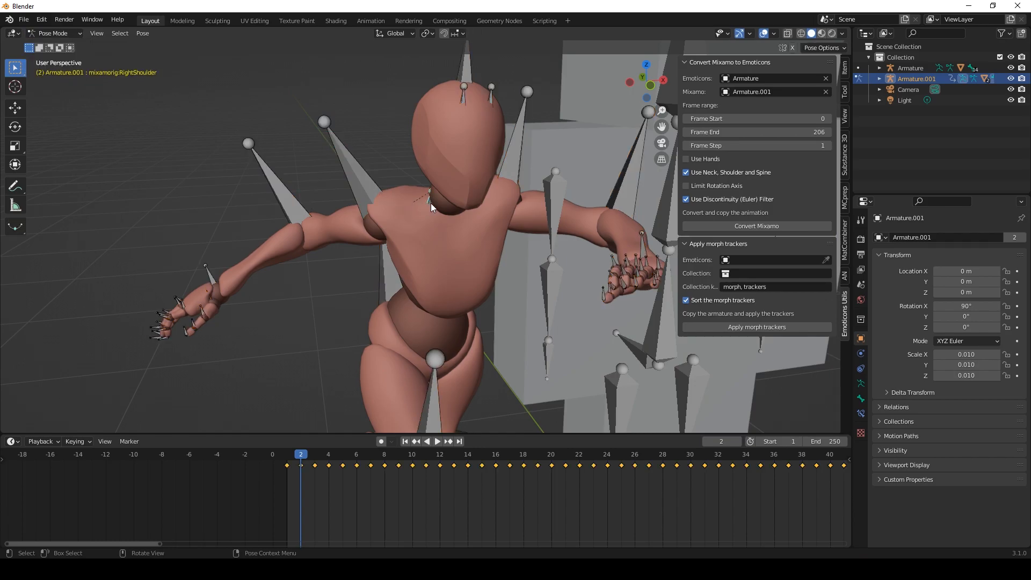
{"action": "key", "text": "r"}
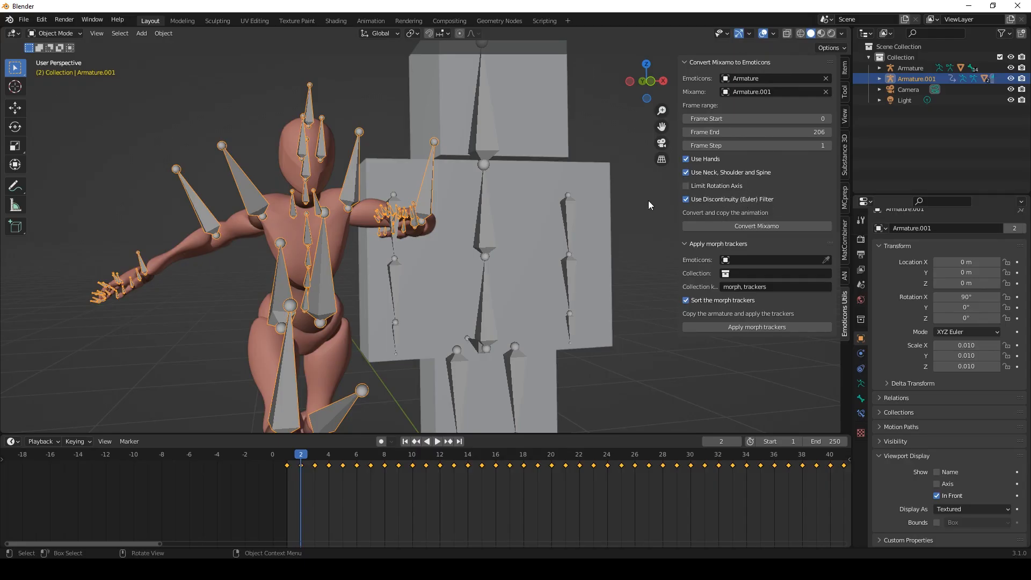
Run Convert Mixamo, then play and stop the timeline to check the Capoeira motion
{"action": "left_click", "coordinate": [755, 225]}
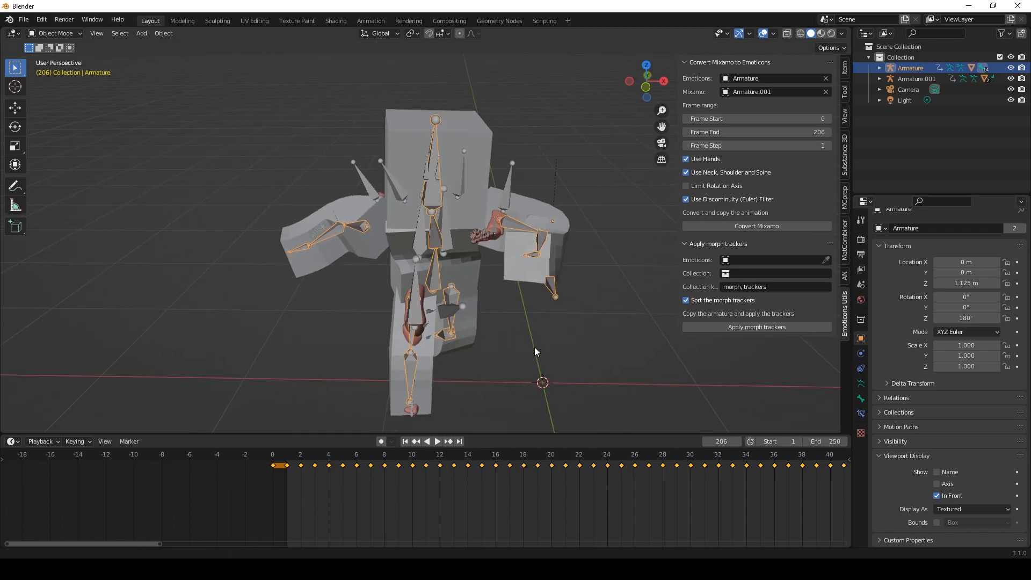
{"action": "left_click", "coordinate": [592, 465]}
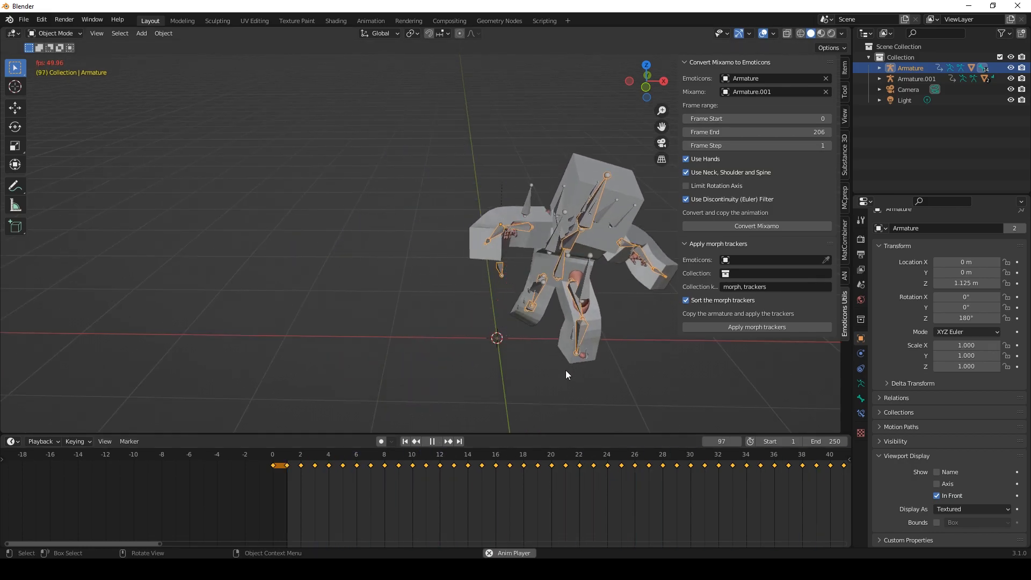
{"action": "left_click", "coordinate": [358, 465]}
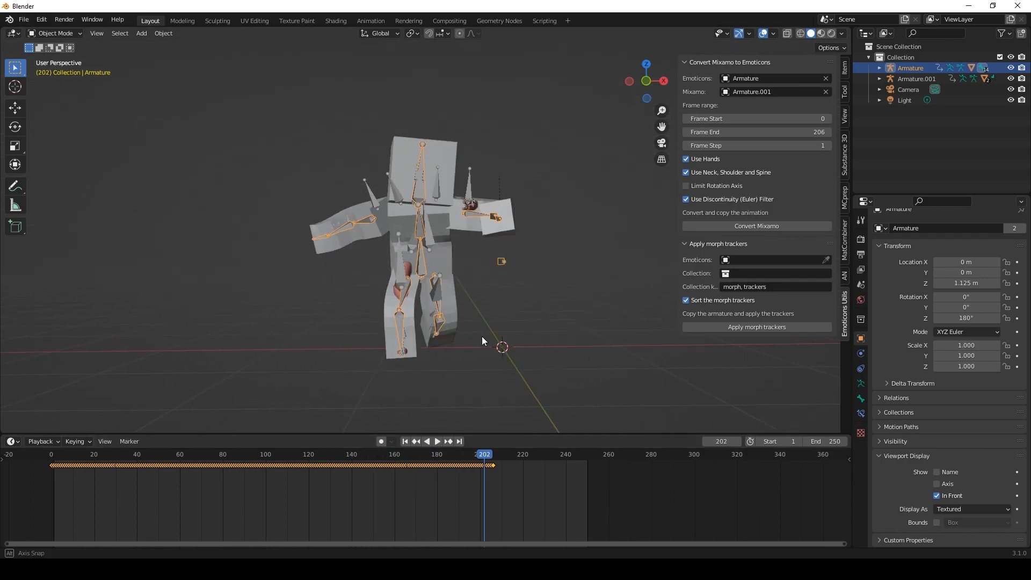
{"action": "left_click", "coordinate": [276, 454]}
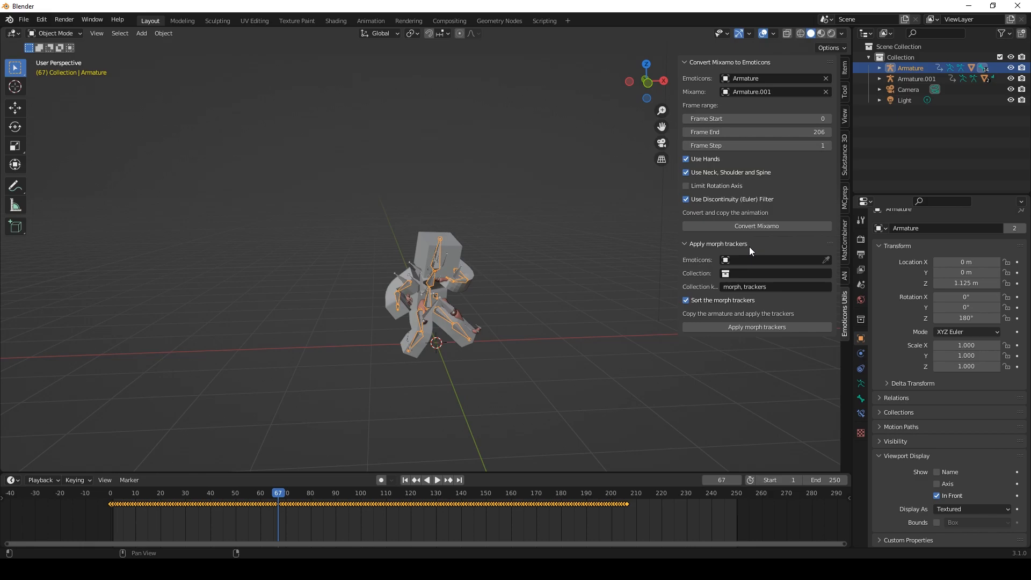
{"action": "mouse_move", "coordinate": [748, 251]}
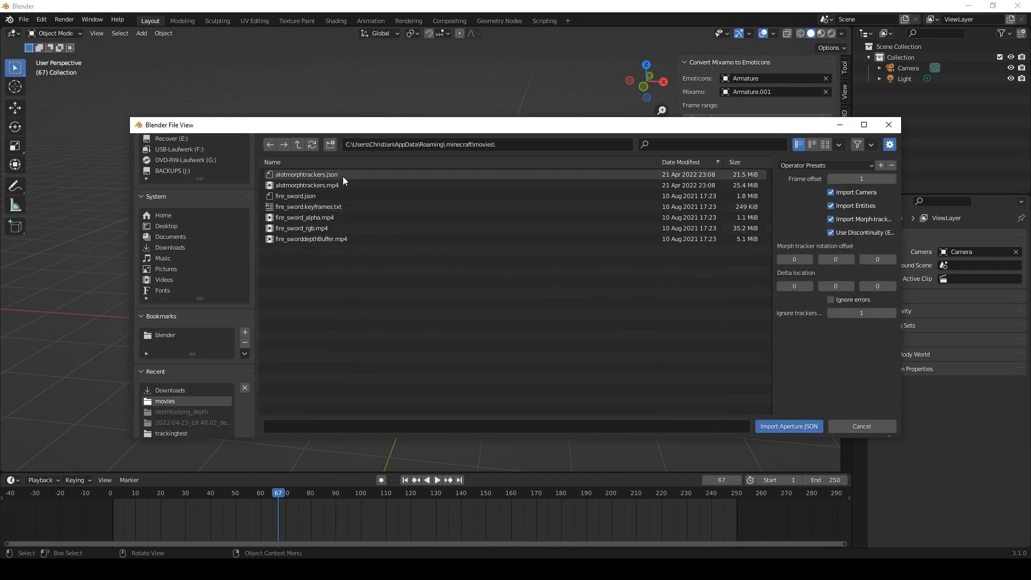
Import alotmorphtrackers.json from the movies folder with the Aperture JSON importer
{"action": "left_click", "coordinate": [788, 426]}
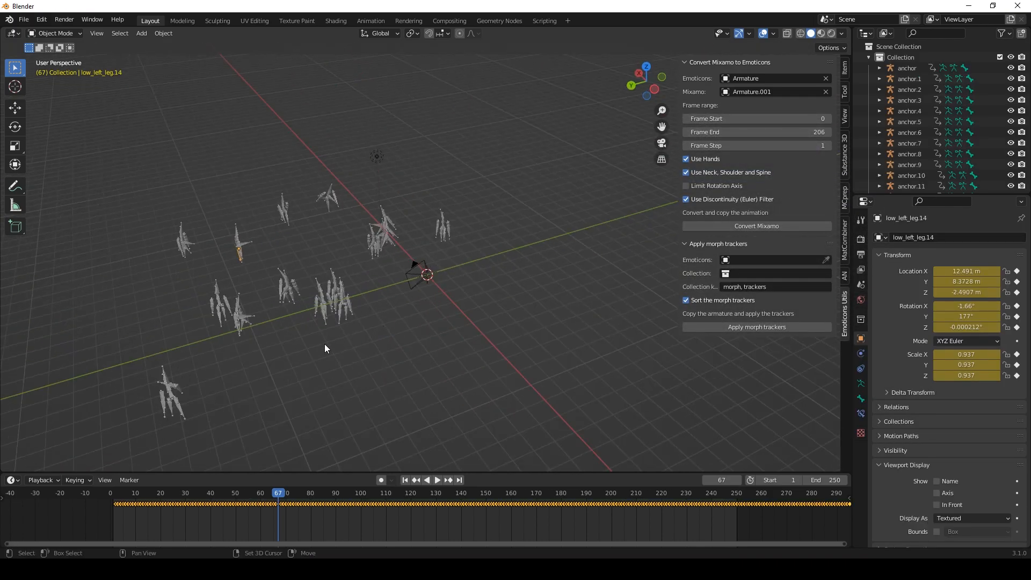
{"action": "left_click", "coordinate": [437, 479]}
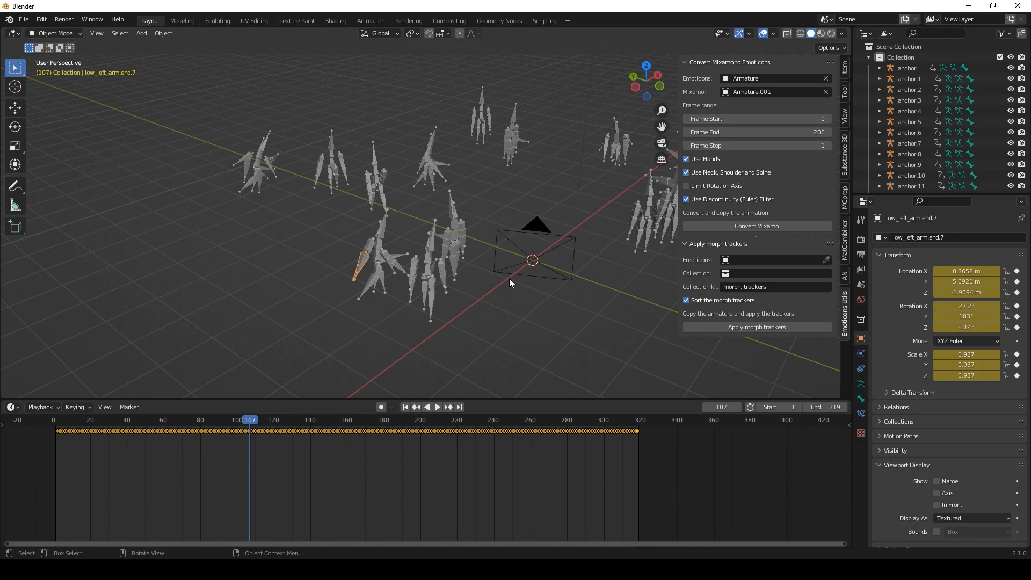
{"action": "mouse_move", "coordinate": [507, 267]}
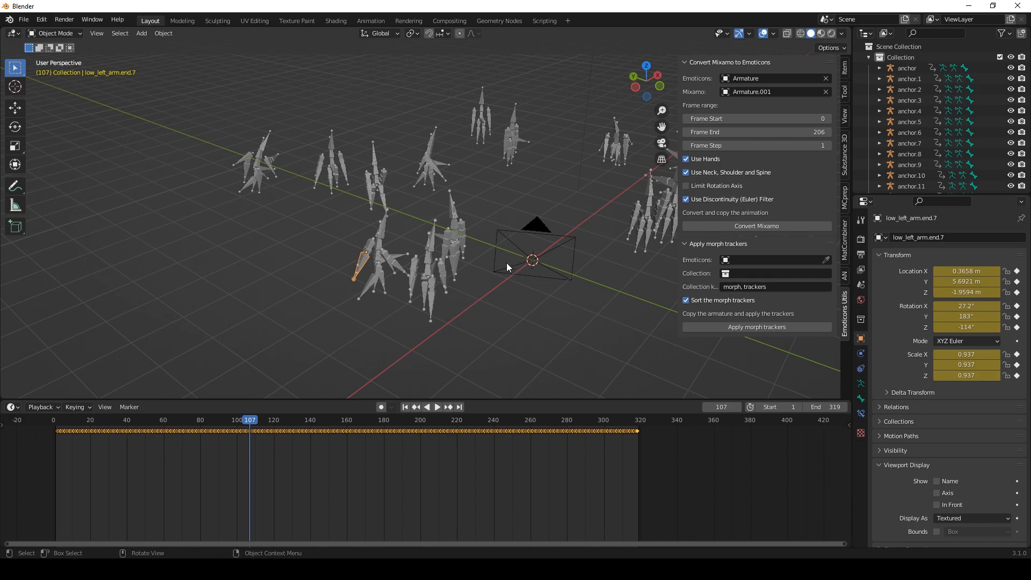
{"action": "mouse_move", "coordinate": [591, 273]}
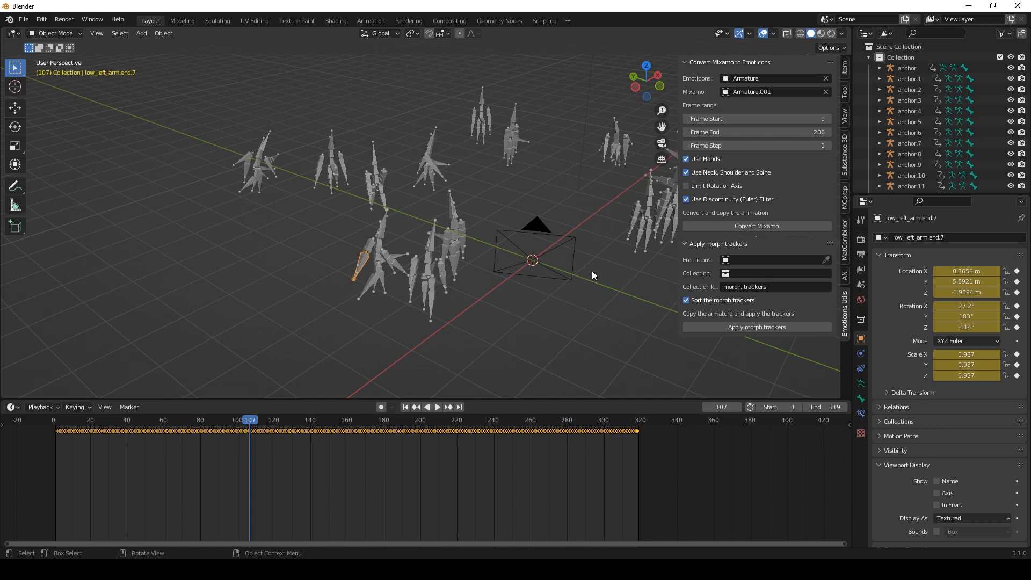
{"action": "mouse_move", "coordinate": [526, 315]}
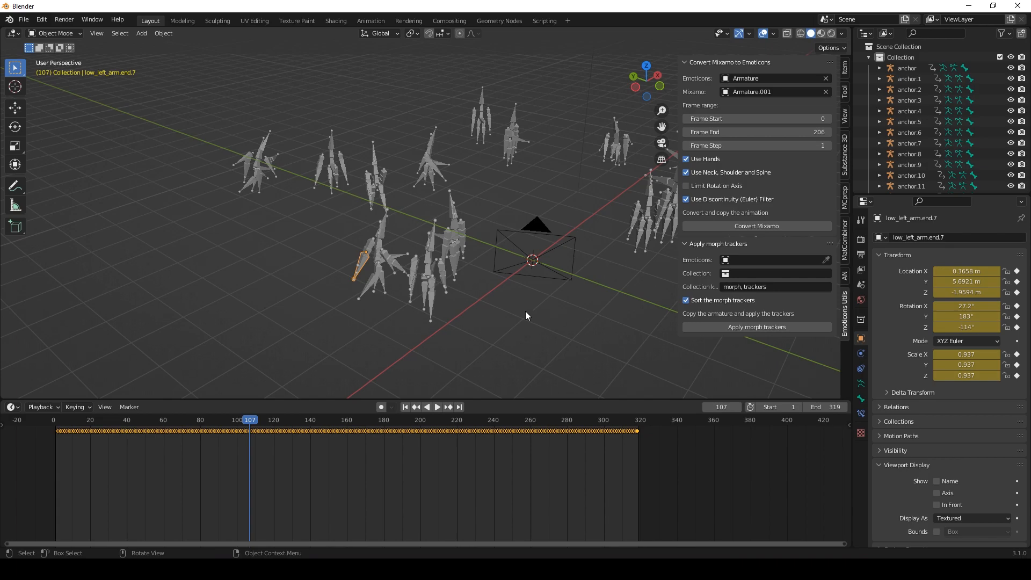
{"action": "mouse_move", "coordinate": [597, 310]}
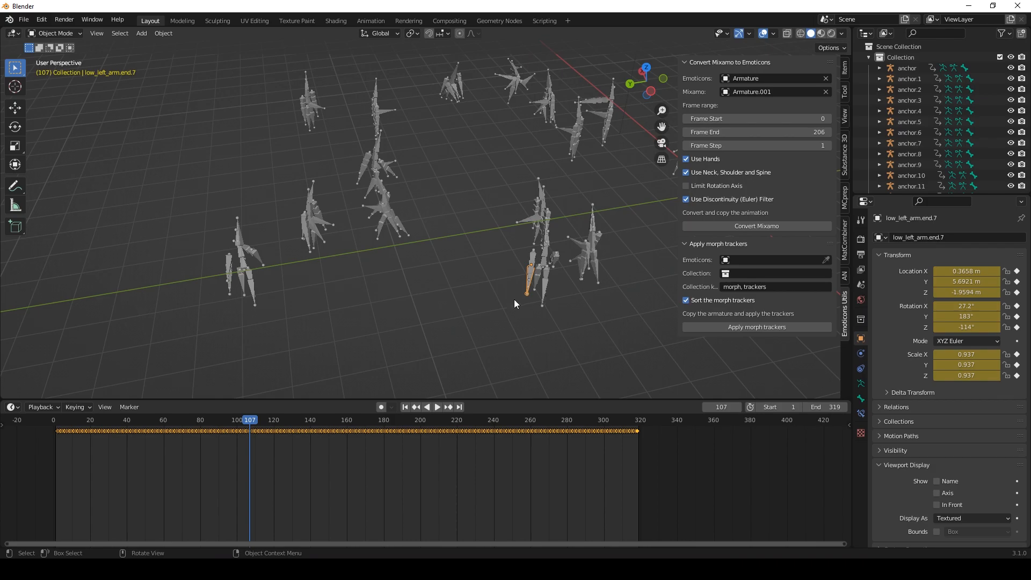
Append the Armature and body objects from emoticons tracker rigs/default_3d.blend
{"action": "left_click", "coordinate": [23, 19]}
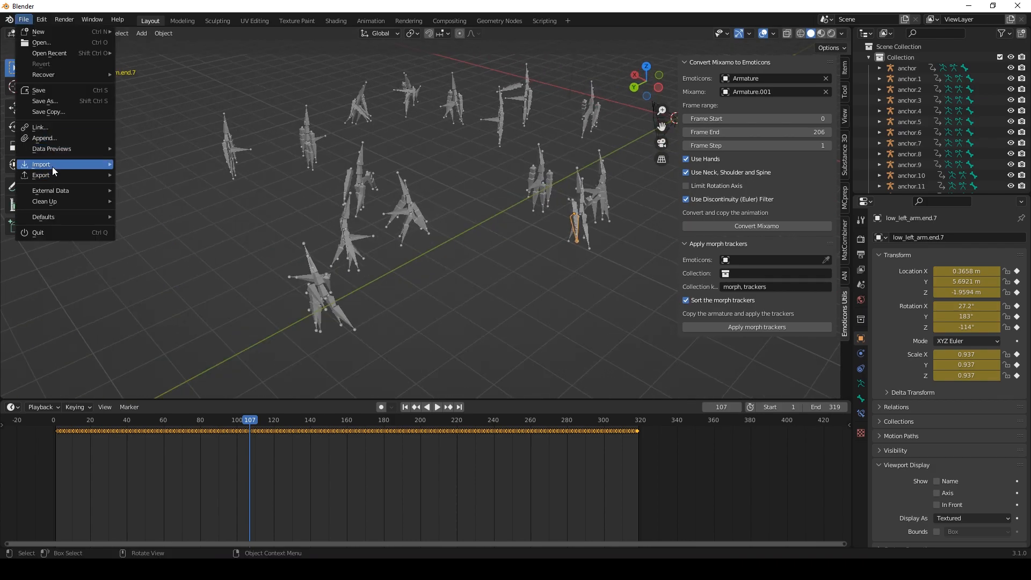
{"action": "left_click", "coordinate": [41, 164]}
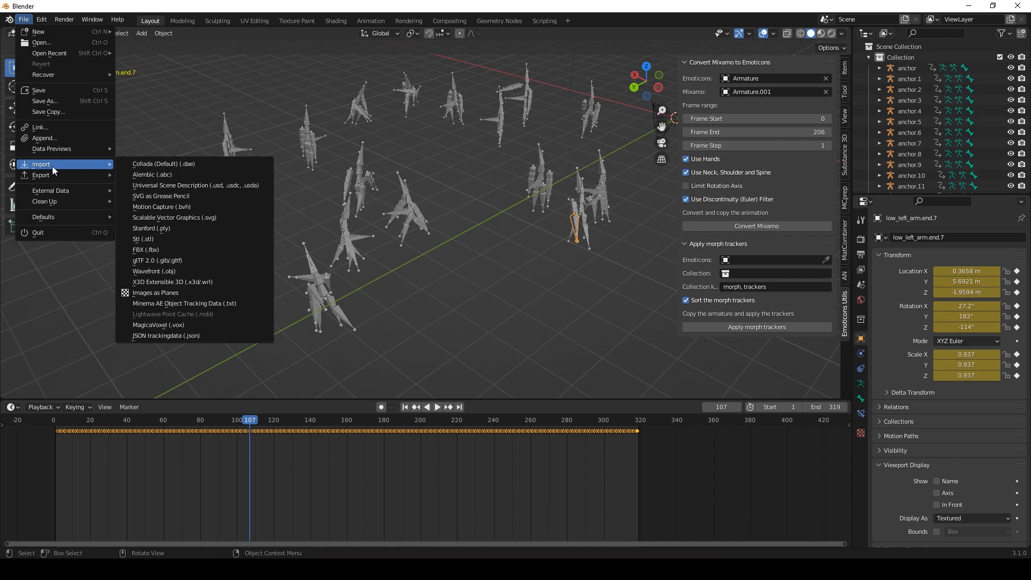
{"action": "left_click", "coordinate": [44, 138]}
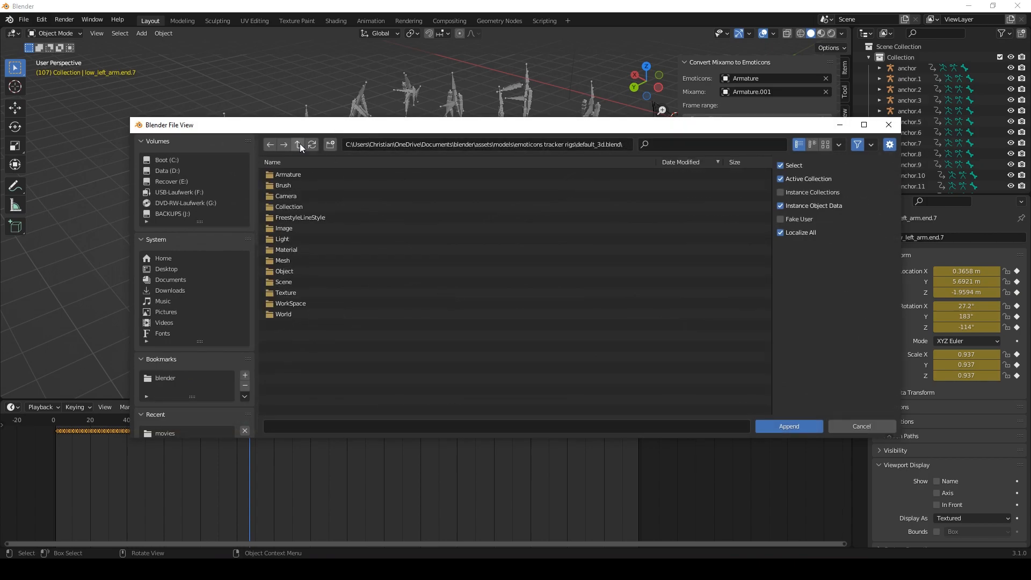
{"action": "left_click", "coordinate": [297, 143]}
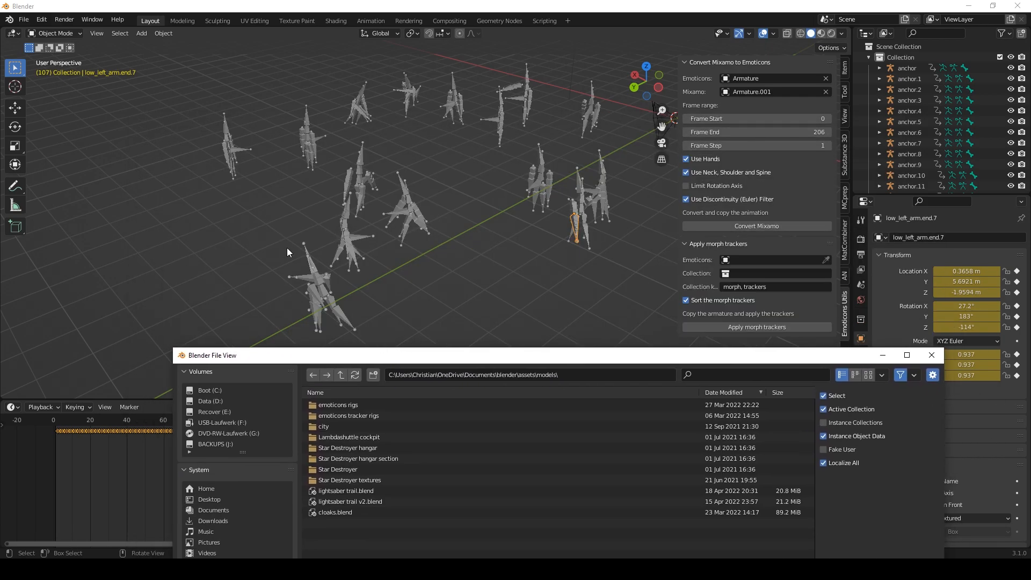
{"action": "double_click", "coordinate": [348, 416]}
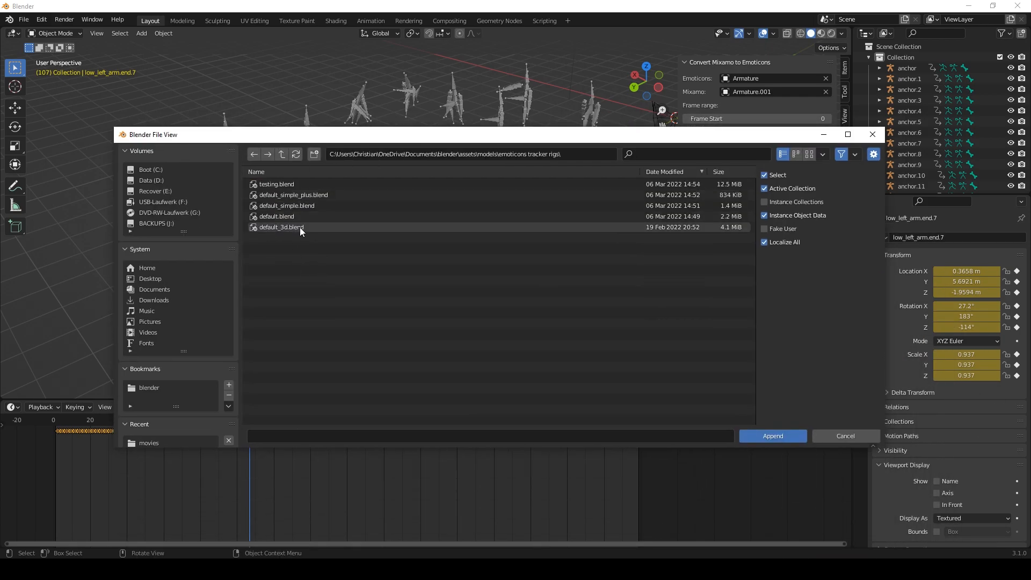
{"action": "double_click", "coordinate": [282, 227]}
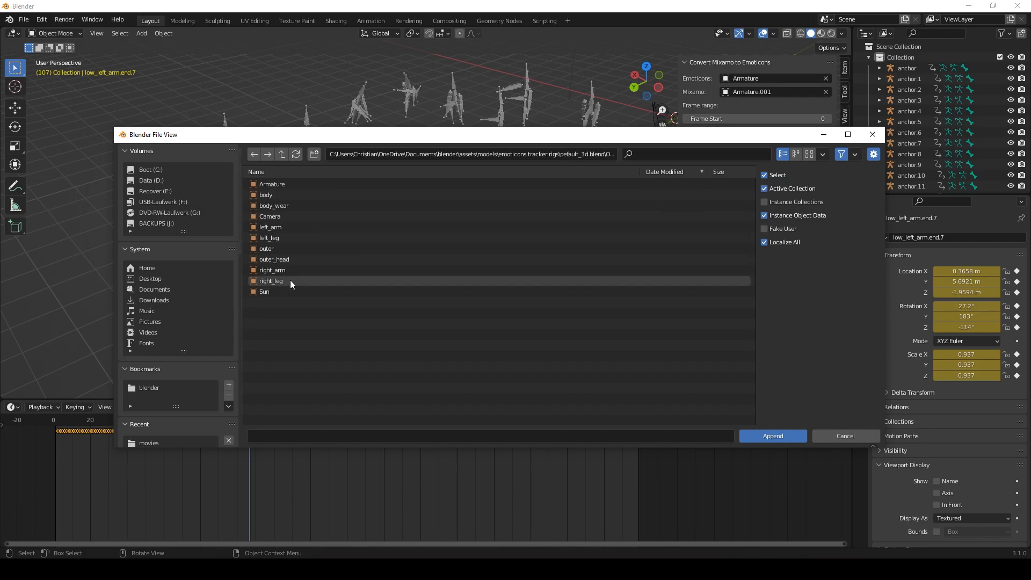
{"action": "left_click", "coordinate": [265, 195]}
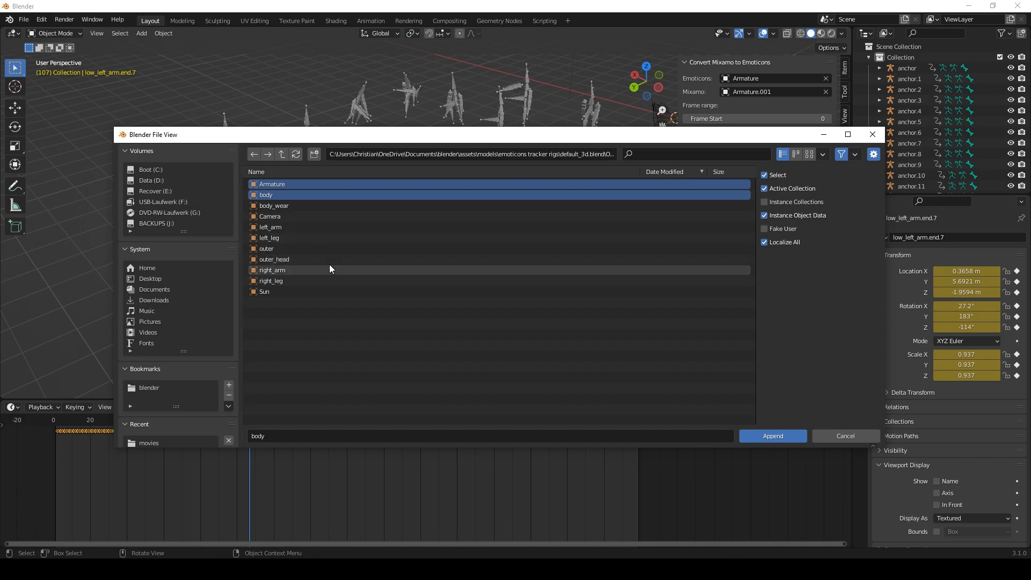
{"action": "mouse_move", "coordinate": [305, 259]}
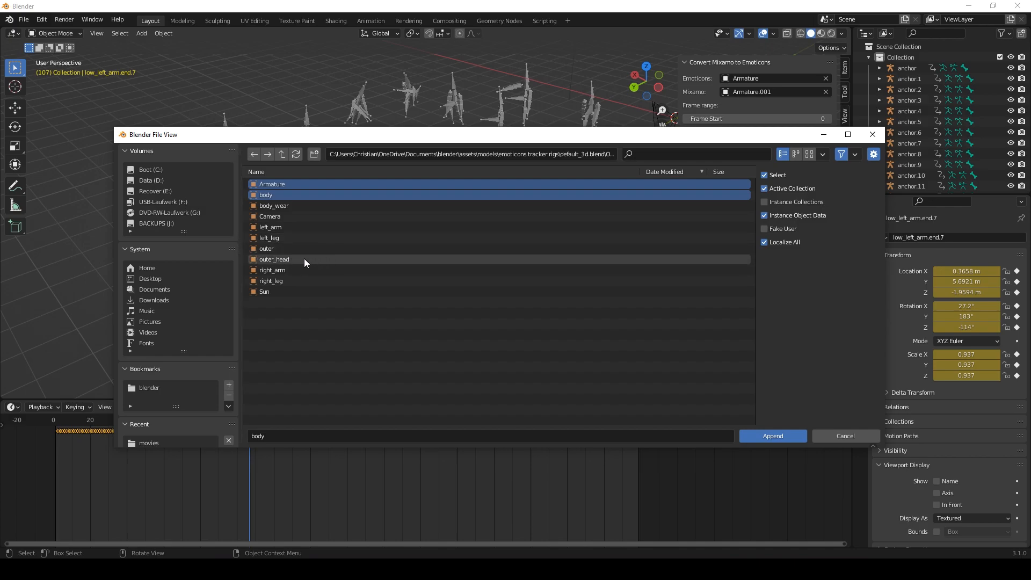
{"action": "mouse_move", "coordinate": [774, 425]}
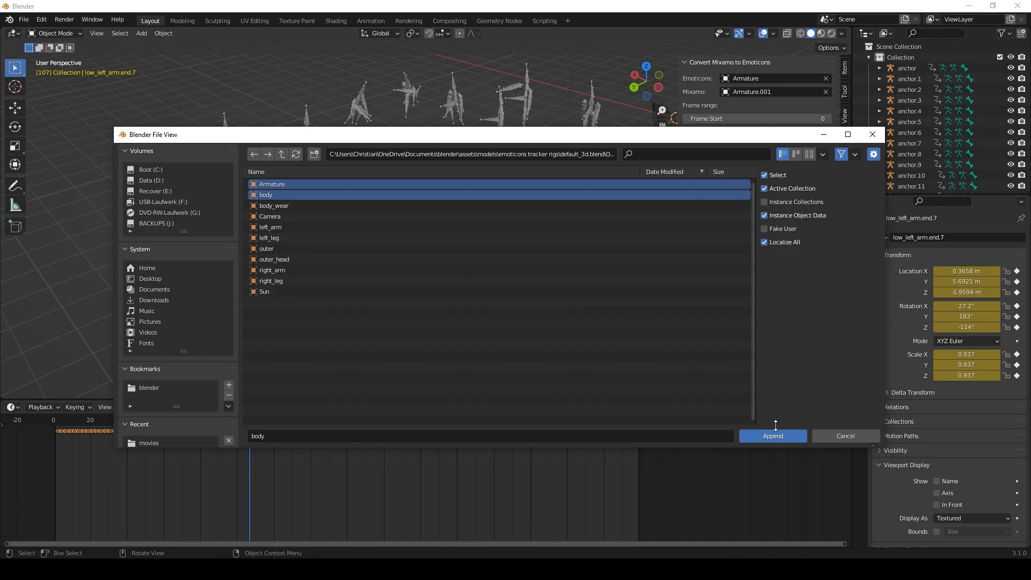
{"action": "left_click", "coordinate": [772, 436]}
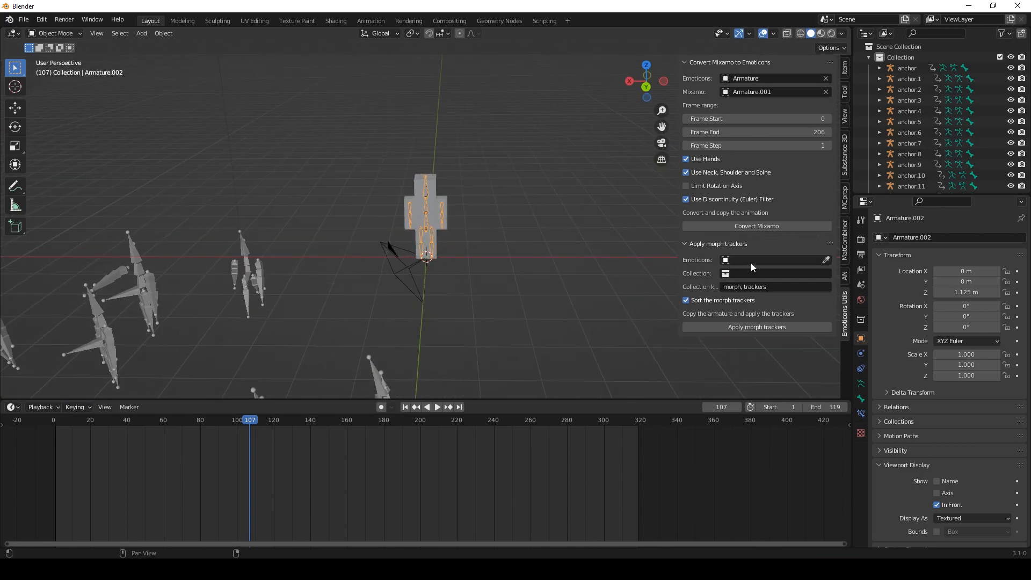
{"action": "mouse_move", "coordinate": [755, 284]}
{"action": "type", "text": "armat"}
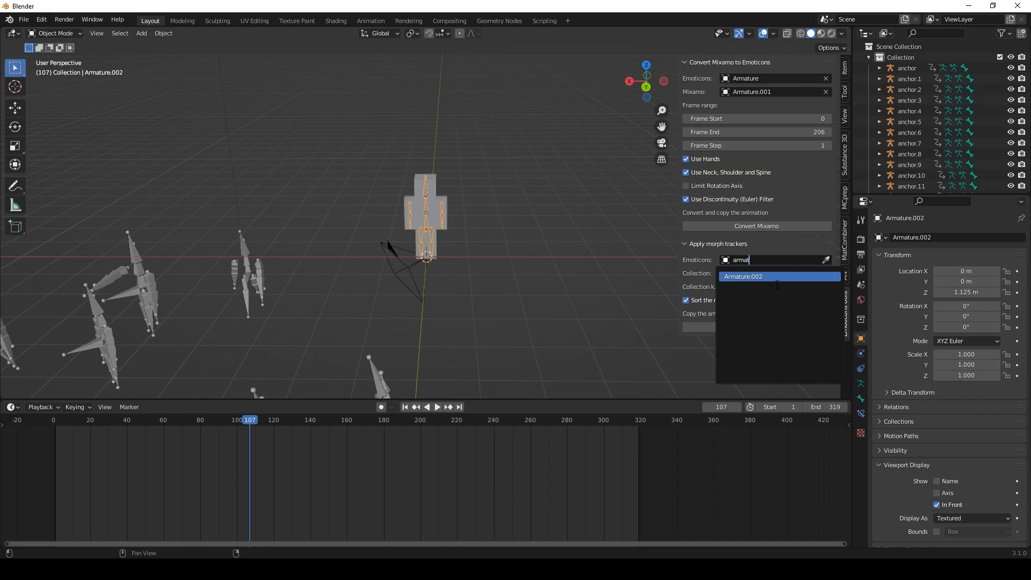
Set the Apply morph trackers Emoticons rig to Armature.002 and select a body tracker object
{"action": "left_click", "coordinate": [776, 275]}
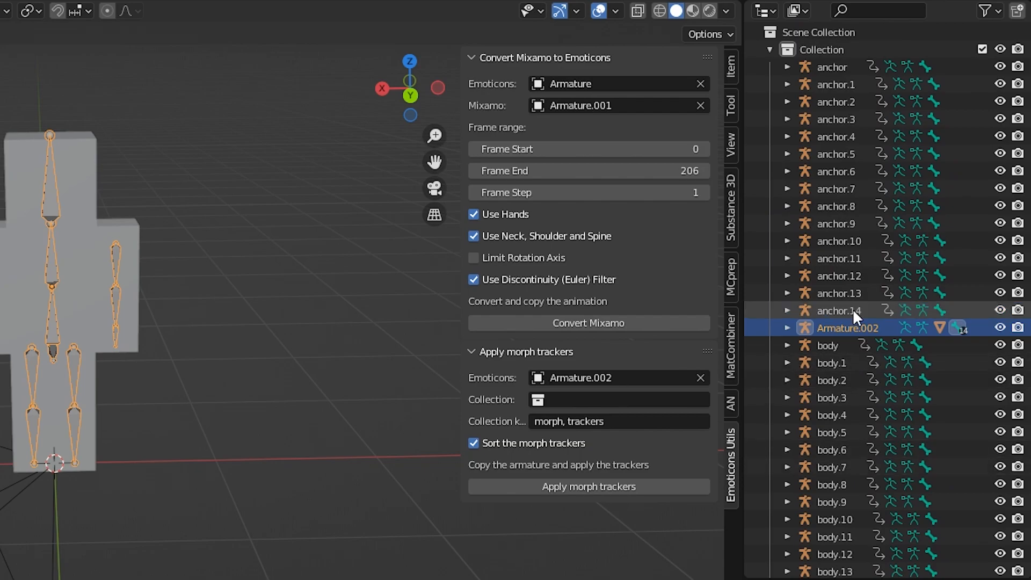
{"action": "scroll", "scroll_direction": "down", "scroll_amount": 3}
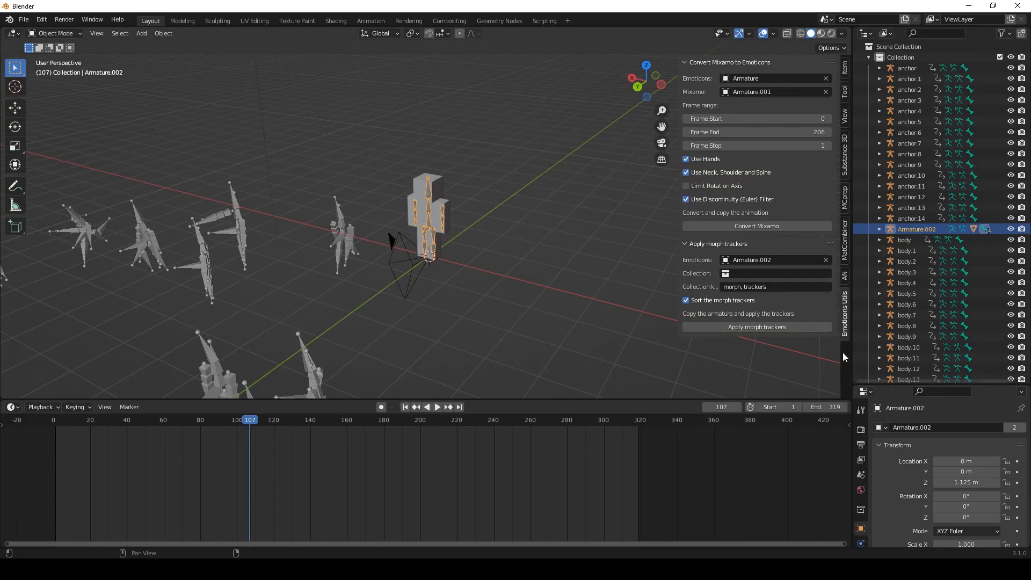
{"action": "mouse_move", "coordinate": [943, 321]}
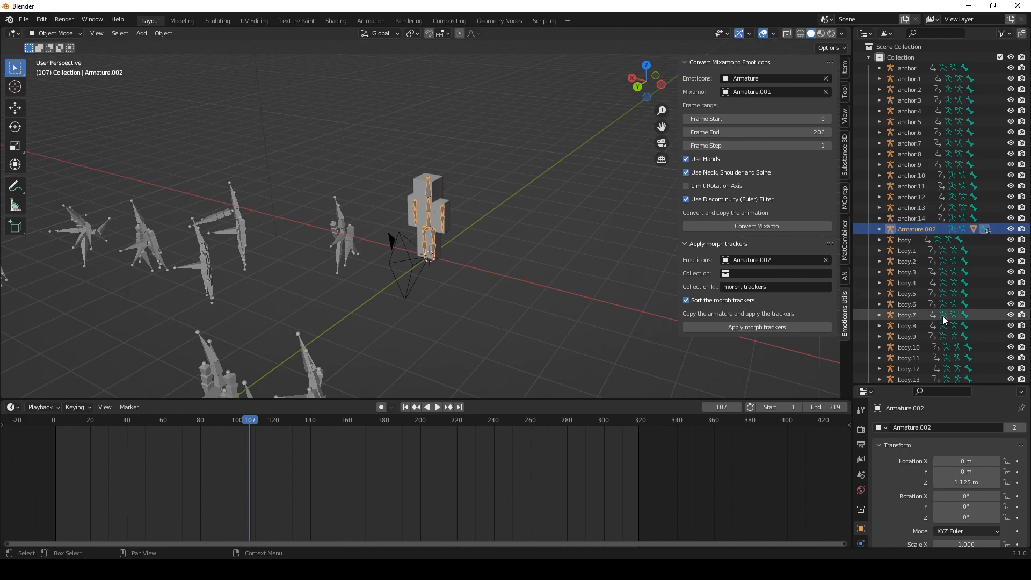
{"action": "left_click", "coordinate": [907, 251]}
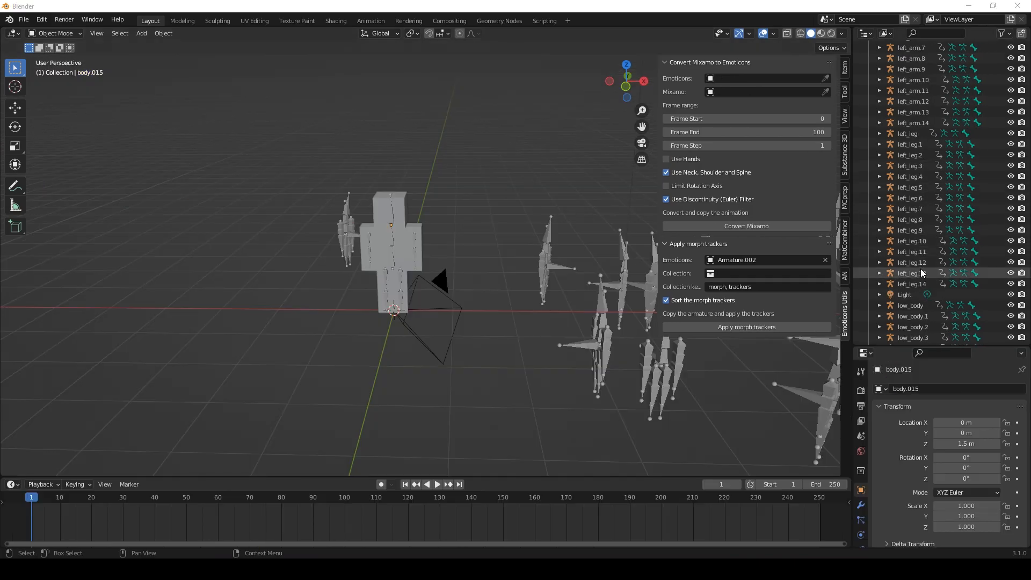
{"action": "left_click", "coordinate": [912, 284]}
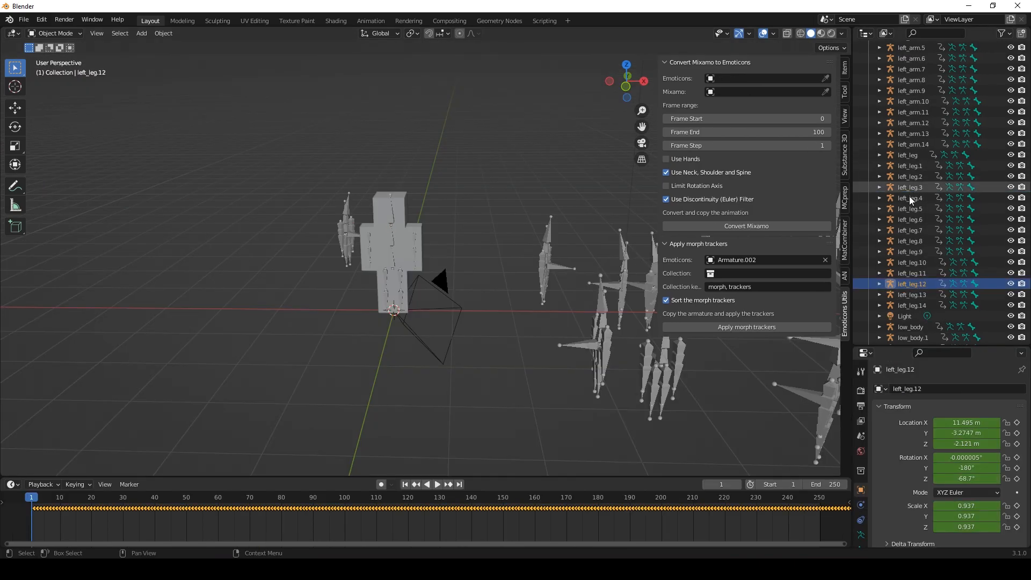
{"action": "left_click", "coordinate": [907, 123]}
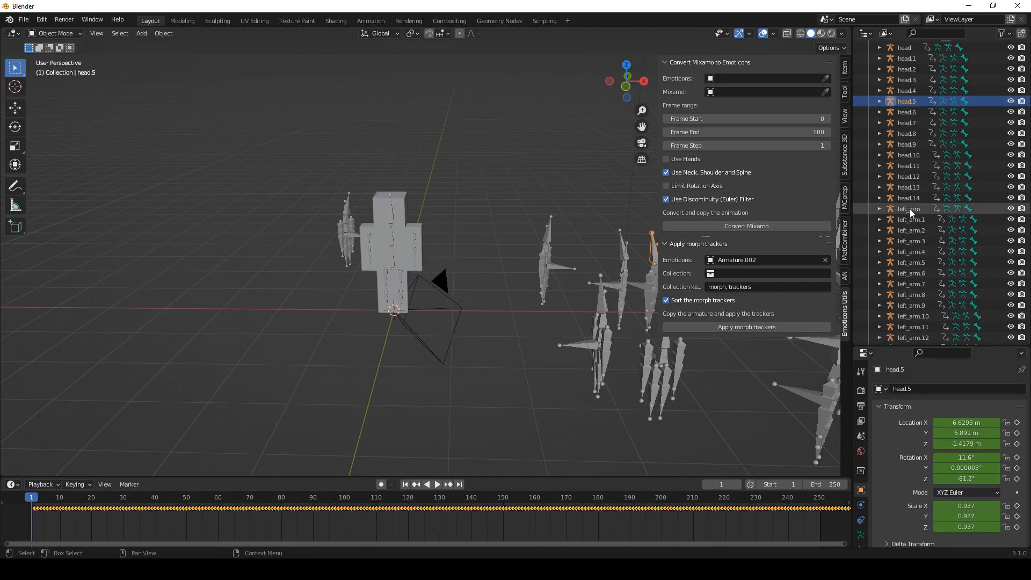
{"action": "left_click", "coordinate": [913, 209]}
{"action": "type", "text": "arm_"}
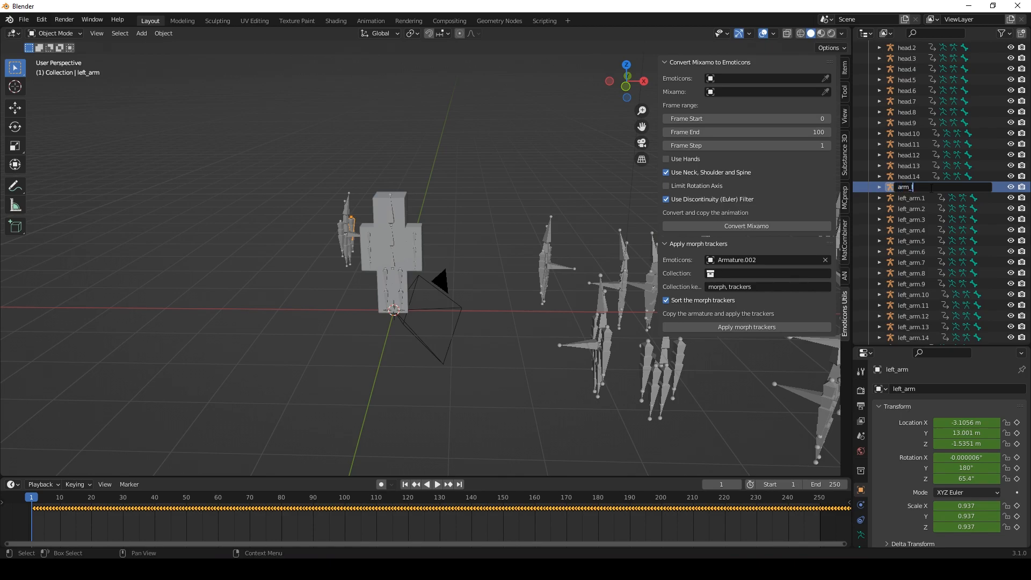
{"action": "type", "text": "left"}
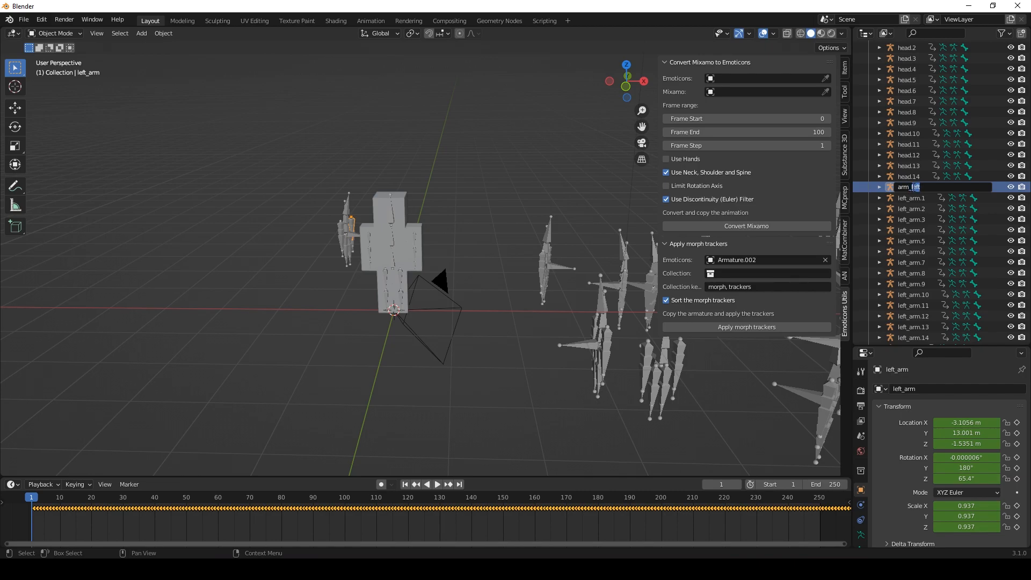
{"action": "key", "text": "Return"}
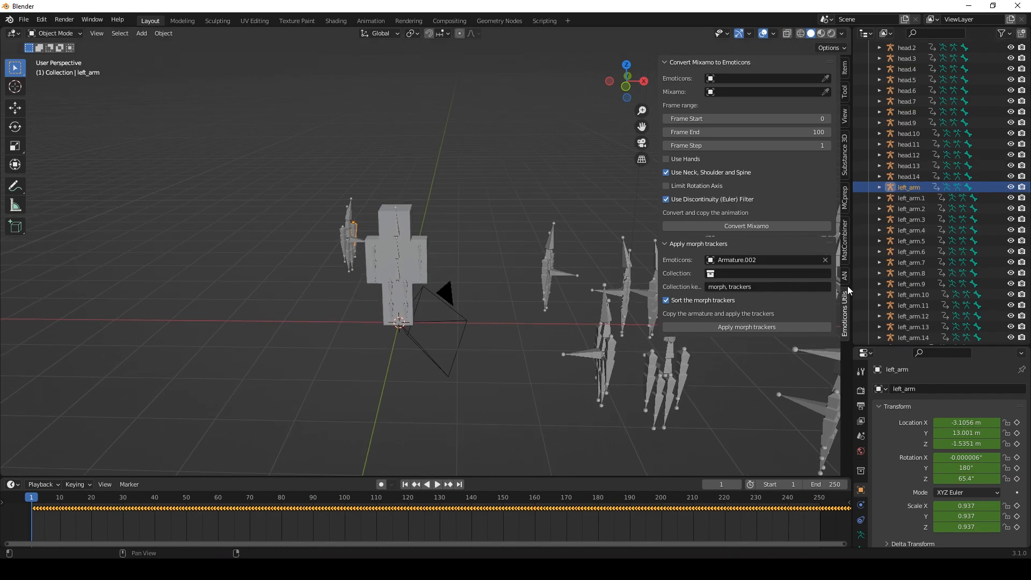
{"action": "scroll", "scroll_direction": "down", "scroll_amount": 3}
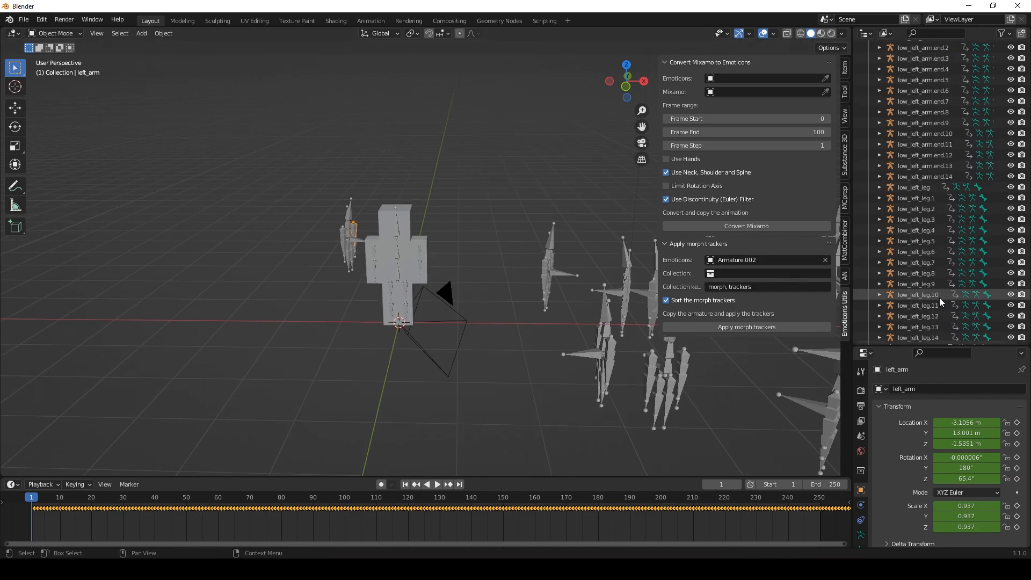
{"action": "left_click", "coordinate": [920, 186]}
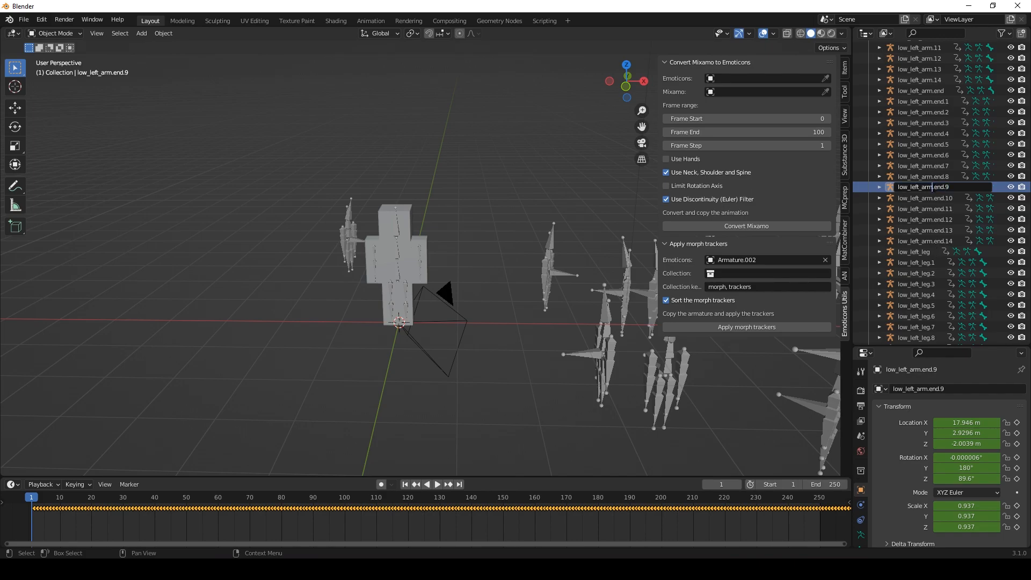
{"action": "double_click", "coordinate": [920, 187]}
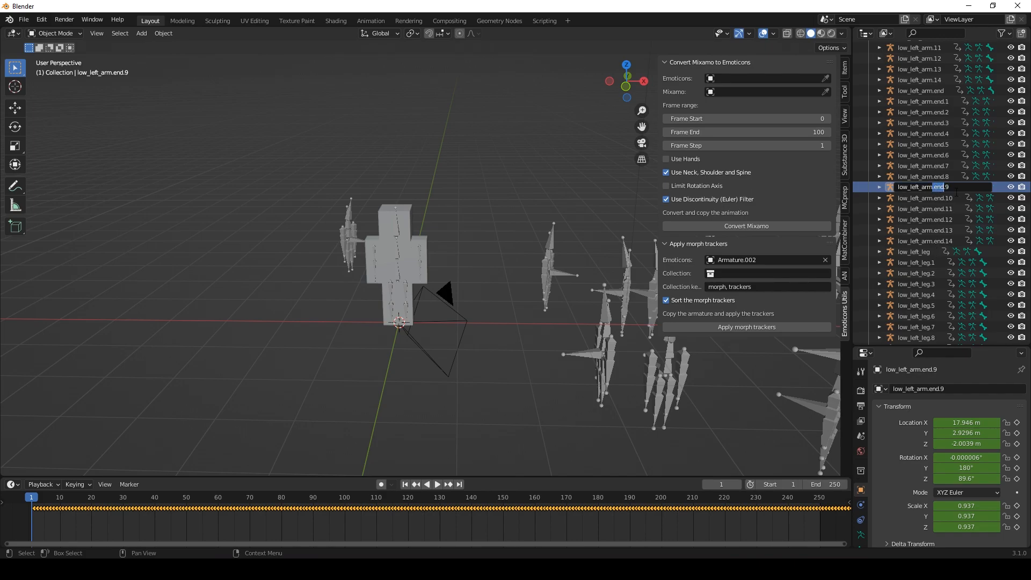
{"action": "double_click", "coordinate": [920, 187]}
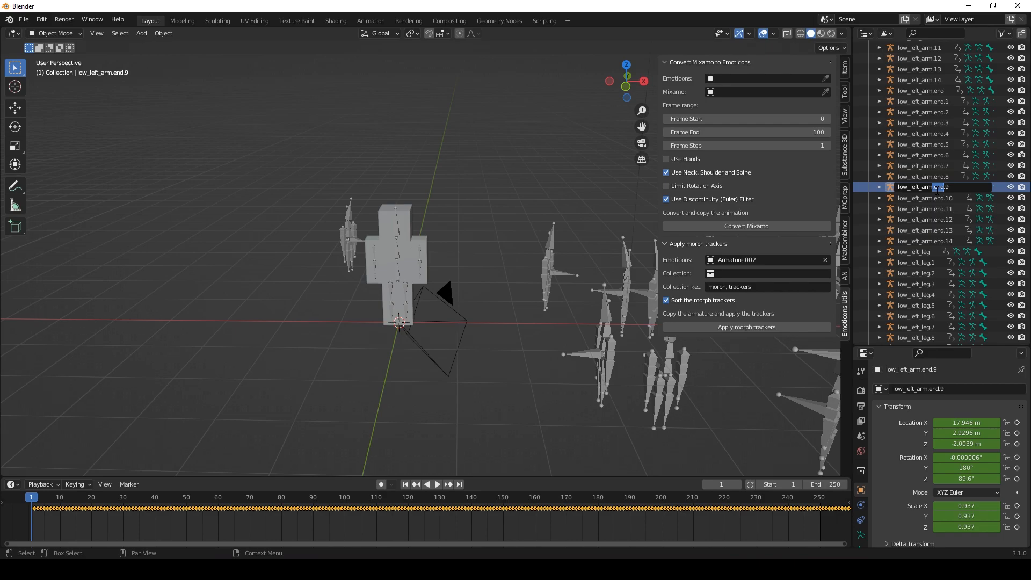
{"action": "scroll", "scroll_direction": "down", "scroll_amount": 3}
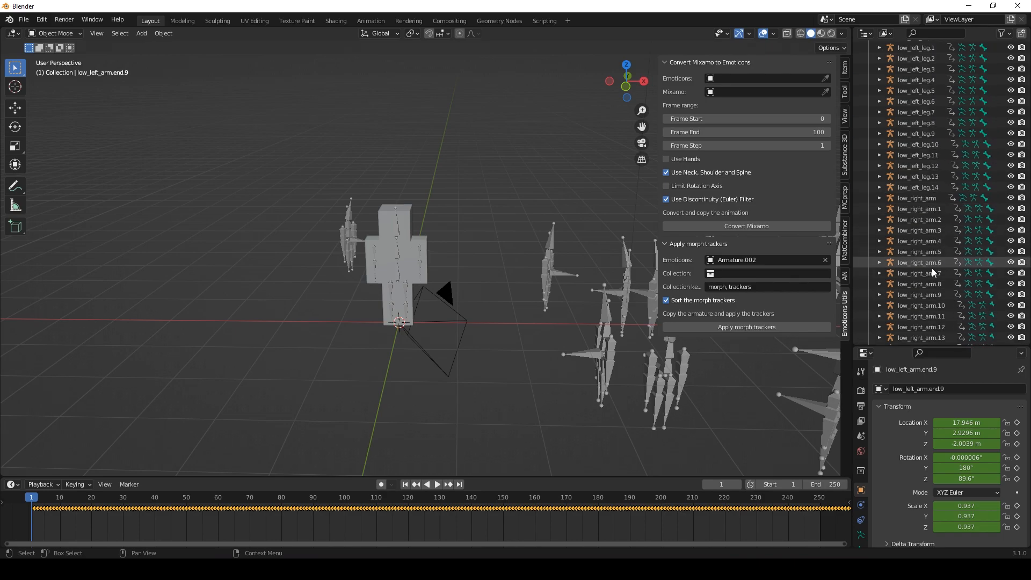
{"action": "scroll", "scroll_direction": "down", "scroll_amount": 3}
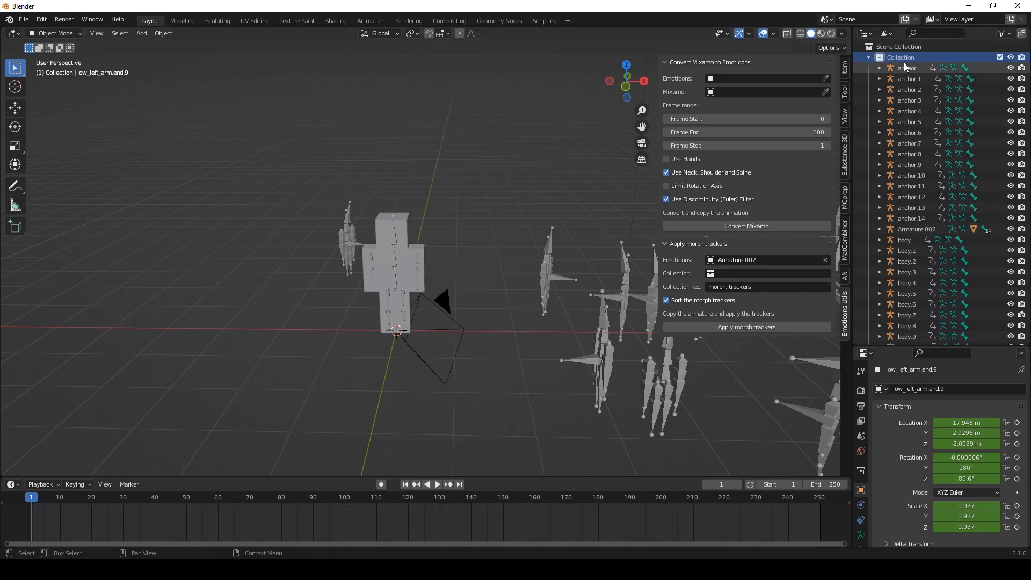
Select the anchor tracker and set the Apply morph trackers Collection field to Collection
{"action": "left_click", "coordinate": [907, 67]}
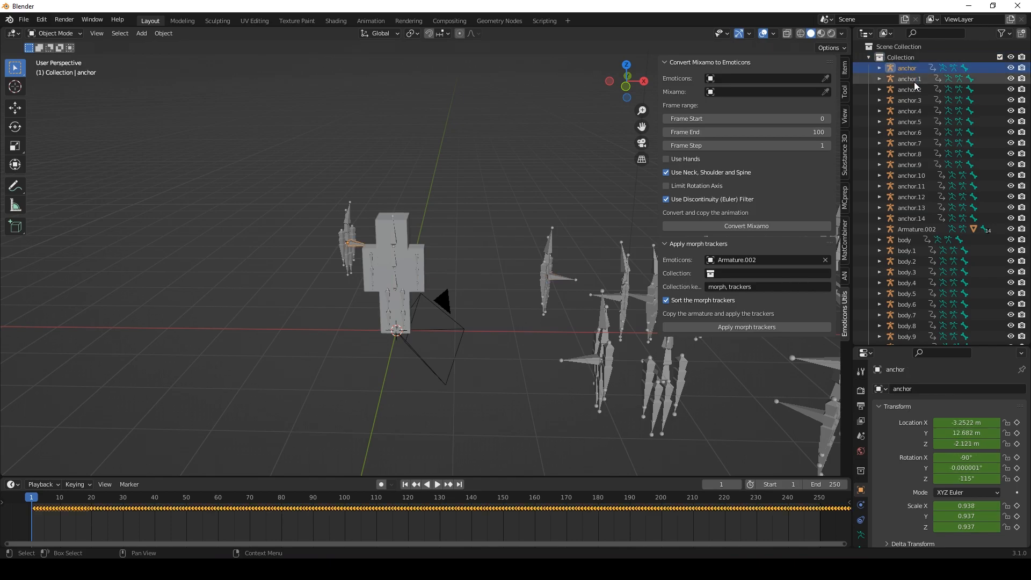
{"action": "mouse_move", "coordinate": [938, 204]}
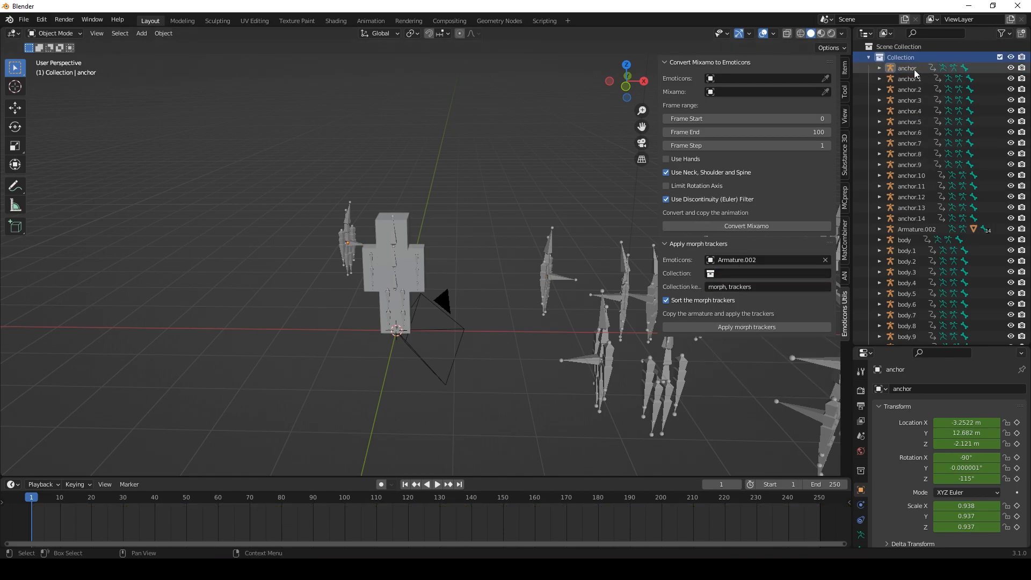
{"action": "left_click", "coordinate": [906, 68]}
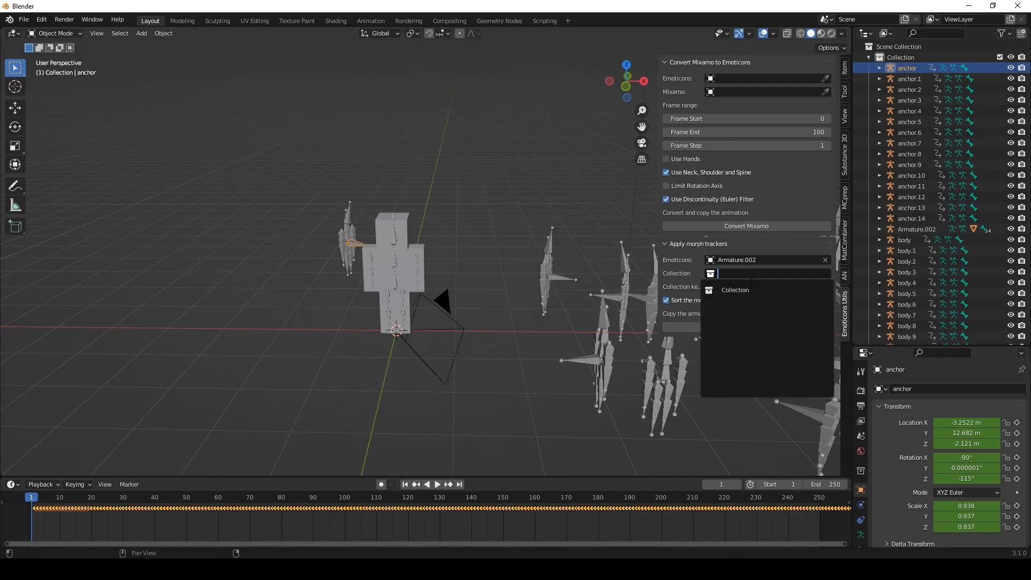
{"action": "left_click", "coordinate": [734, 289]}
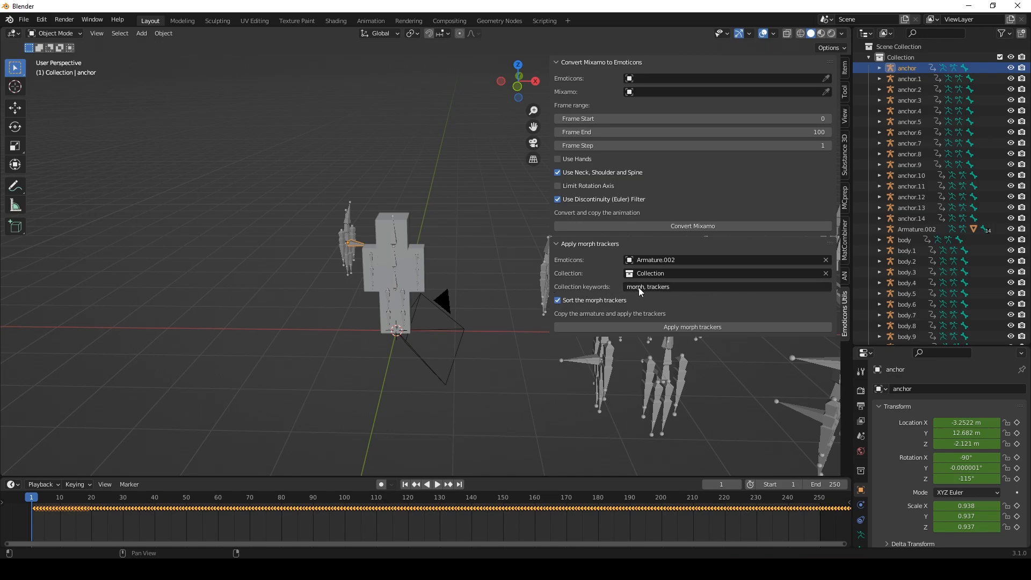
{"action": "left_click", "coordinate": [557, 301]}
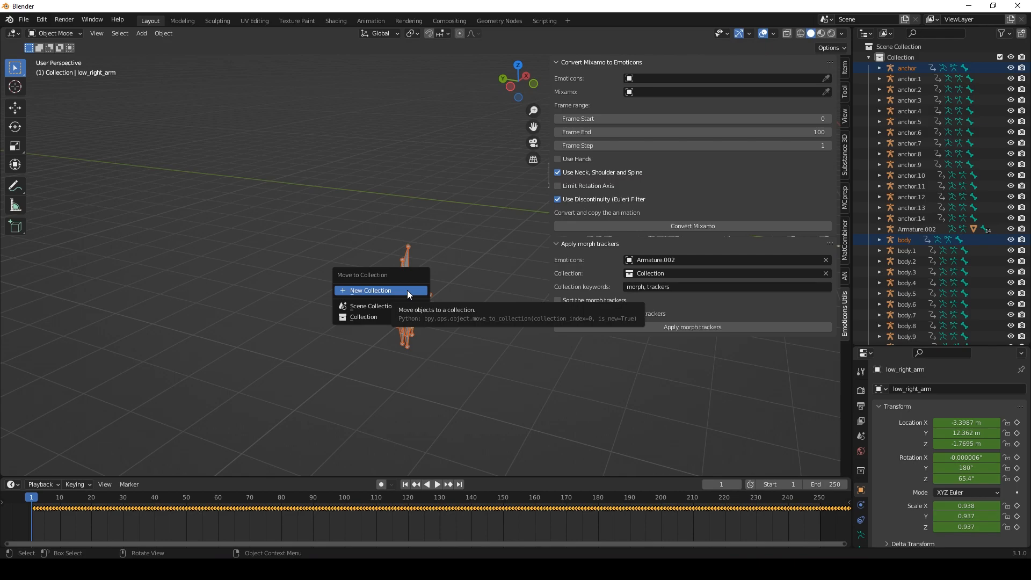
{"action": "left_click", "coordinate": [372, 290]}
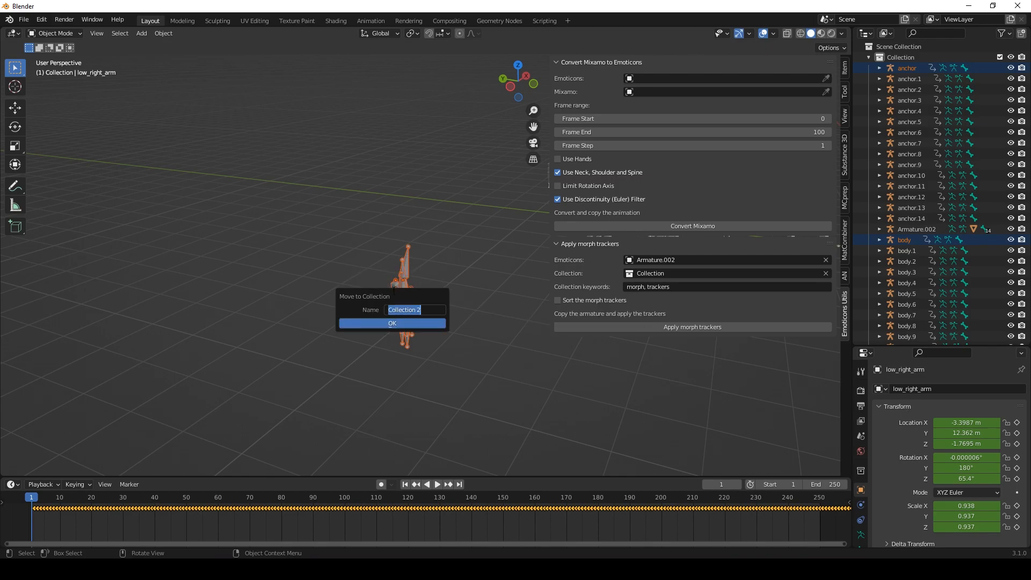
{"action": "type", "text": "morph tr"}
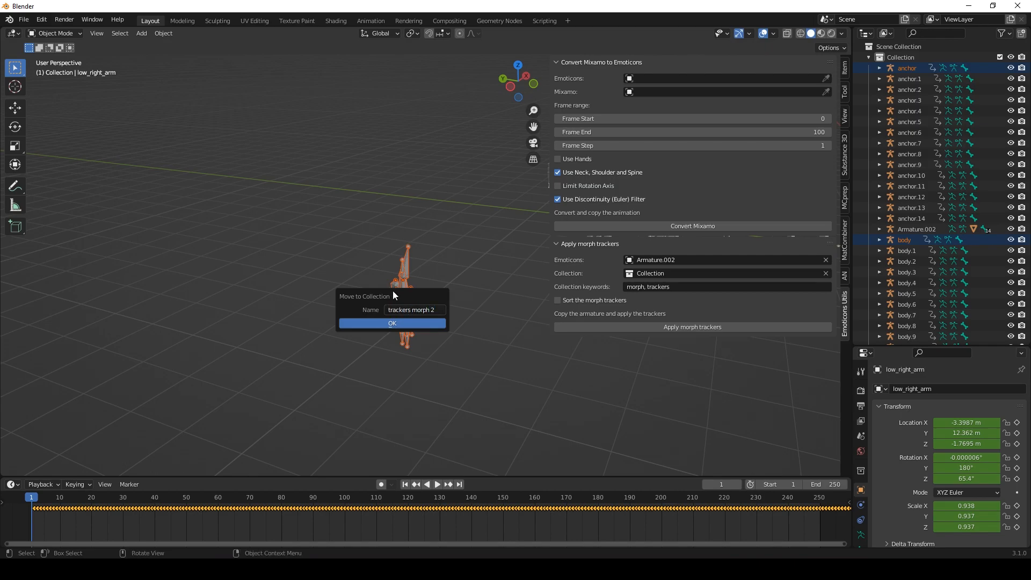
{"action": "left_click", "coordinate": [392, 322]}
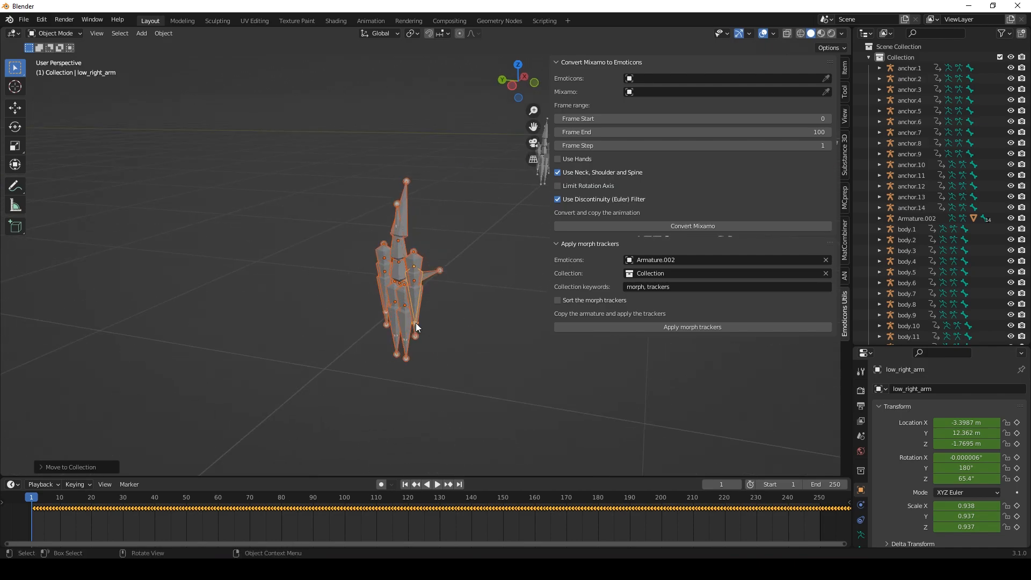
{"action": "left_click", "coordinate": [142, 497]}
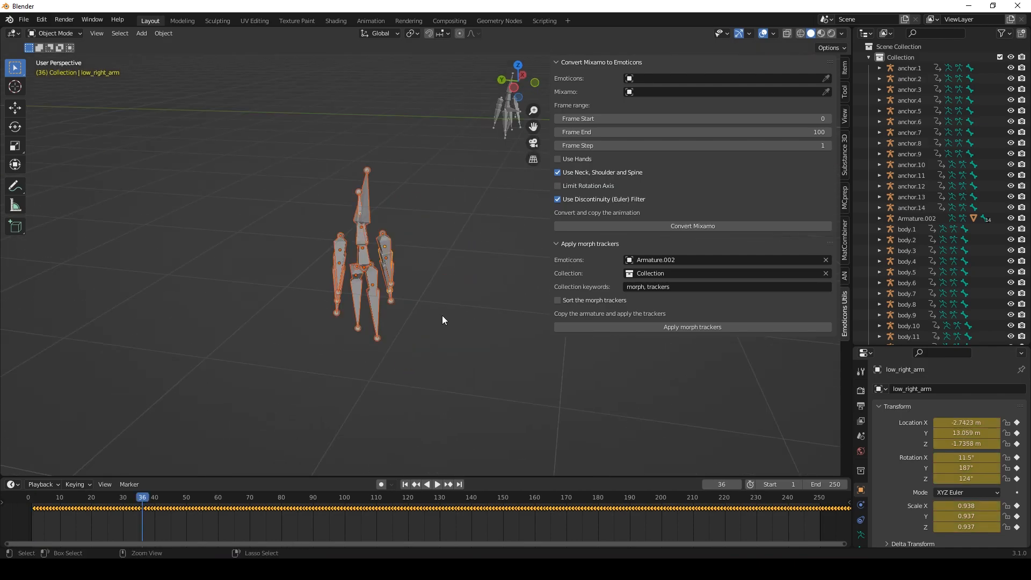
{"action": "left_click", "coordinate": [406, 483]}
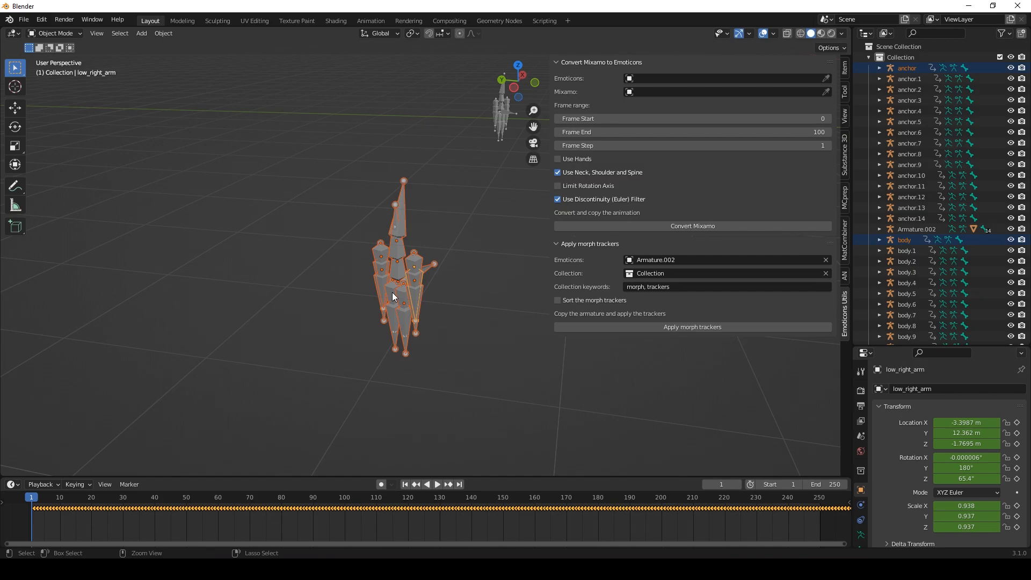
{"action": "left_click", "coordinate": [907, 68]}
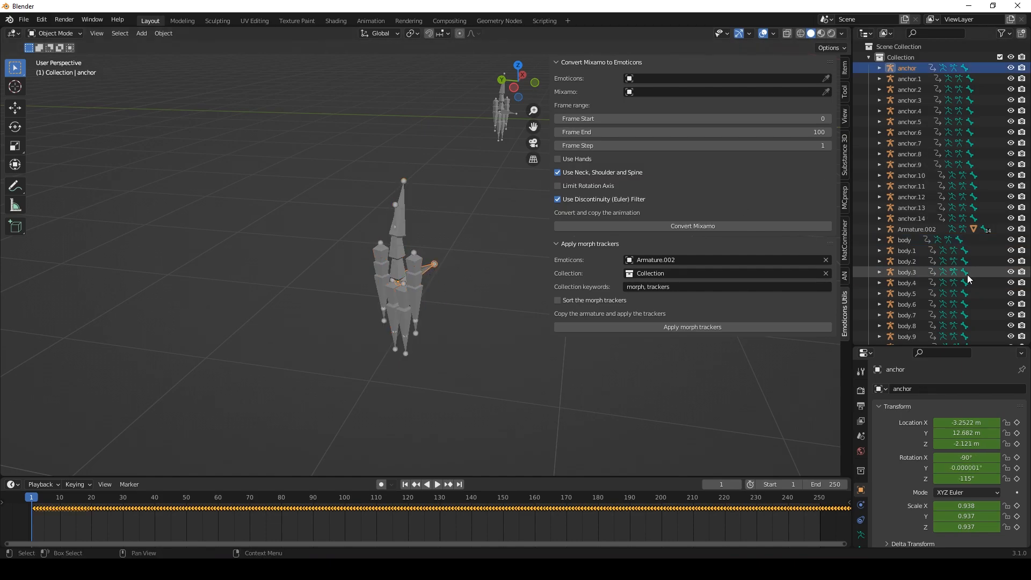
{"action": "scroll", "scroll_direction": "down", "scroll_amount": 3}
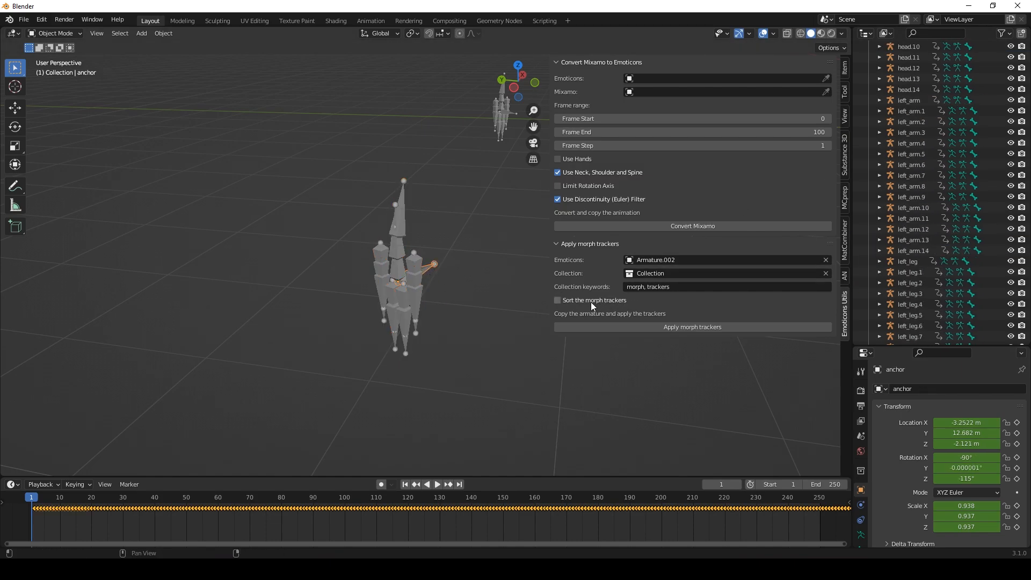
Apply morph trackers with sorting enabled, then expand morph trackers 4 and select anchor.4
{"action": "left_click", "coordinate": [558, 299]}
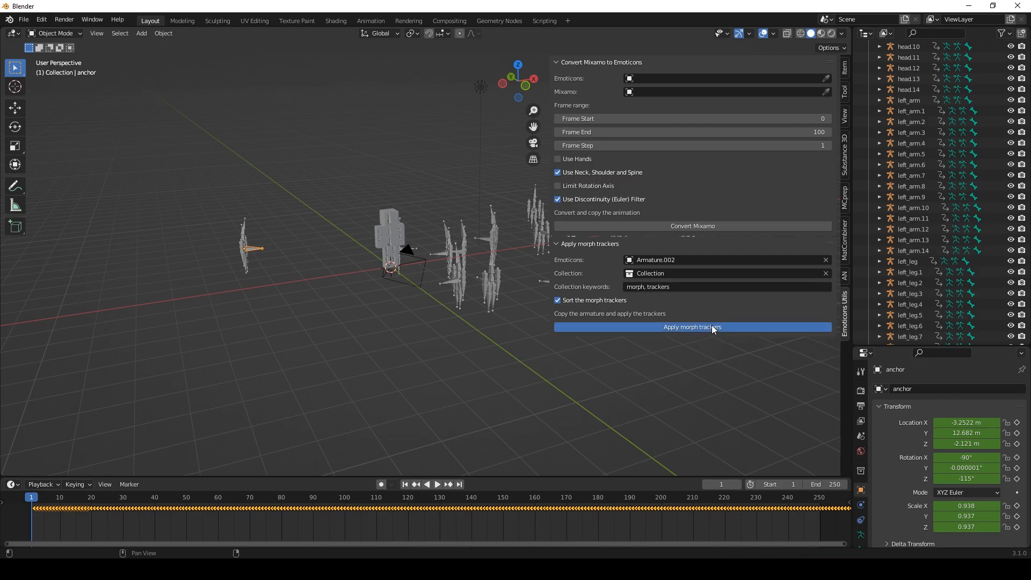
{"action": "left_click", "coordinate": [692, 327]}
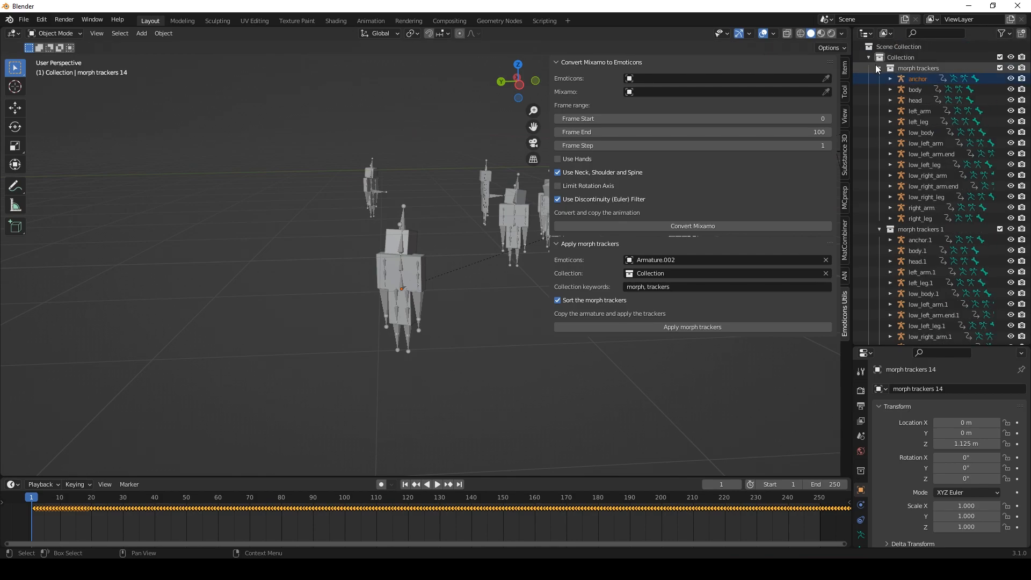
{"action": "left_click", "coordinate": [869, 67]}
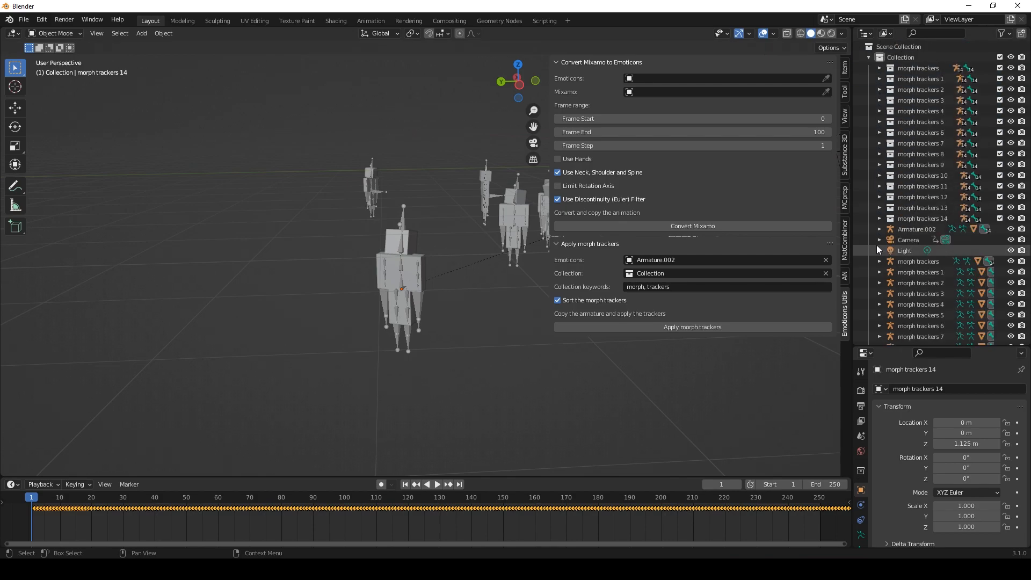
{"action": "left_click", "coordinate": [920, 79]}
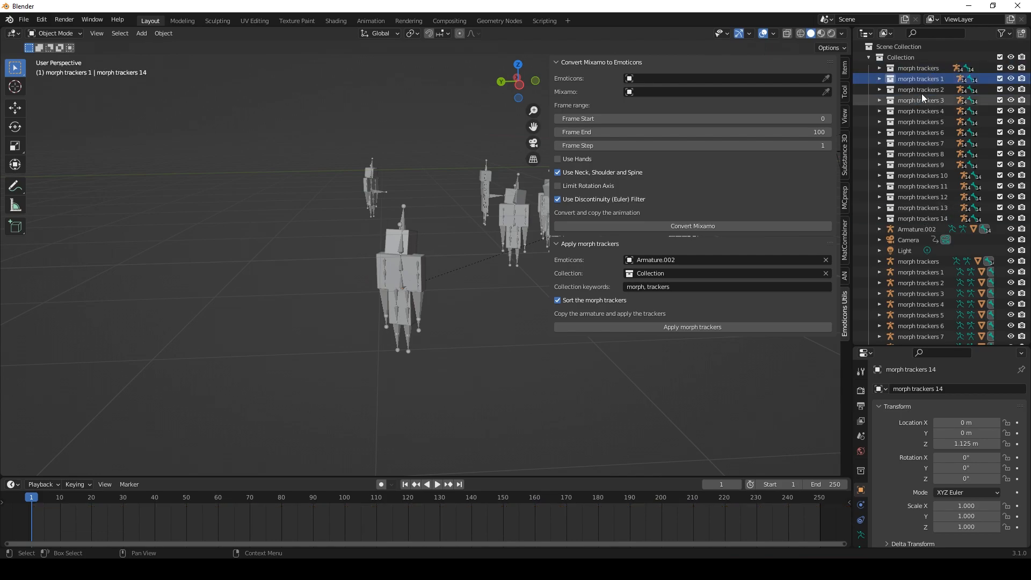
{"action": "left_click", "coordinate": [879, 111]}
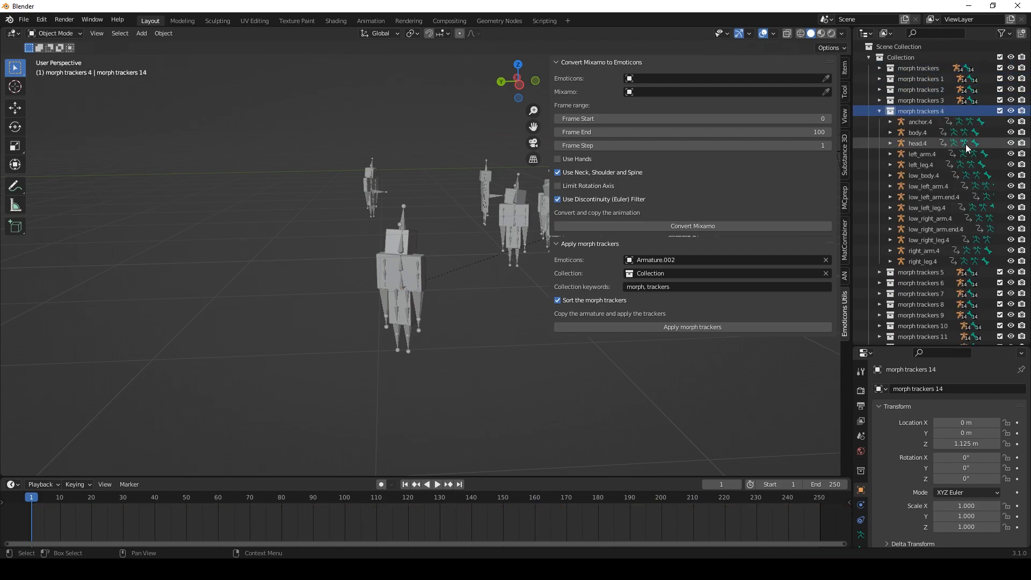
{"action": "left_click", "coordinate": [920, 120]}
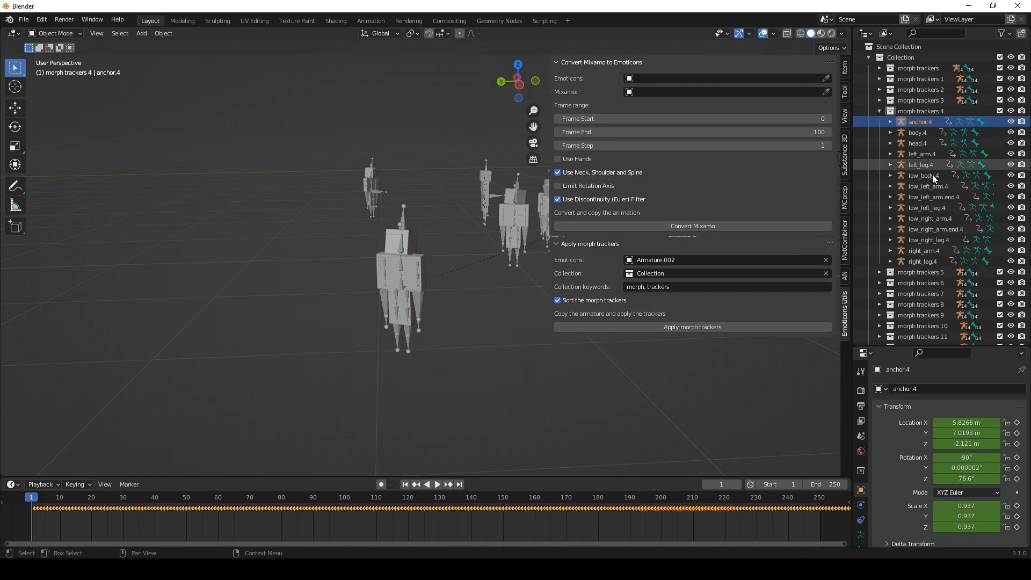
{"action": "mouse_move", "coordinate": [932, 167]}
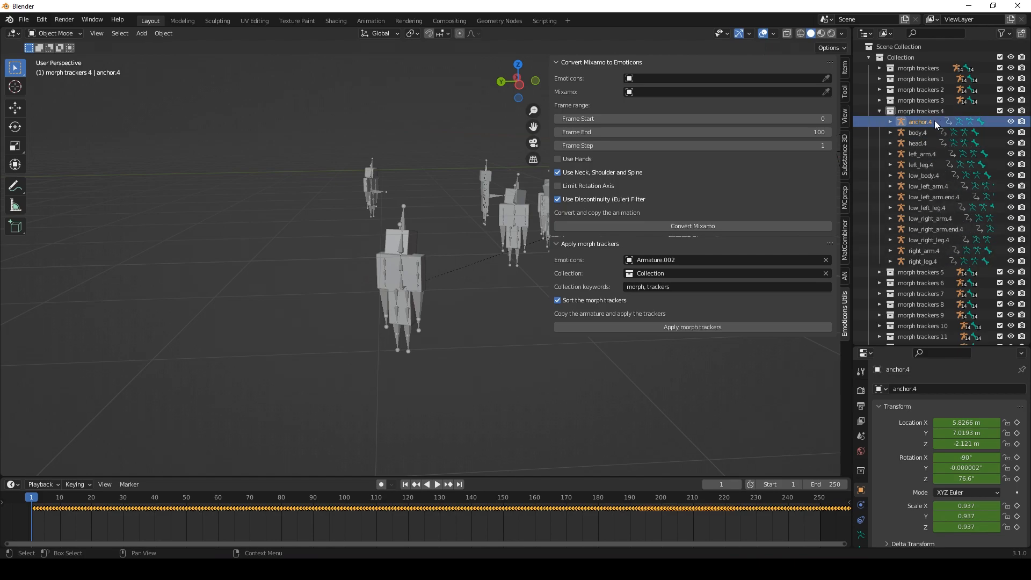
Rename the anchor.4 tracker to 'anchor steve' in the Outliner and reselect it
{"action": "double_click", "coordinate": [917, 121]}
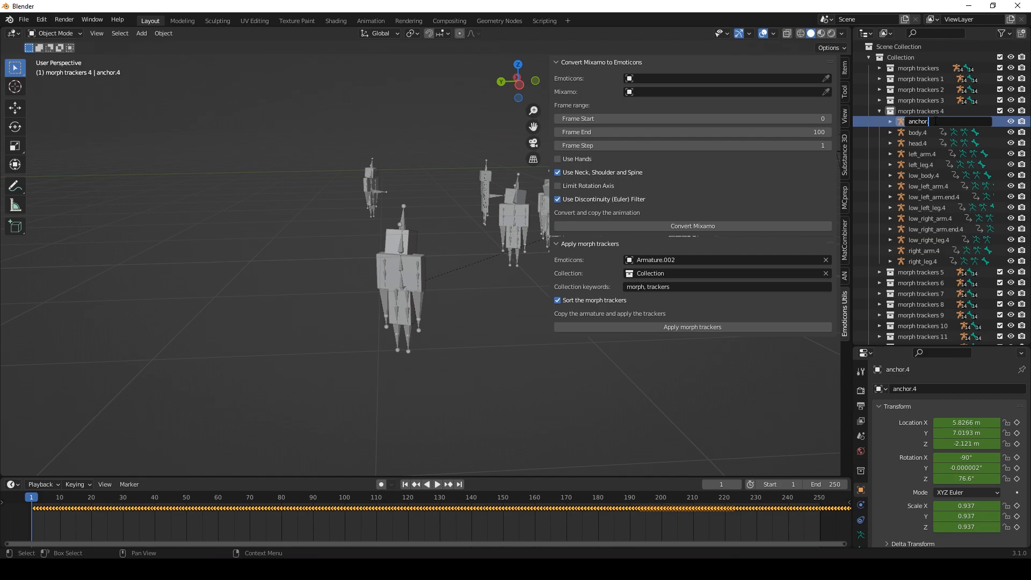
{"action": "type", "text": "steve"}
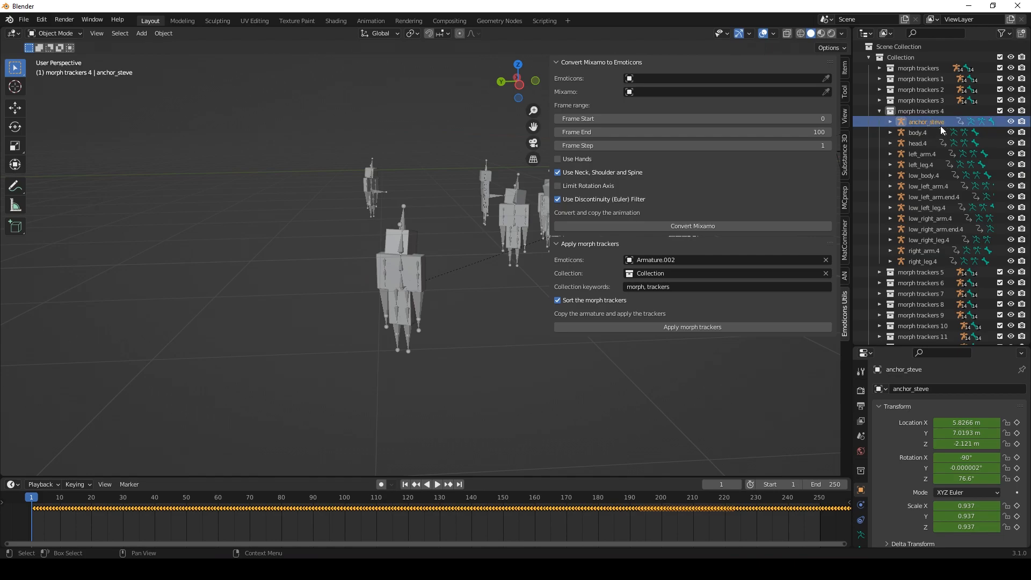
{"action": "double_click", "coordinate": [926, 122]}
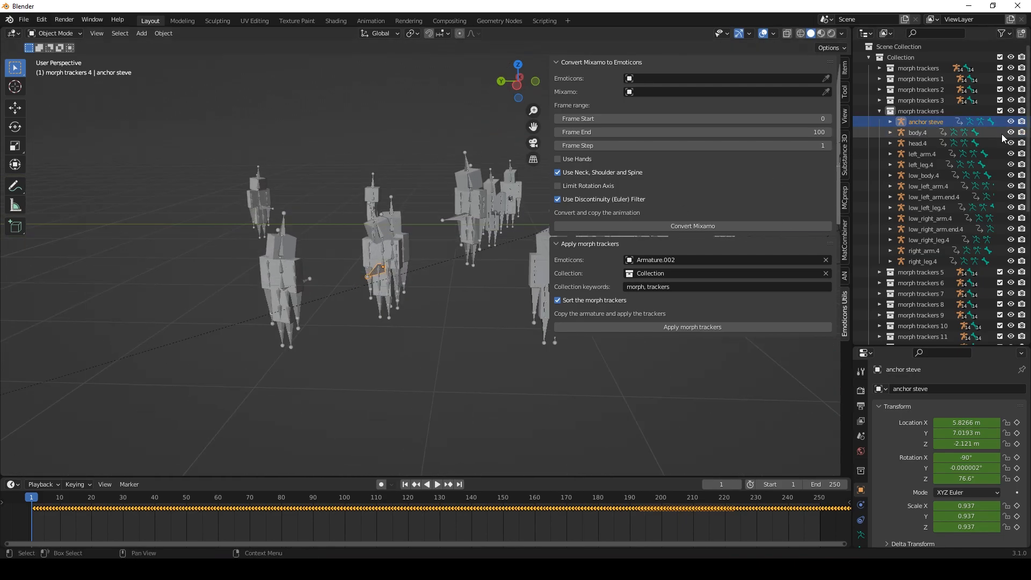
{"action": "double_click", "coordinate": [925, 121]}
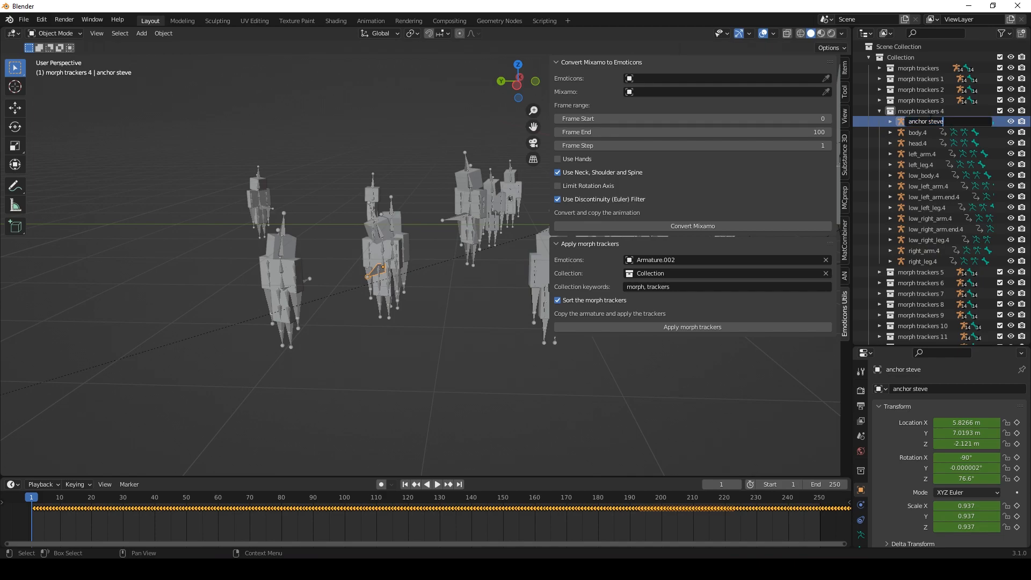
{"action": "left_click", "coordinate": [917, 132]}
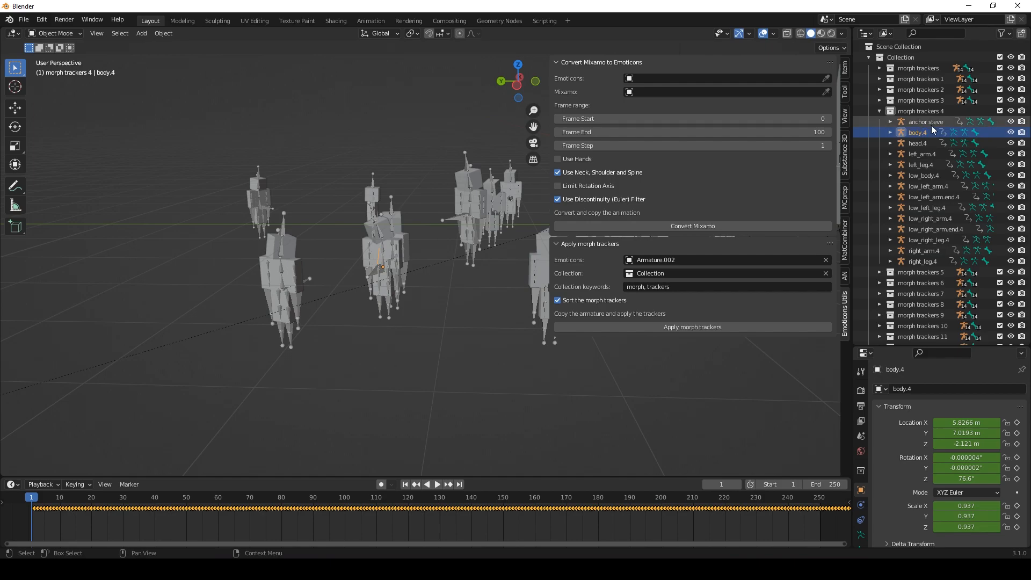
{"action": "left_click", "coordinate": [925, 122]}
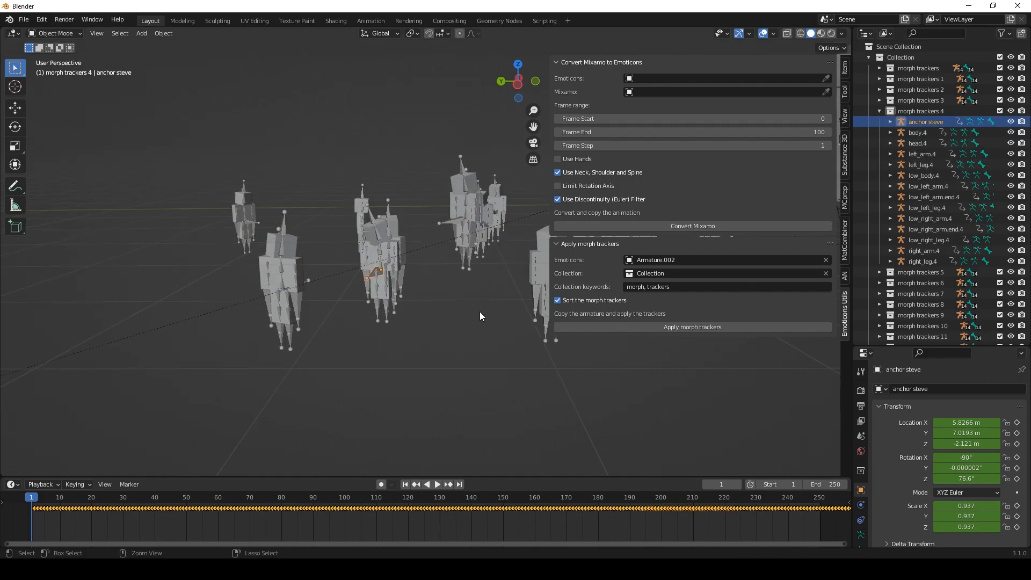
{"action": "mouse_move", "coordinate": [449, 254]}
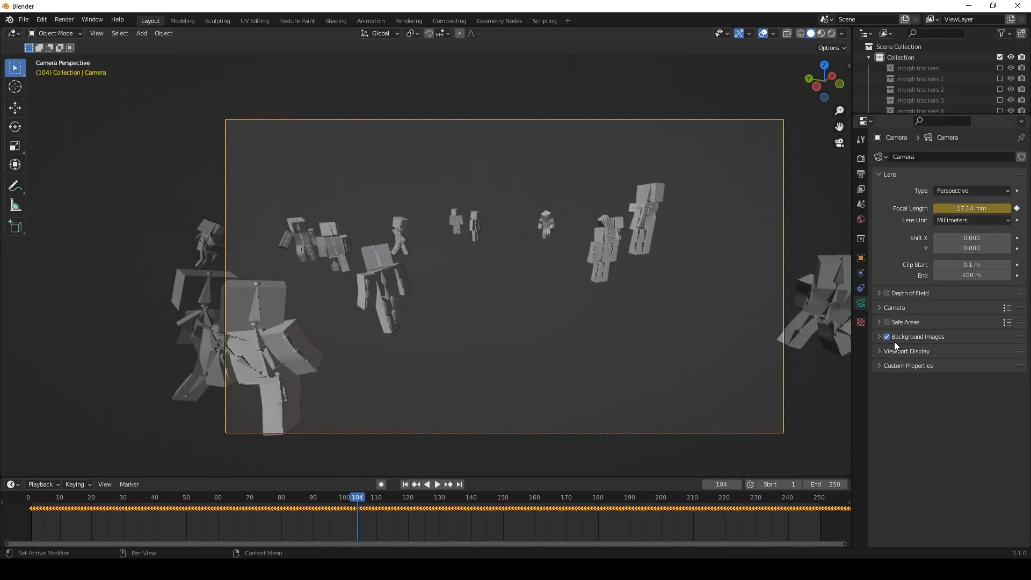
Show the camera's Background Images settings and set the image source to Movie Clip
{"action": "left_click", "coordinate": [917, 337]}
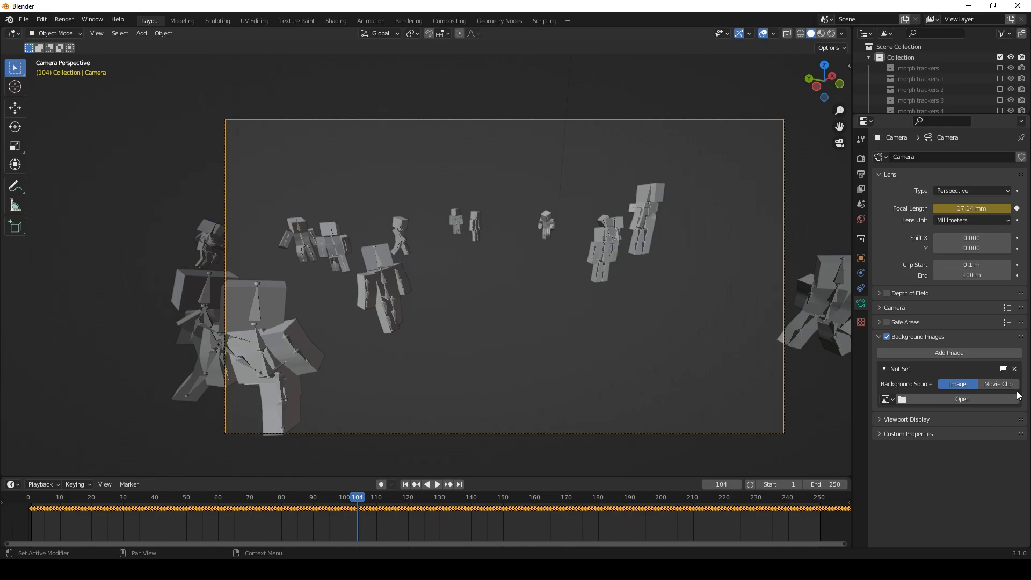
{"action": "left_click", "coordinate": [962, 398]}
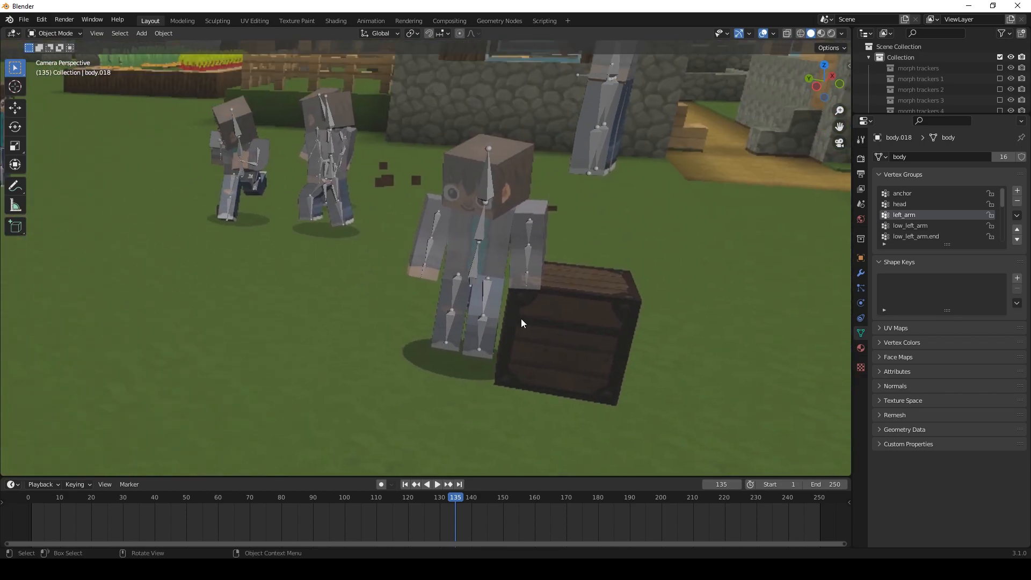
Select a blocky character armature in the camera viewport
{"action": "left_click", "coordinate": [502, 496]}
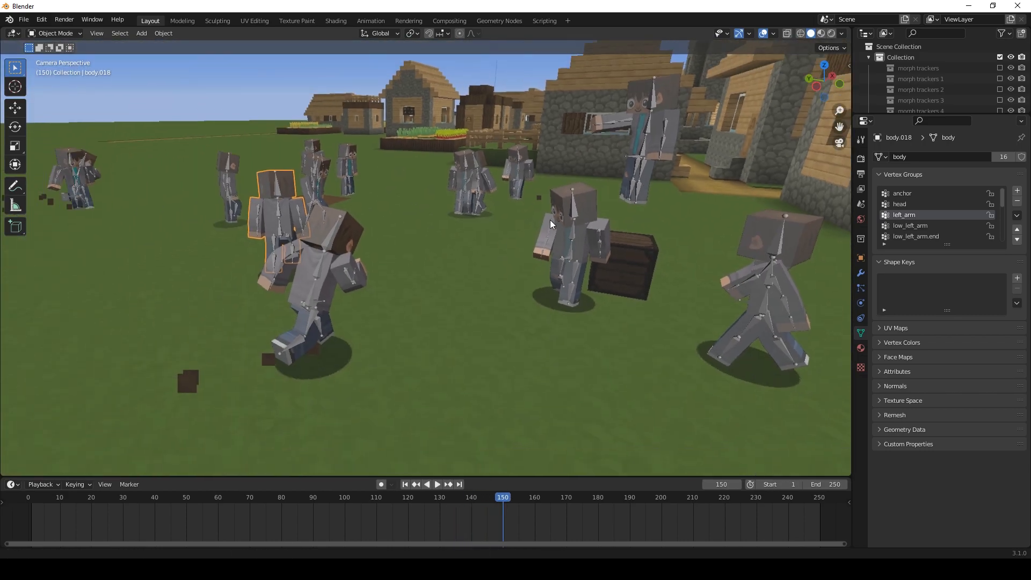